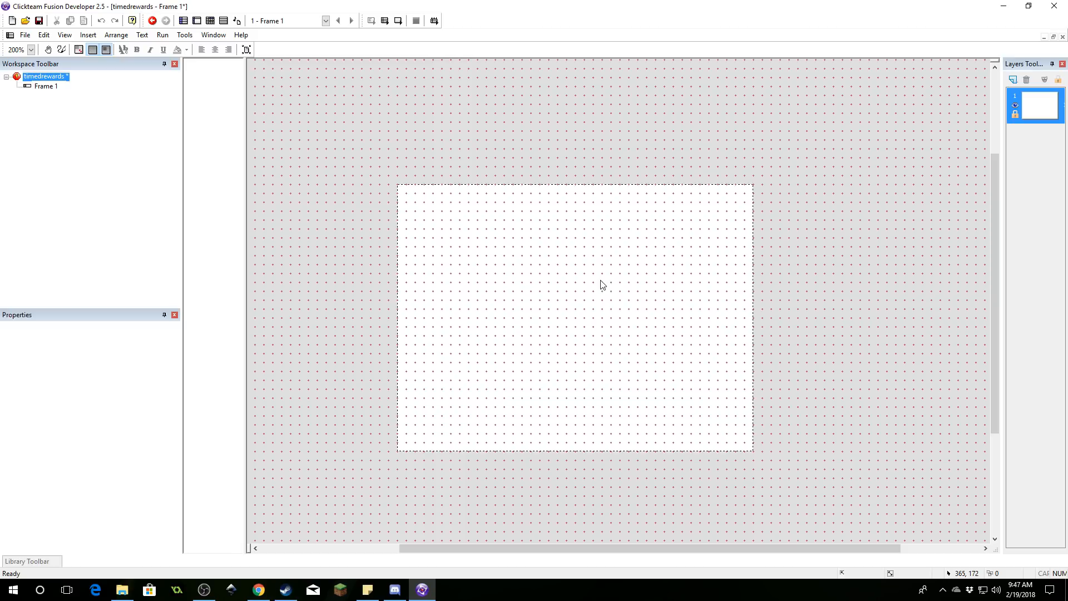
mouse_move(538, 247)
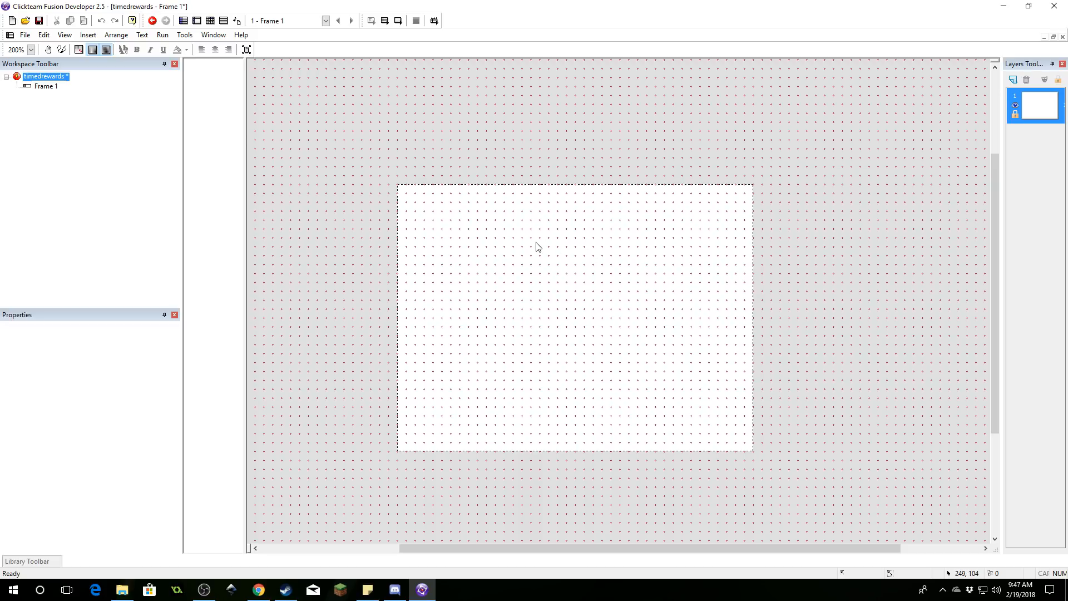
Insert an Active object into the timedrewards frame and name it 'chest'
right_click(536, 246)
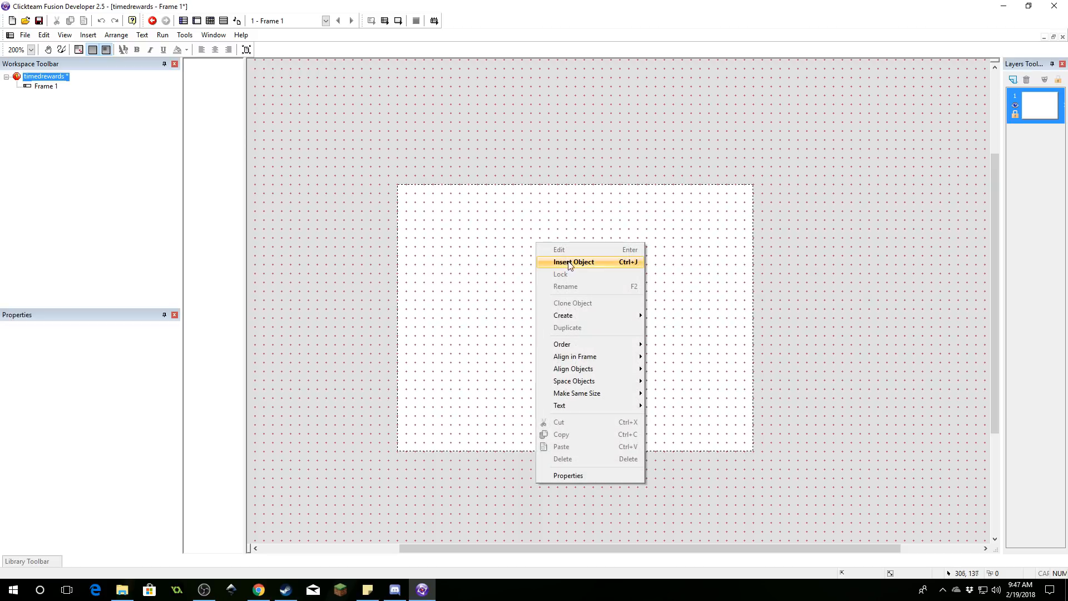
left_click(573, 262)
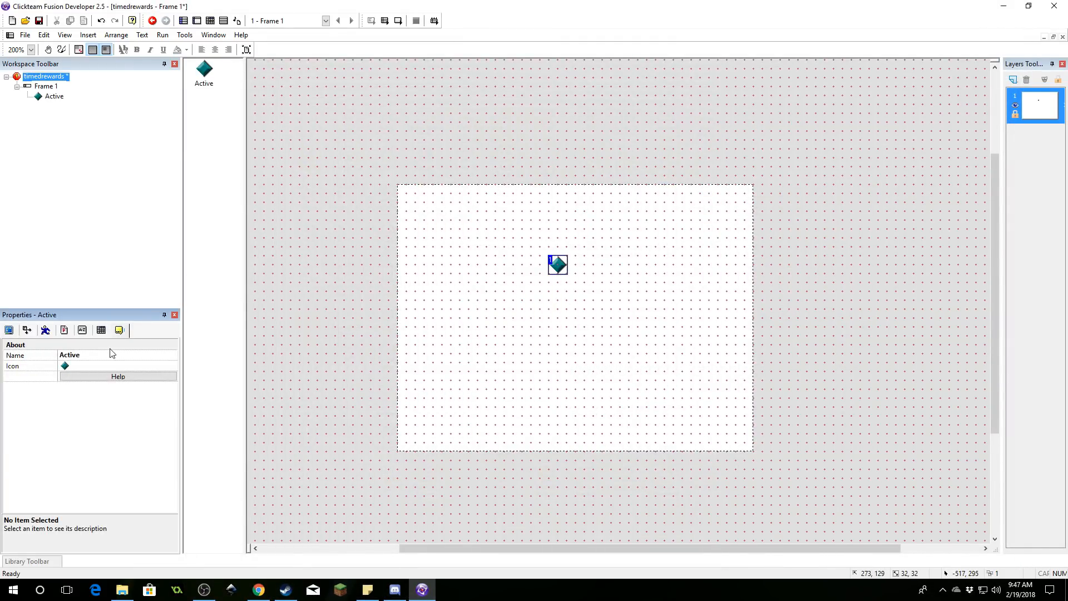
type("chest")
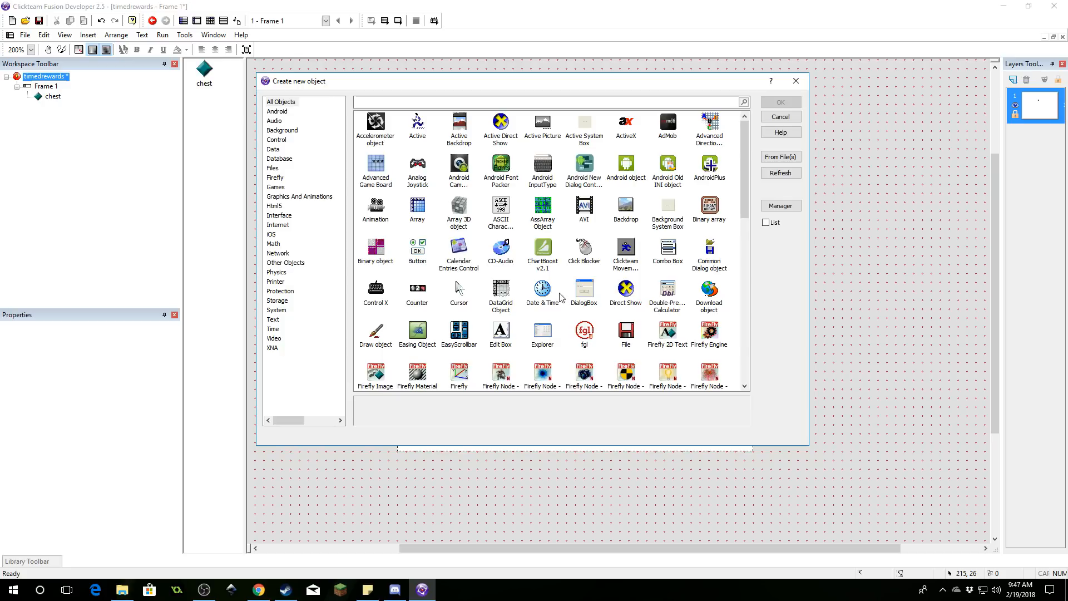
Create a Date & Time object in date mode and place it above the play area
scroll("down", 3)
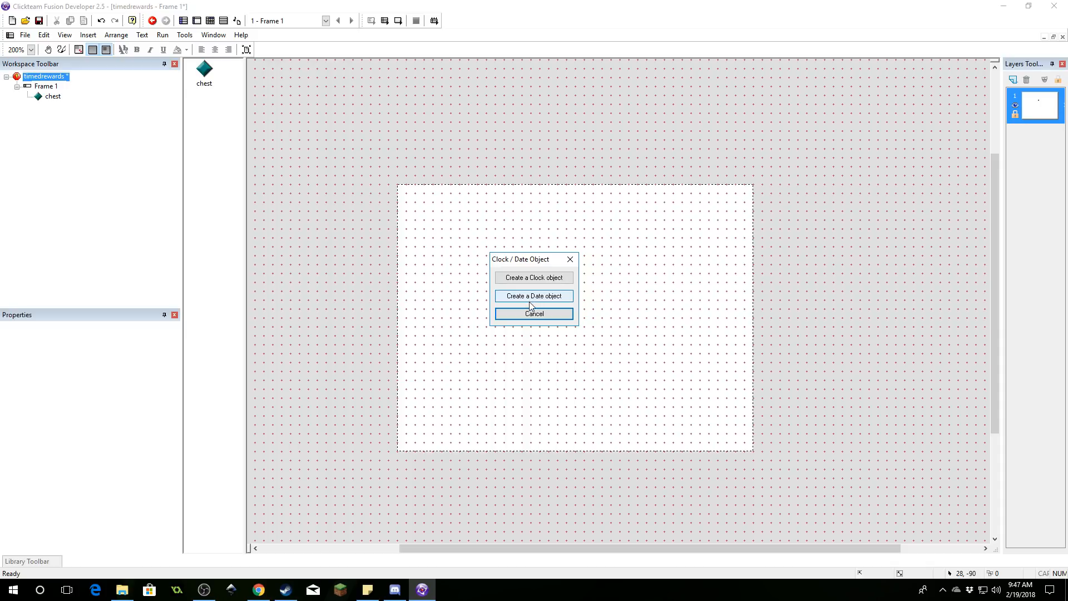
left_click(533, 295)
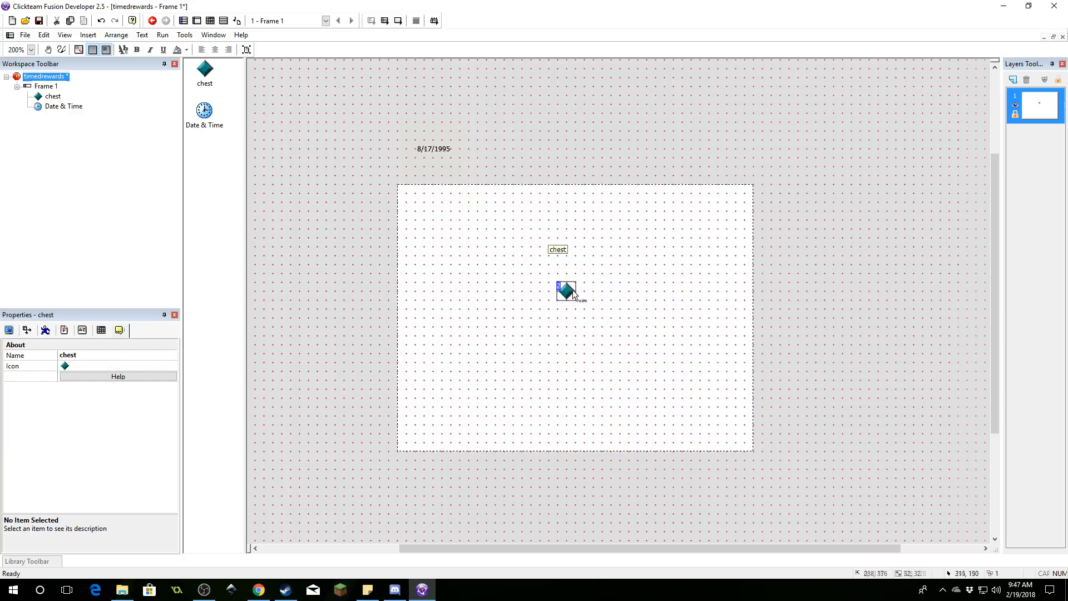
left_click(488, 266)
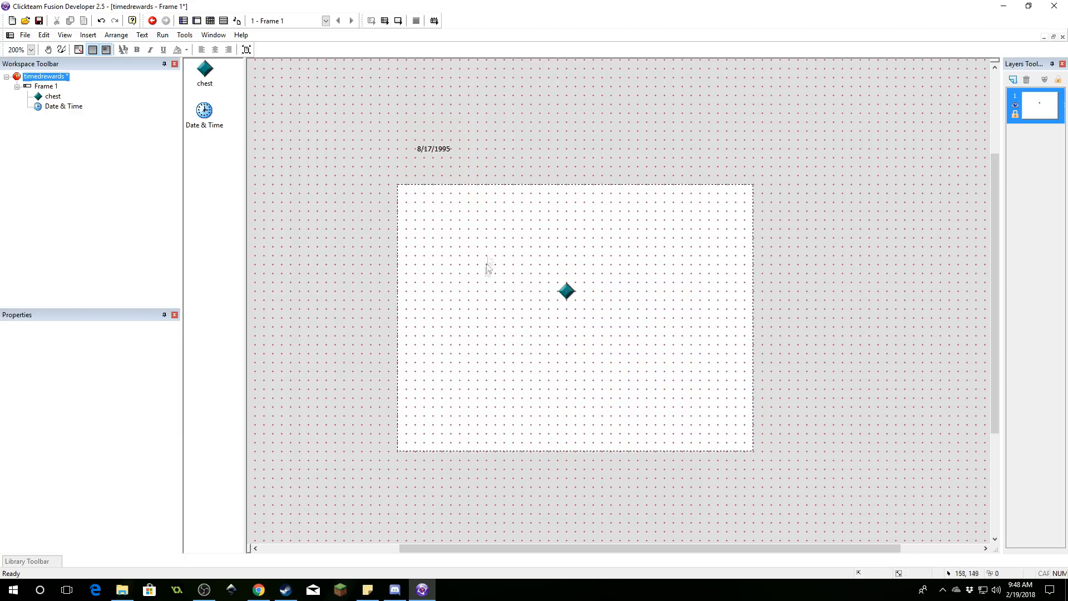
left_click(432, 148)
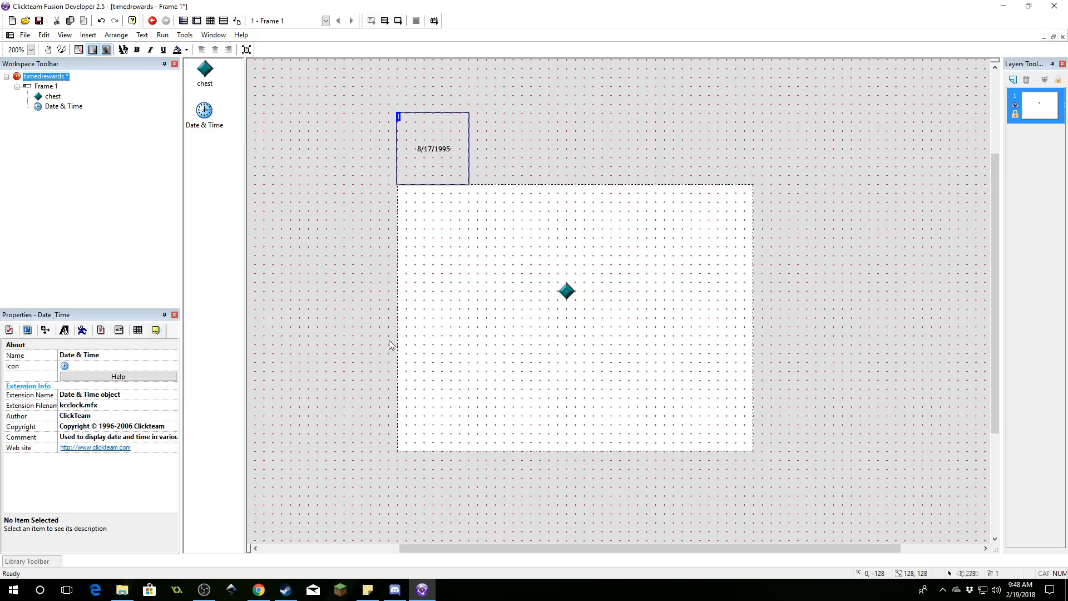
mouse_move(431, 307)
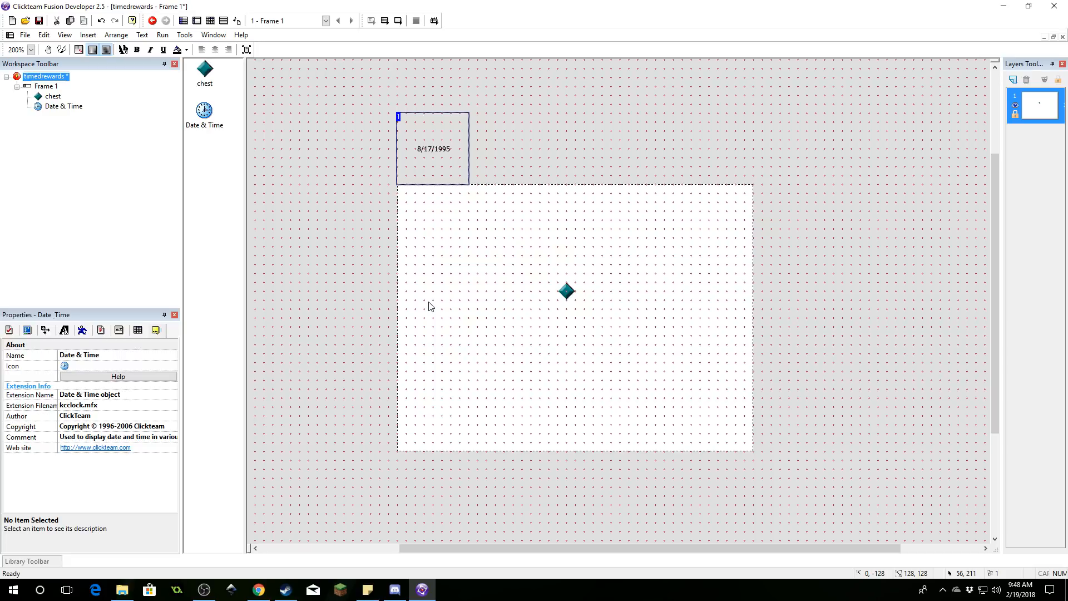
mouse_move(633, 278)
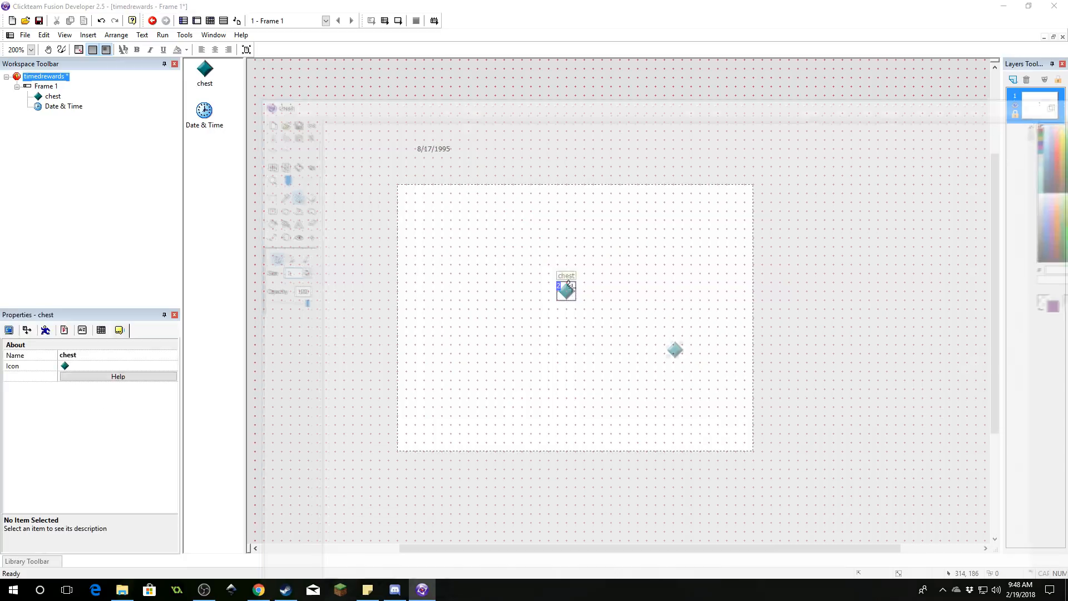
Give chest a wooden treasure chest image against a forest-landscape Backdrop
double_click(565, 288)
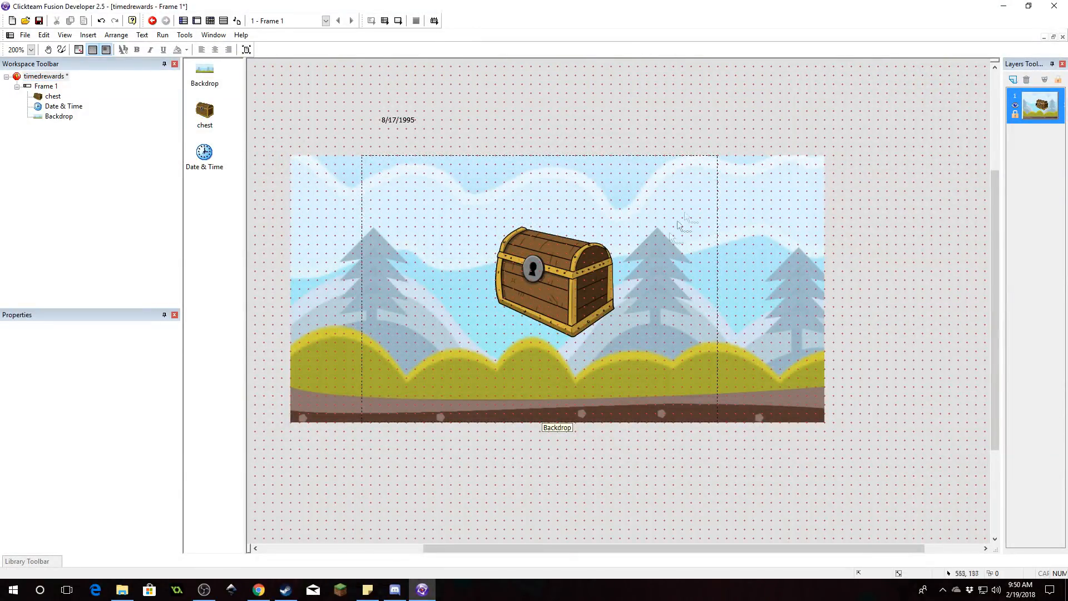
left_click(552, 283)
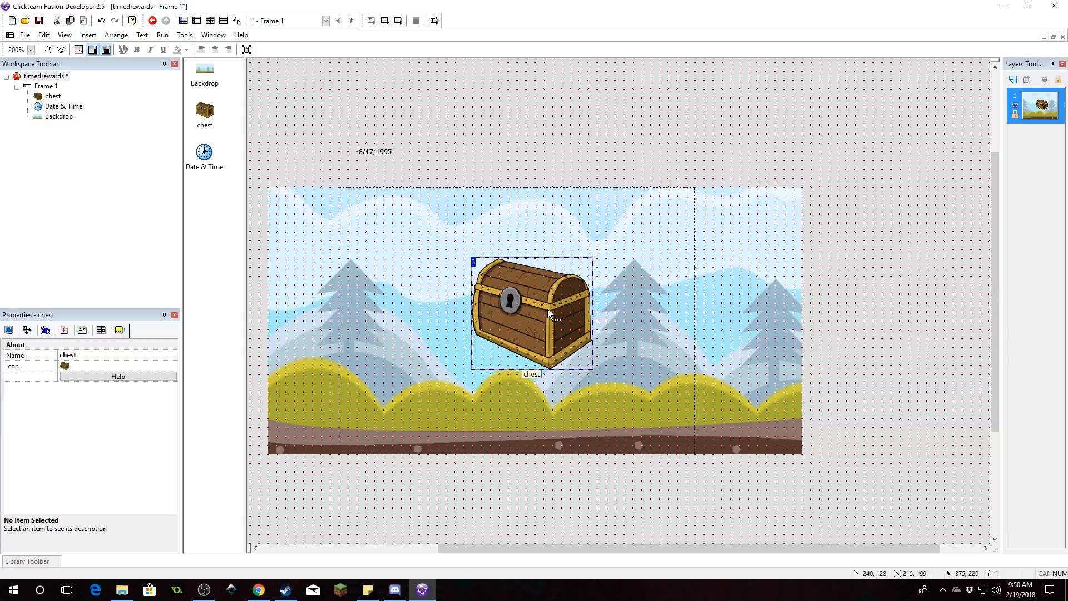
double_click(534, 313)
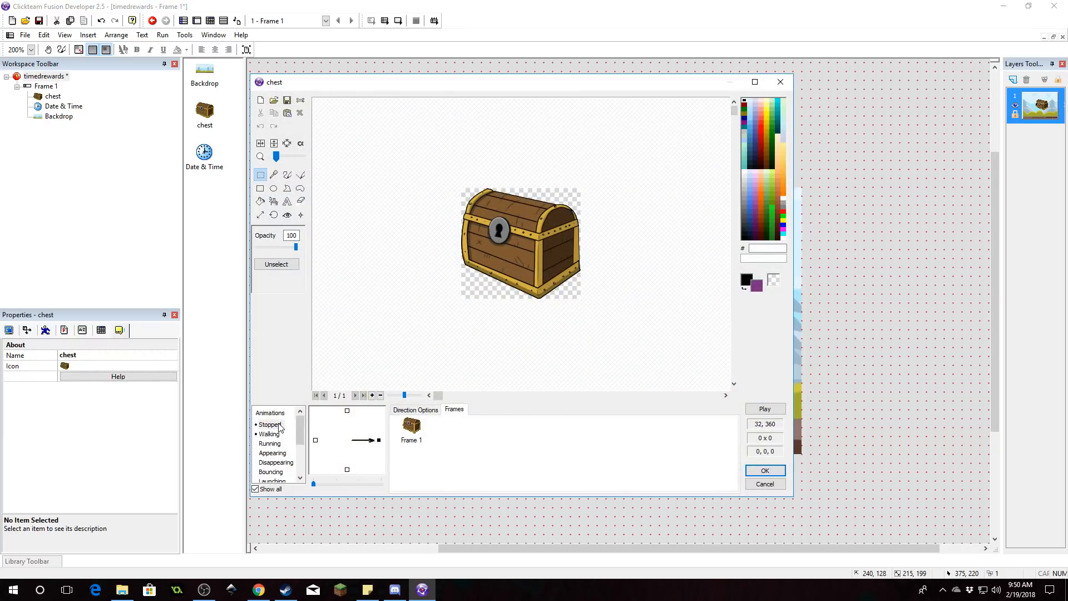
left_click(270, 423)
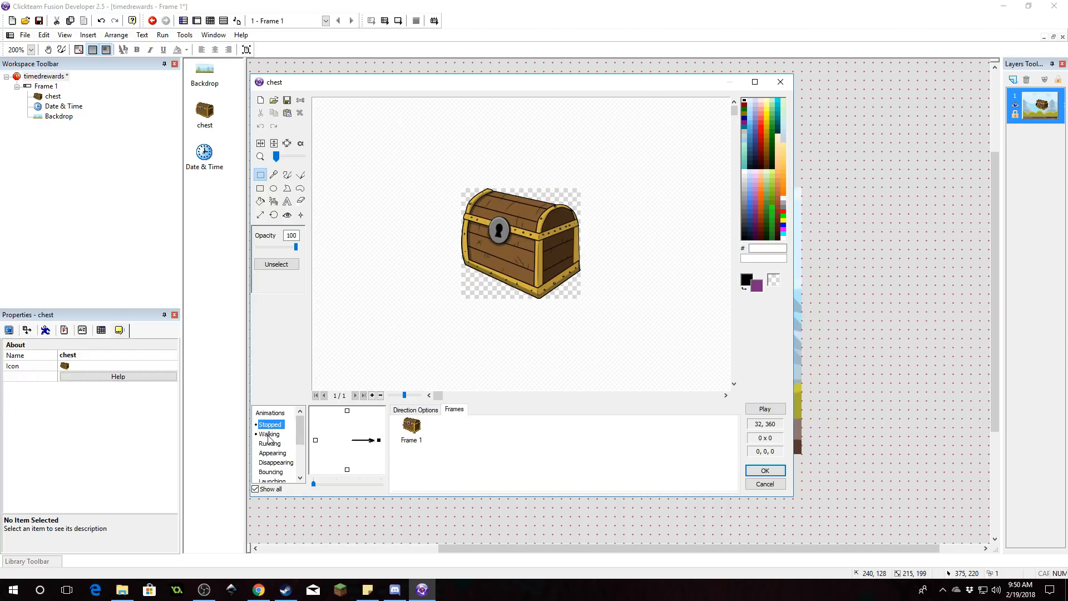
left_click(413, 409)
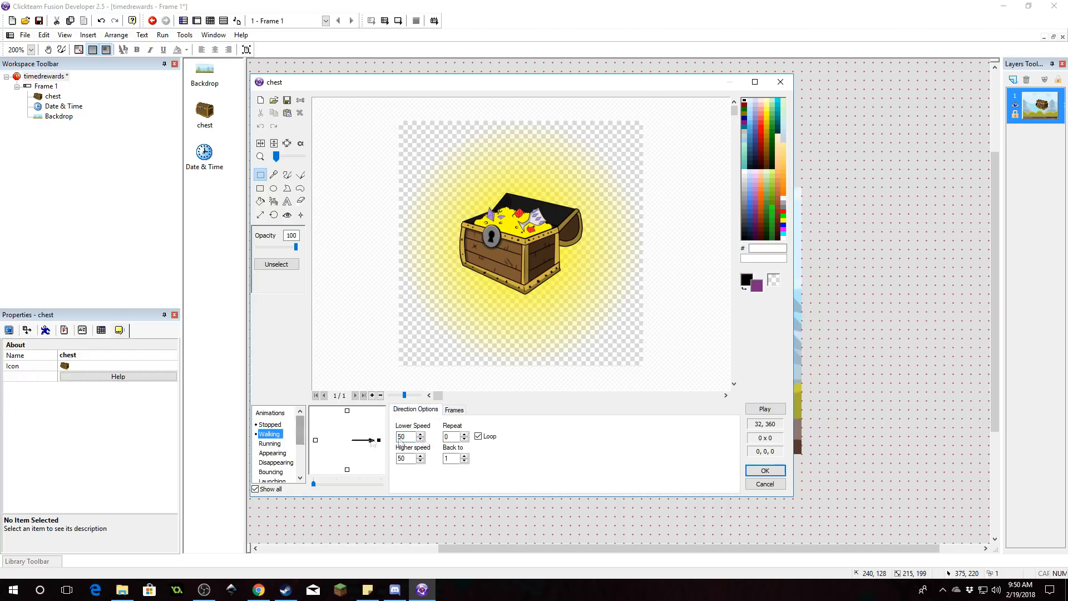
left_click(269, 425)
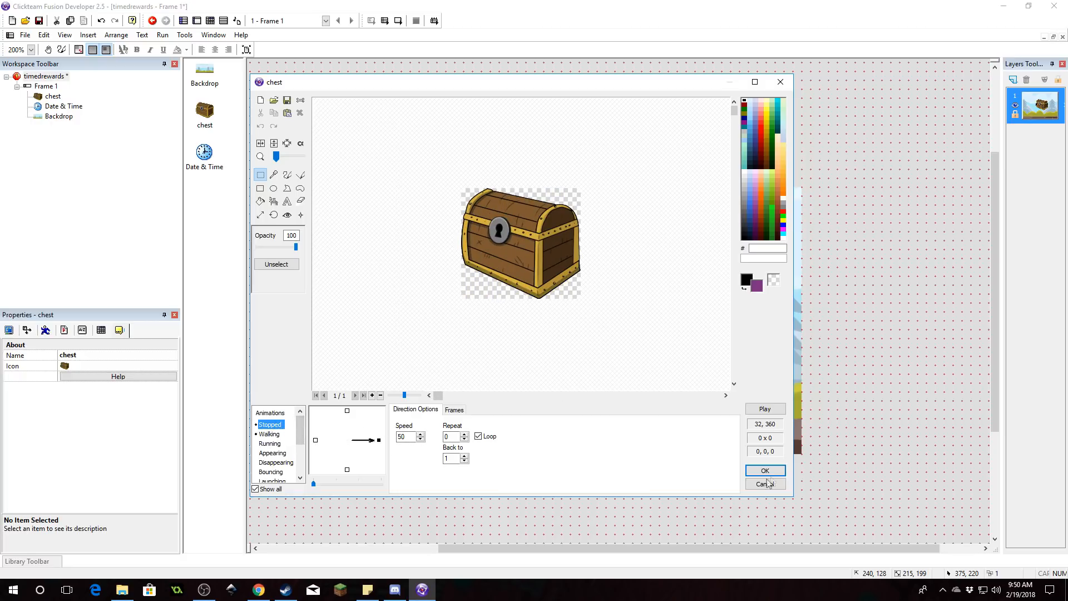
left_click(764, 470)
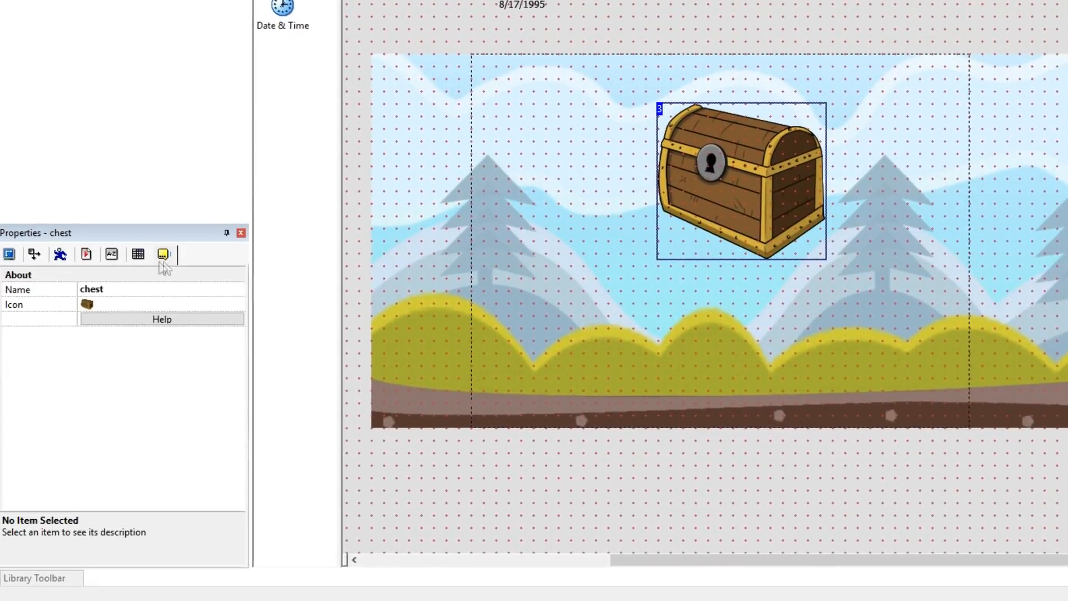
Add a new flag to chest in its Values tab and rename it reward
left_click(162, 254)
type("re")
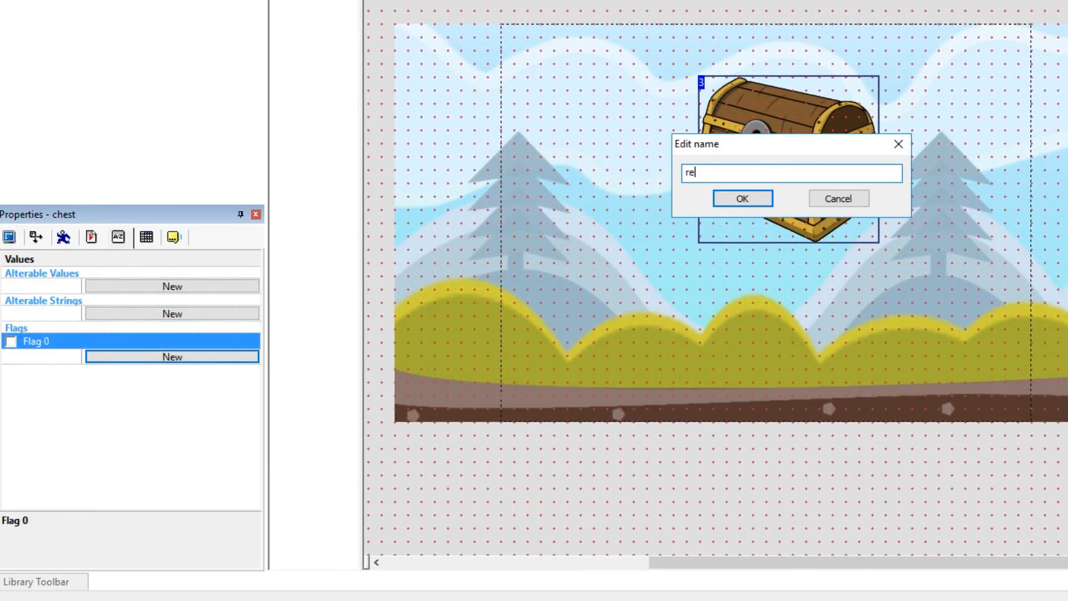
left_click(741, 198)
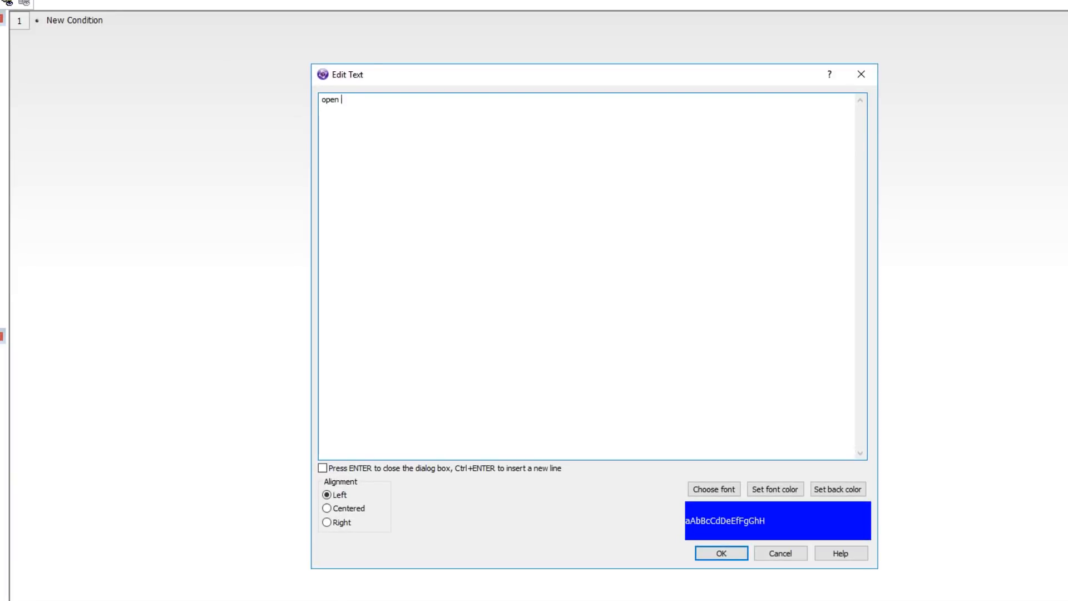
Add a 'chest for reward' comment; event 2: double-clicking chest with reward on plays Walking
type("chest for rewar")
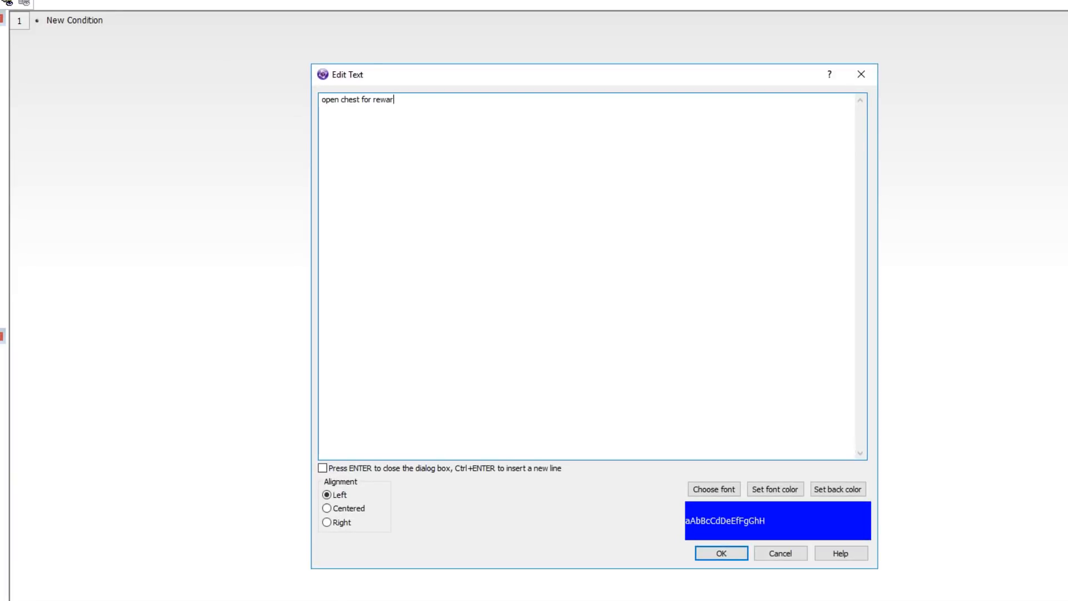
left_click(720, 552)
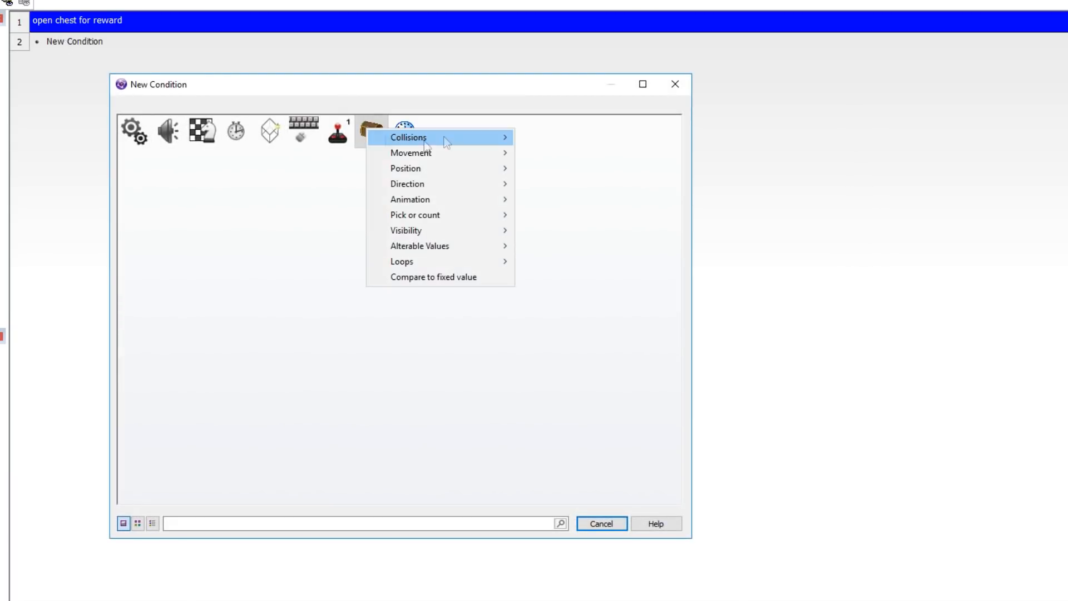
mouse_move(418, 246)
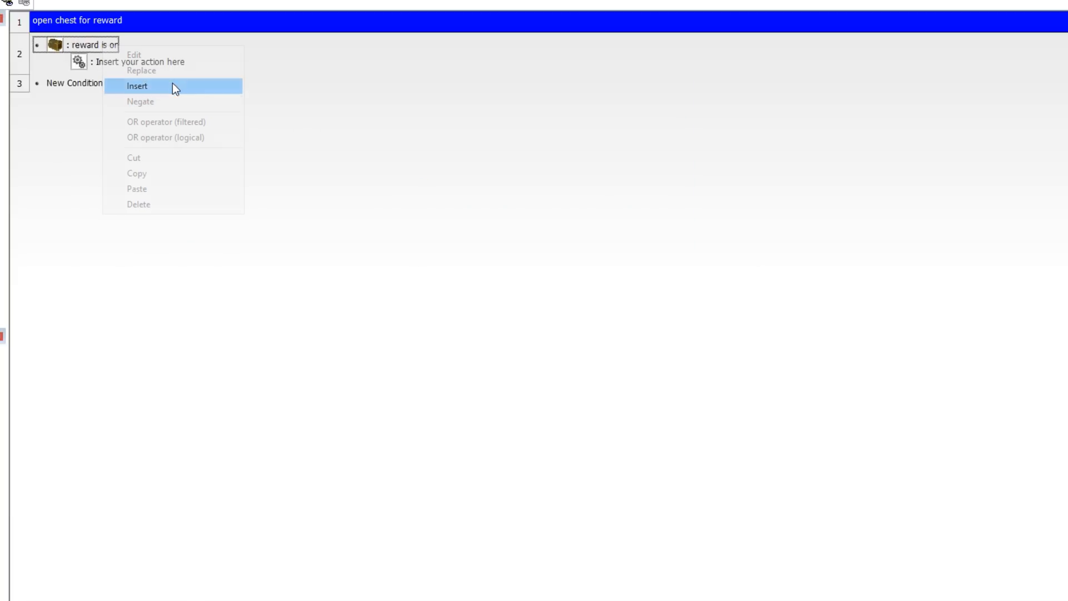
left_click(137, 85)
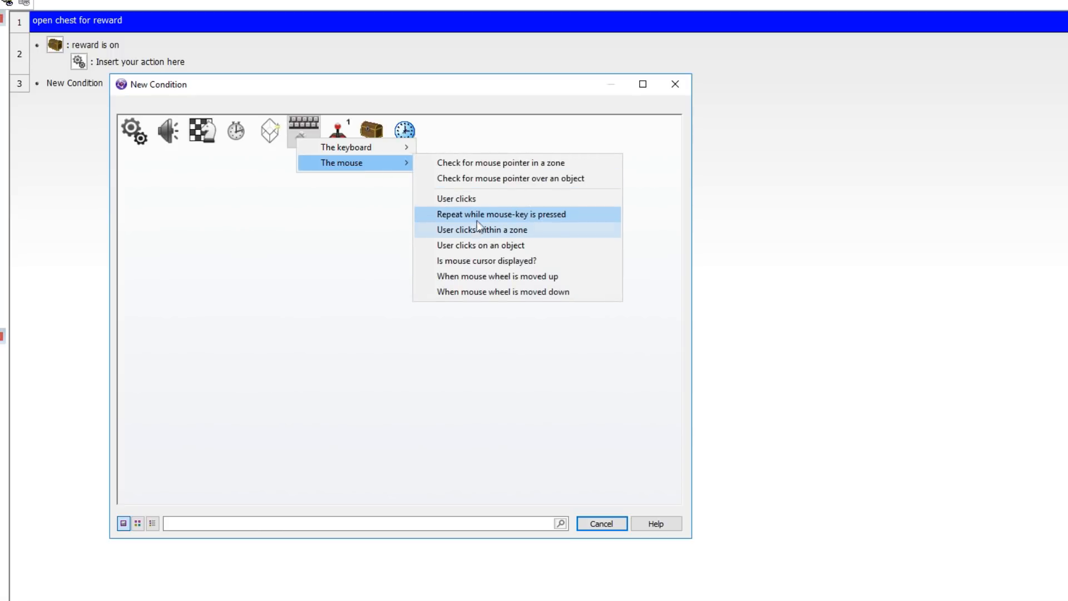
mouse_move(480, 245)
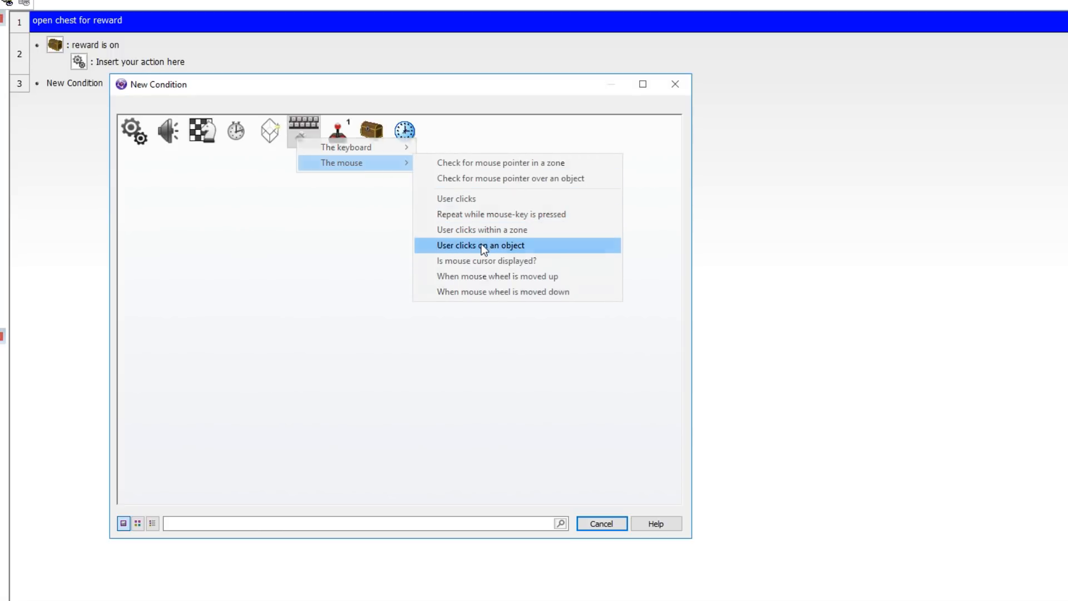
left_click(480, 245)
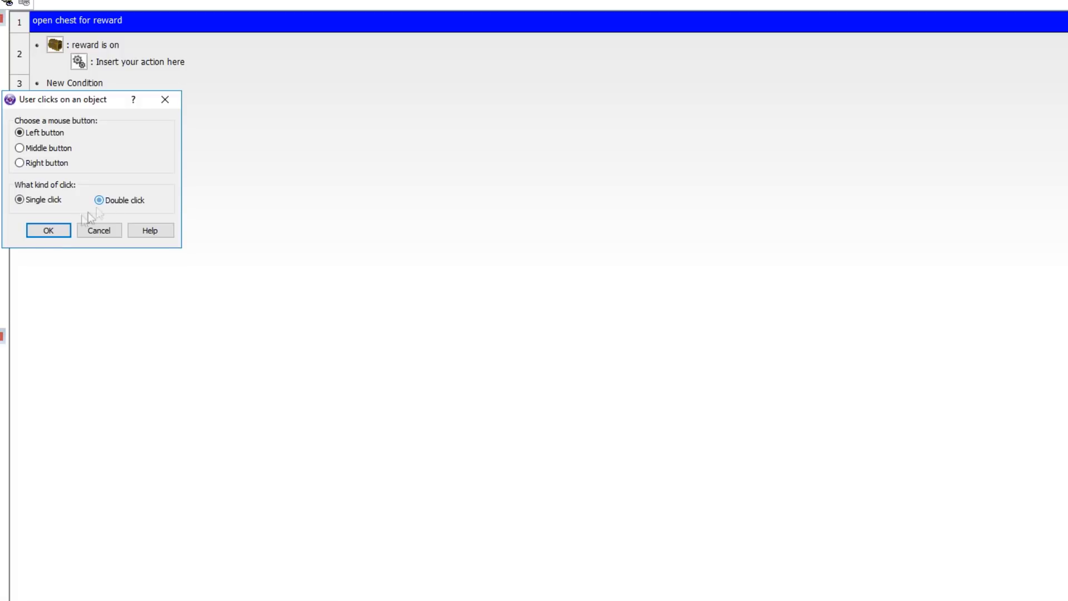
left_click(47, 231)
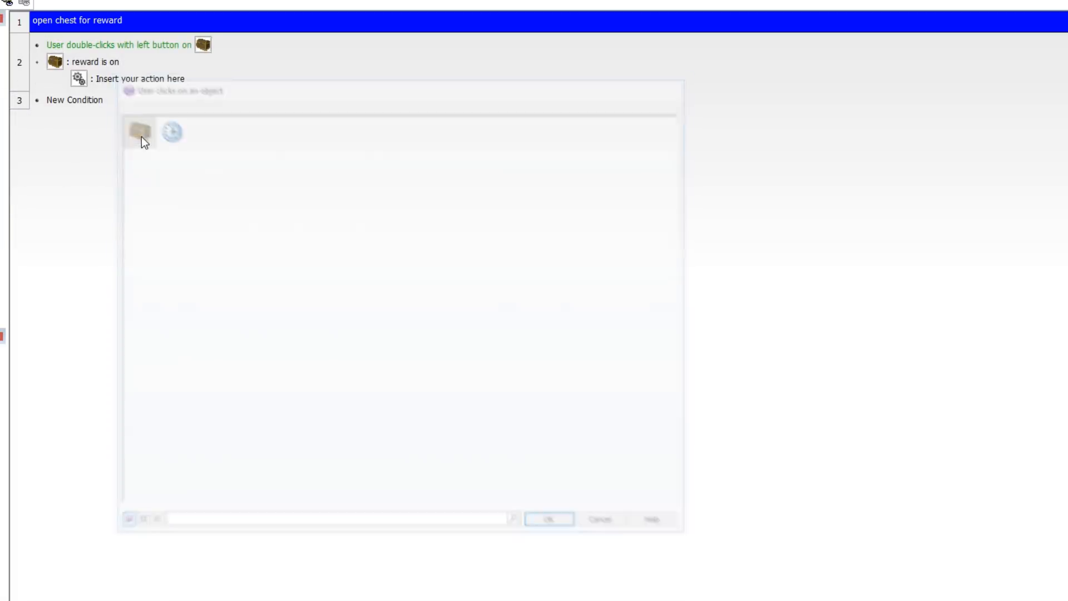
left_click(548, 519)
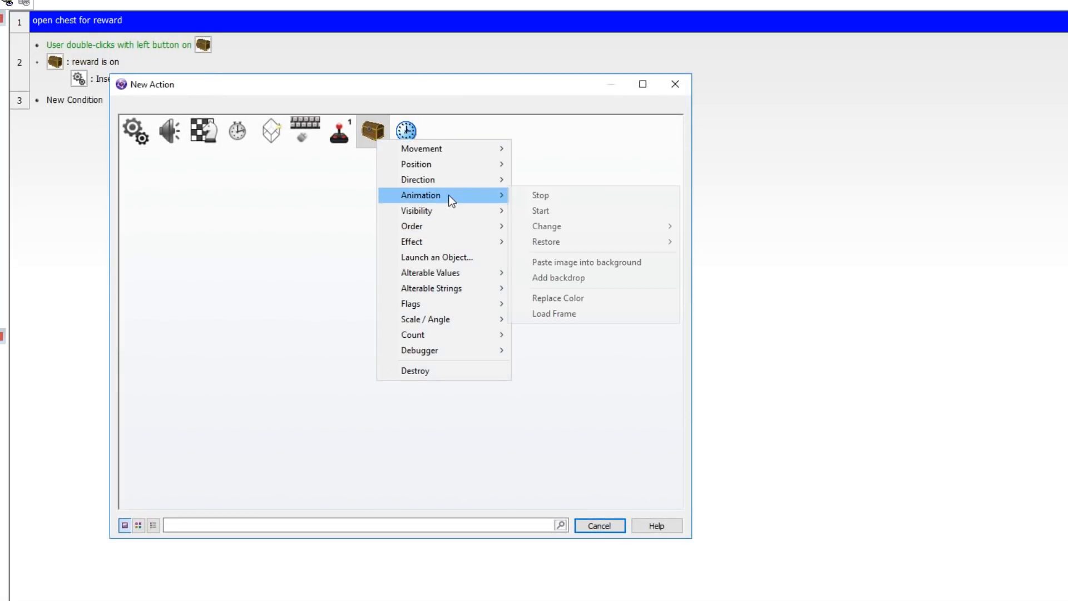
mouse_move(545, 225)
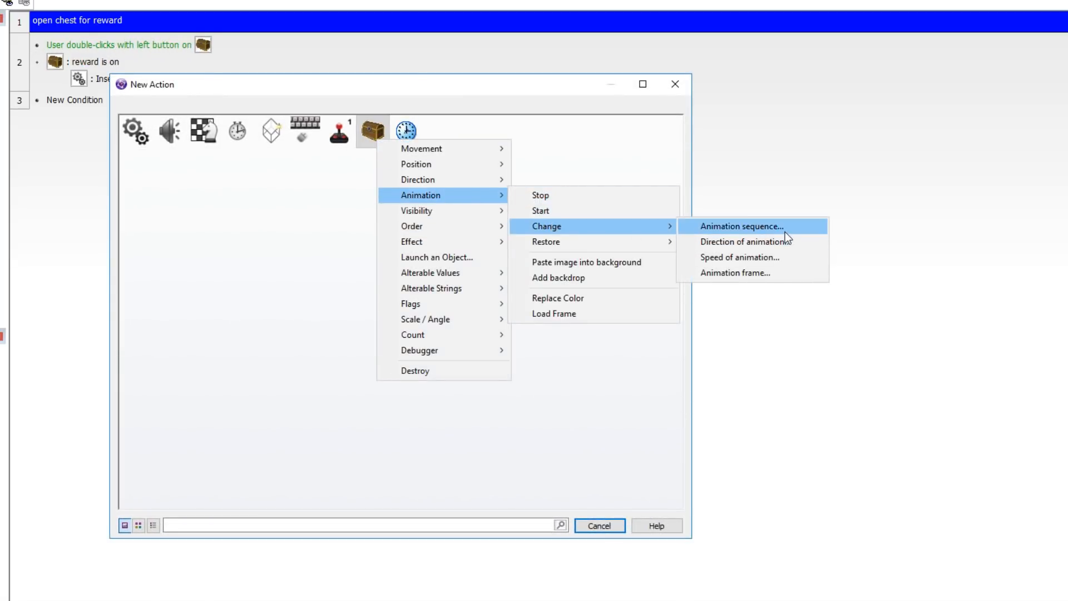
left_click(741, 225)
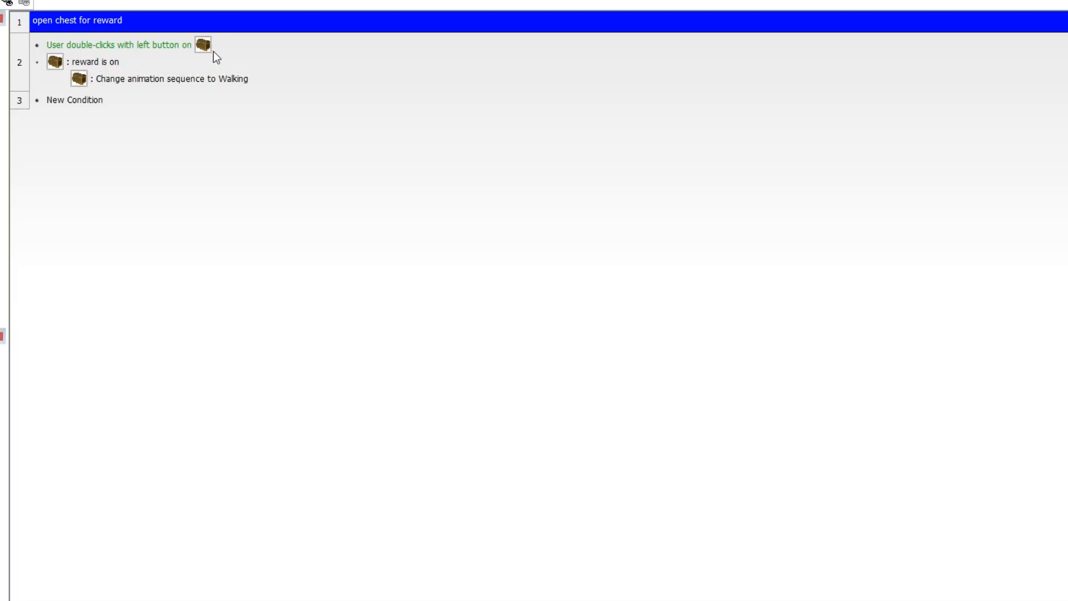
left_click(171, 79)
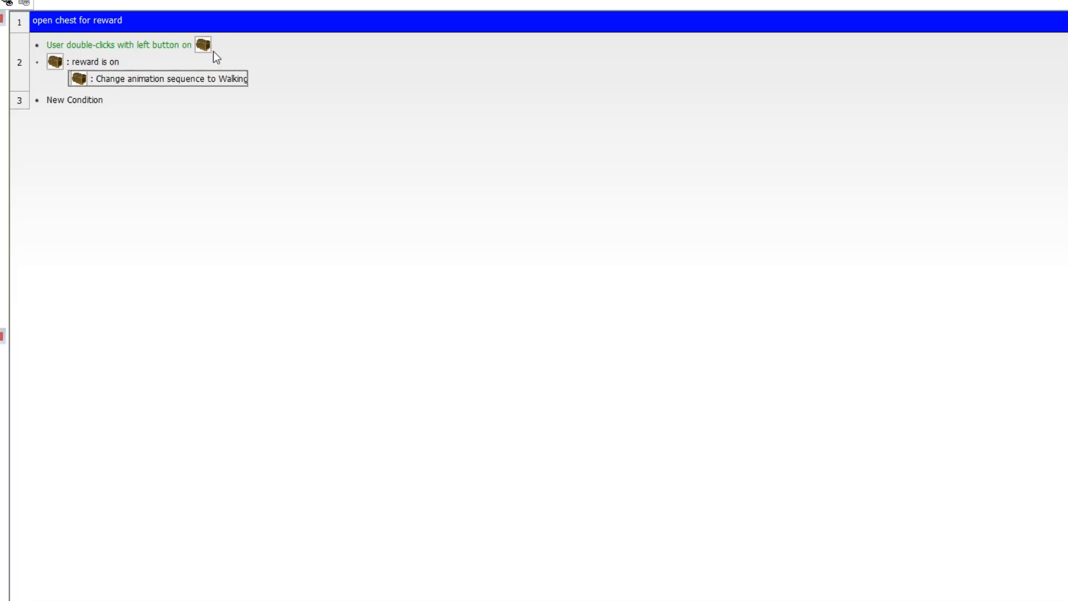
mouse_move(193, 61)
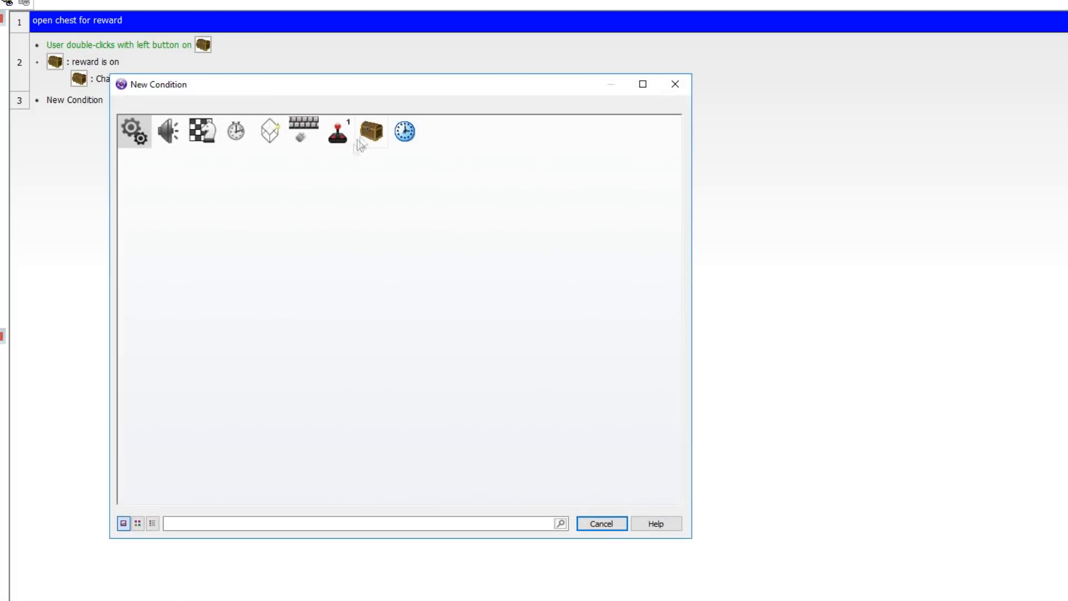
Require chest's Stopped animation playing in event 2, then test-run and double-click the chest
left_click(371, 130)
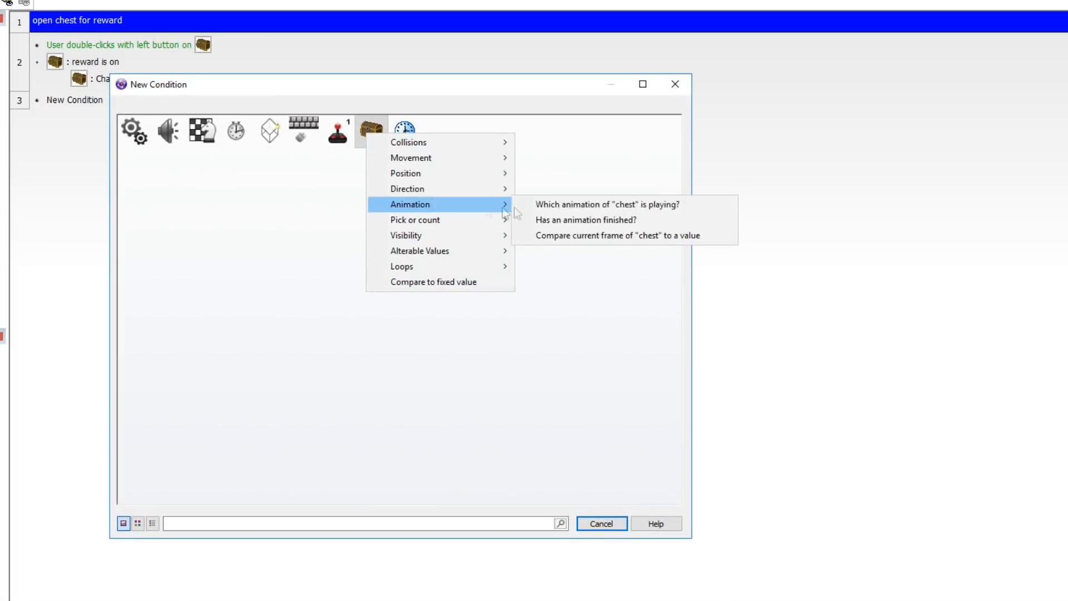
left_click(606, 204)
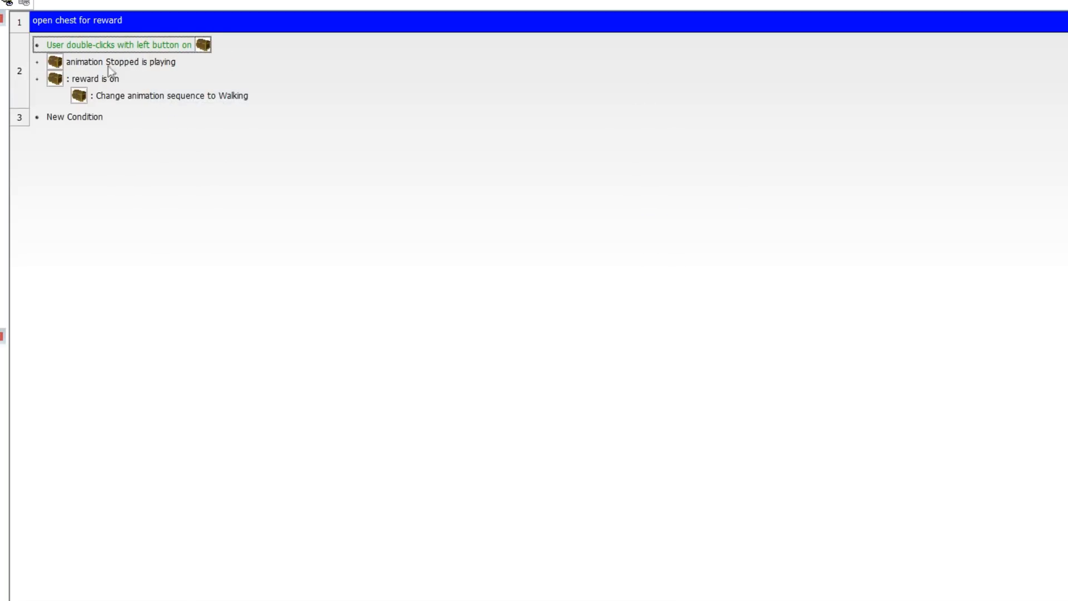
mouse_move(139, 102)
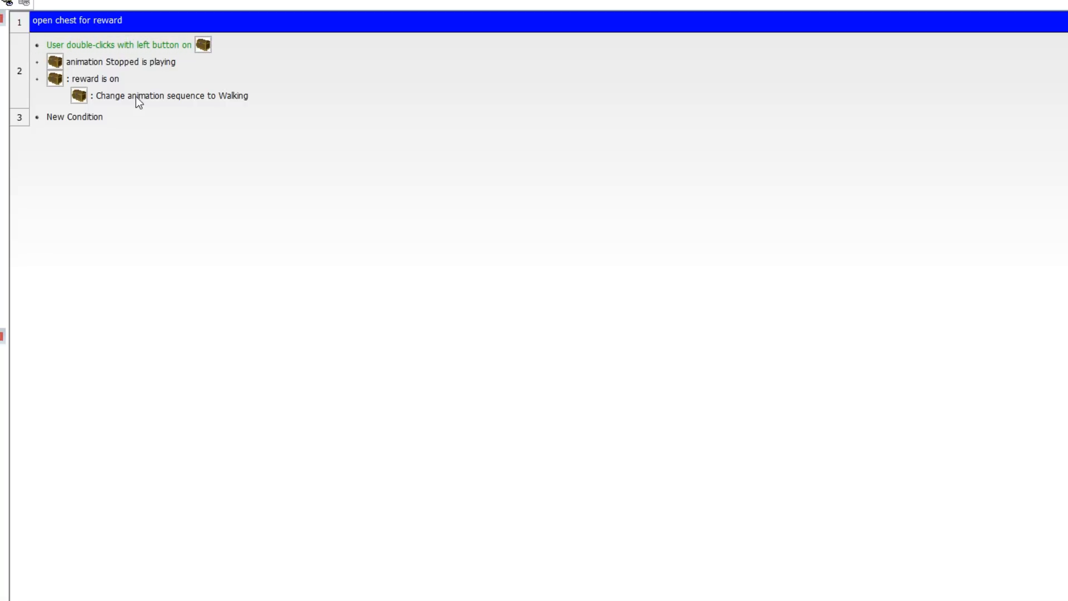
mouse_move(310, 96)
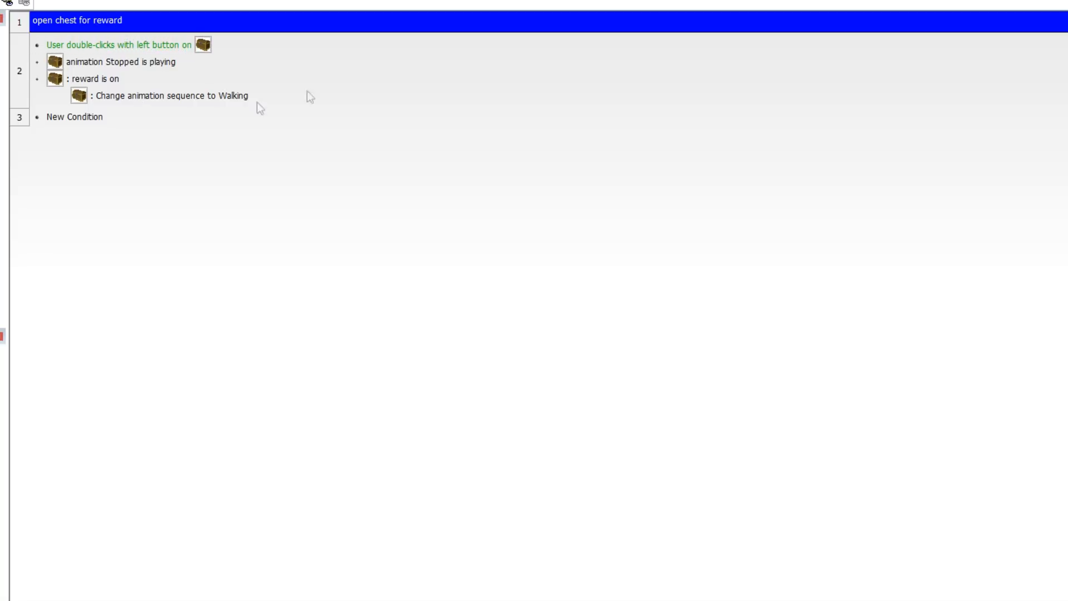
left_click(119, 45)
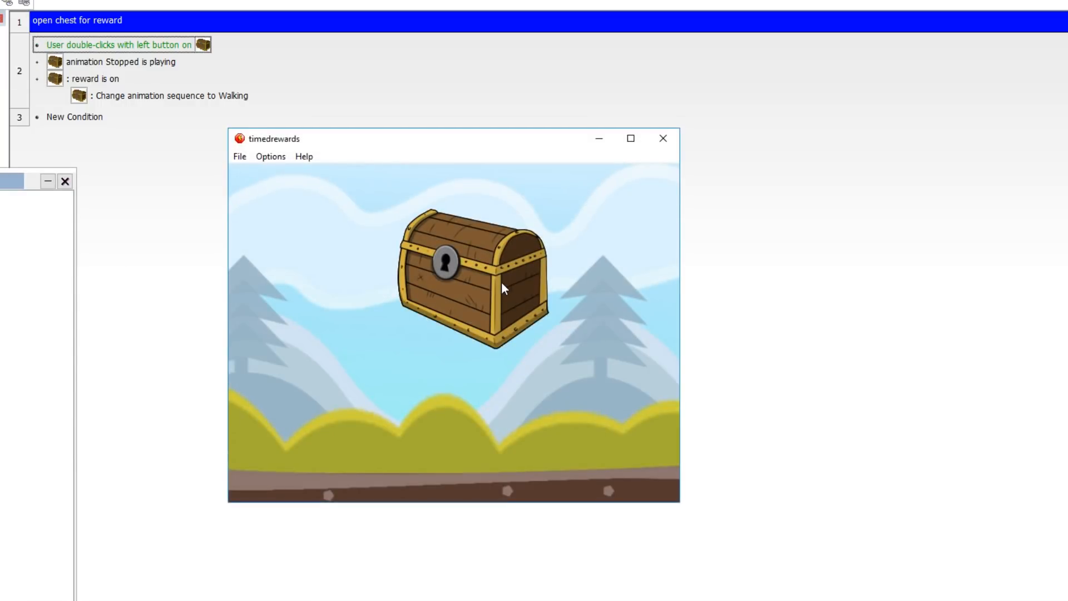
double_click(470, 279)
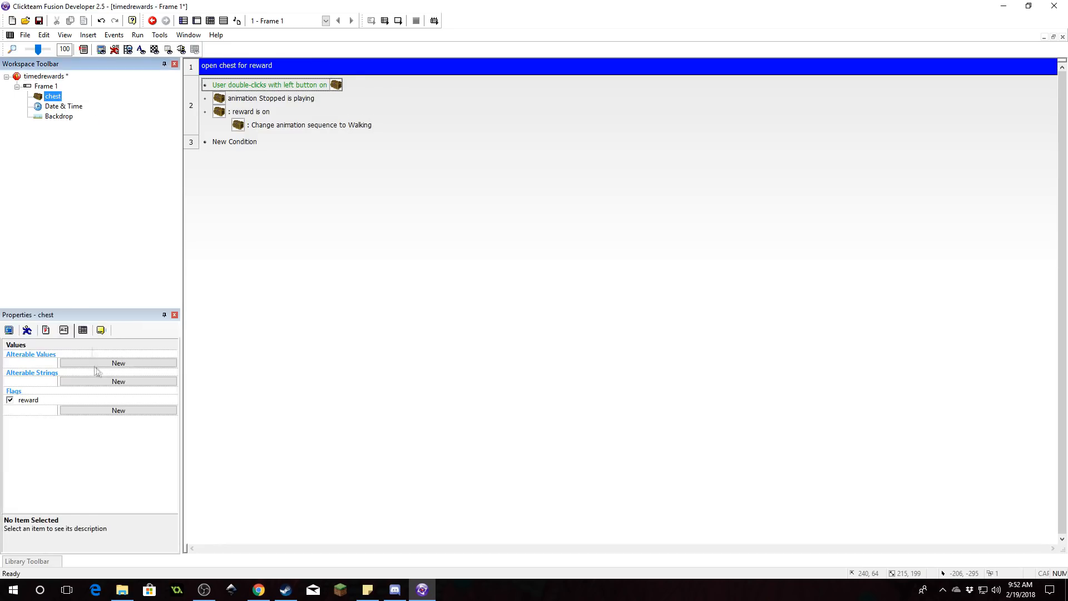
Insert the comment 'Give reward if date has progressed' at event line 3
left_click(10, 400)
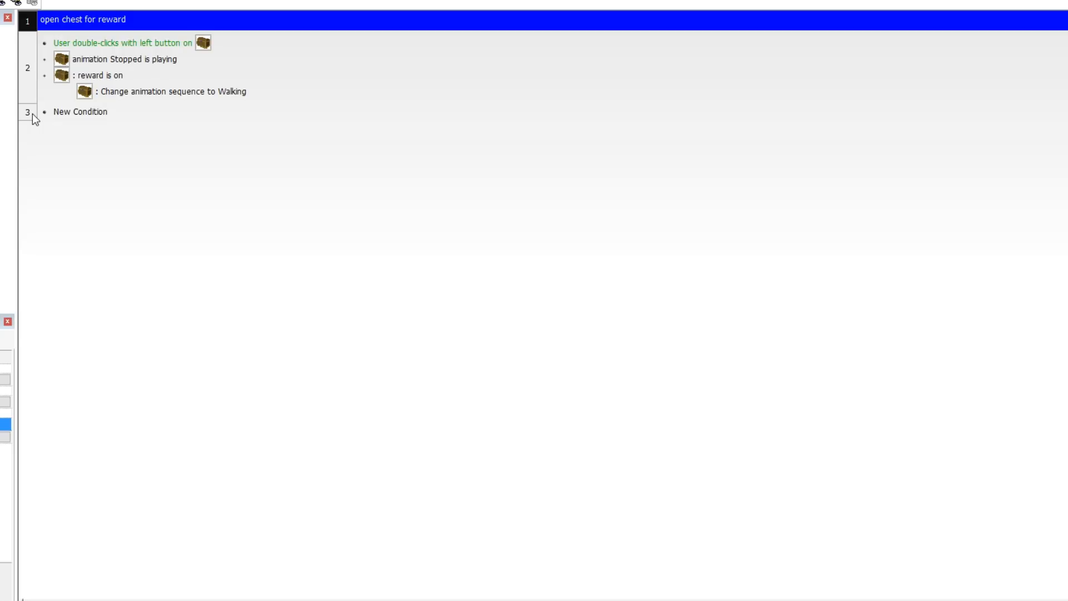
double_click(80, 112)
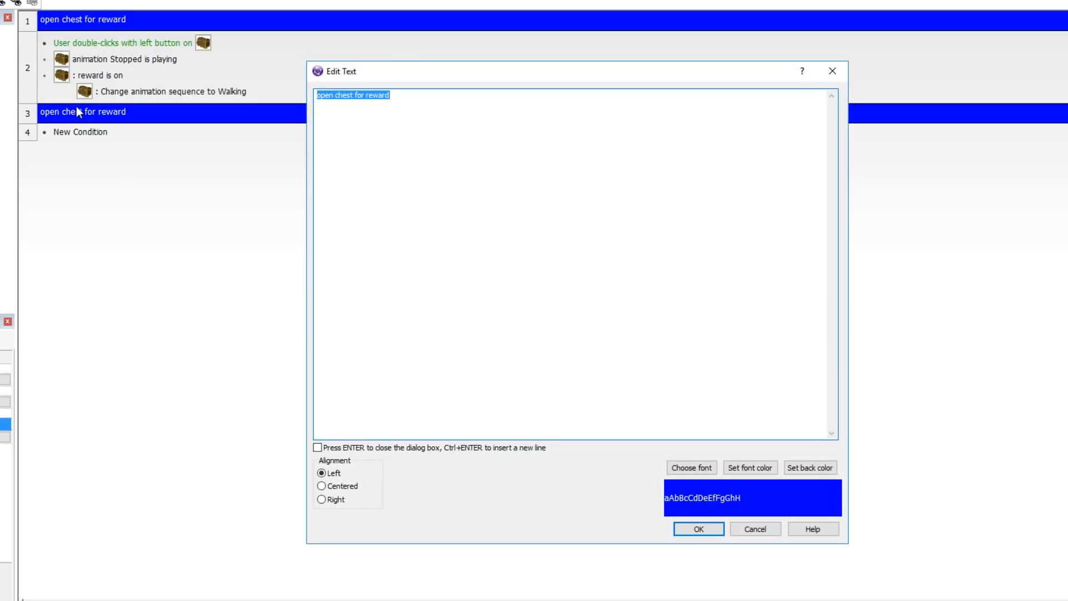
type("Give reward if")
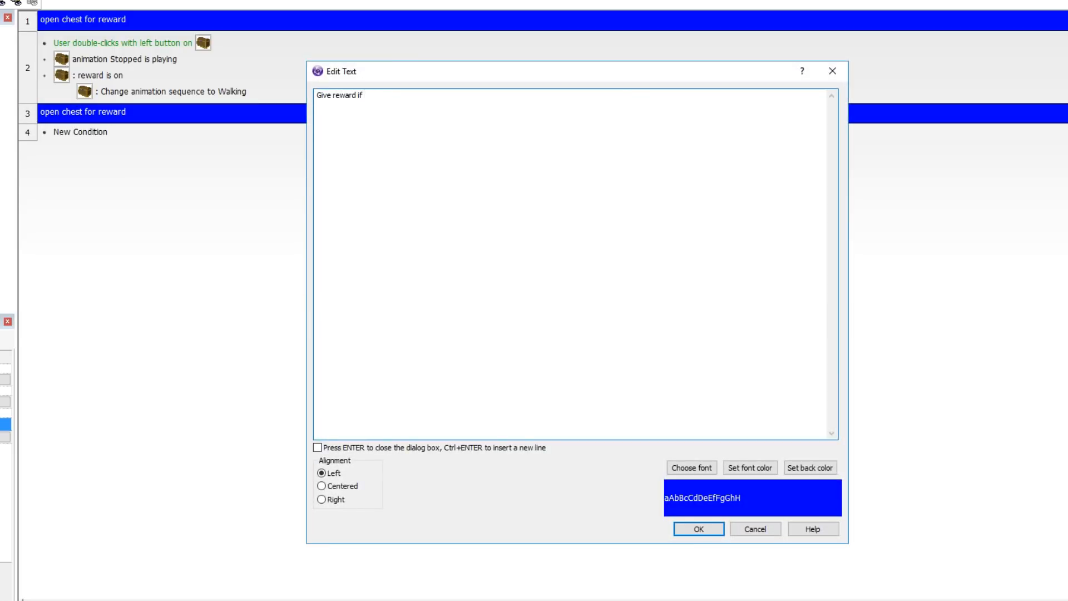
type("date has")
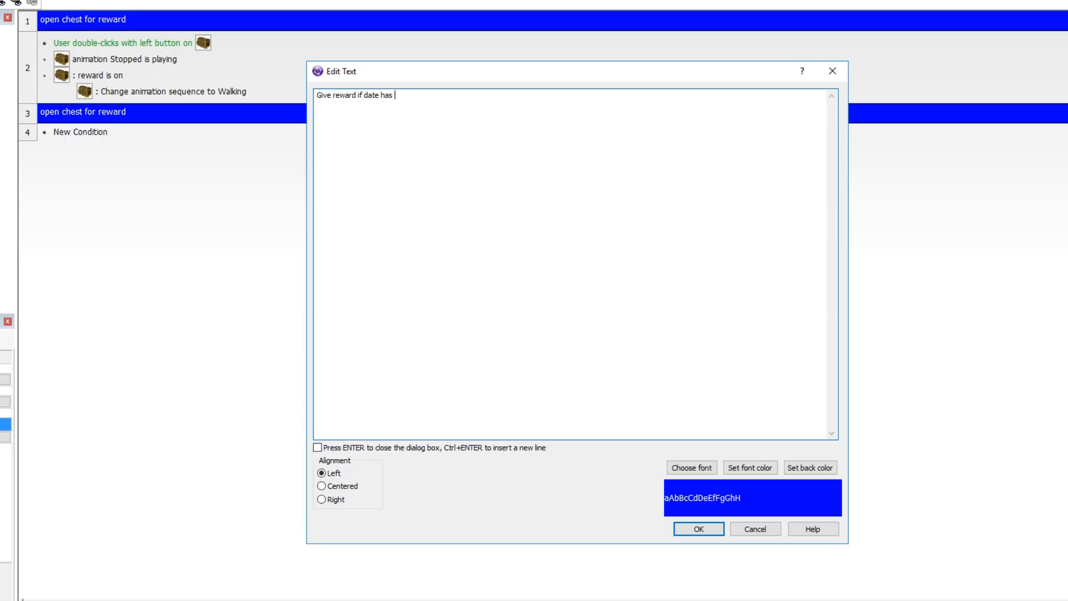
type("progressed")
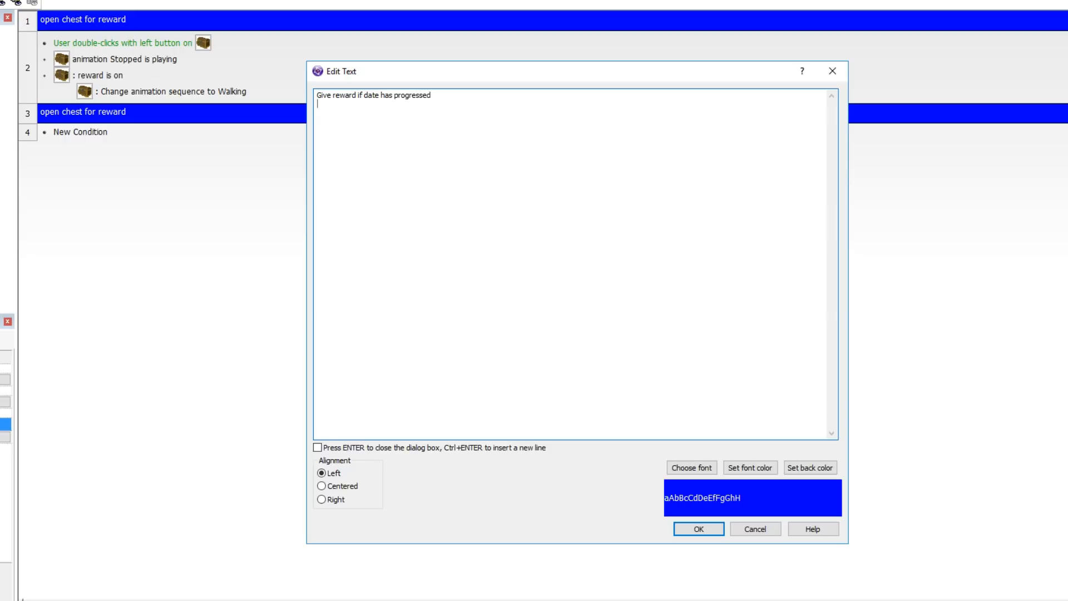
left_click(697, 528)
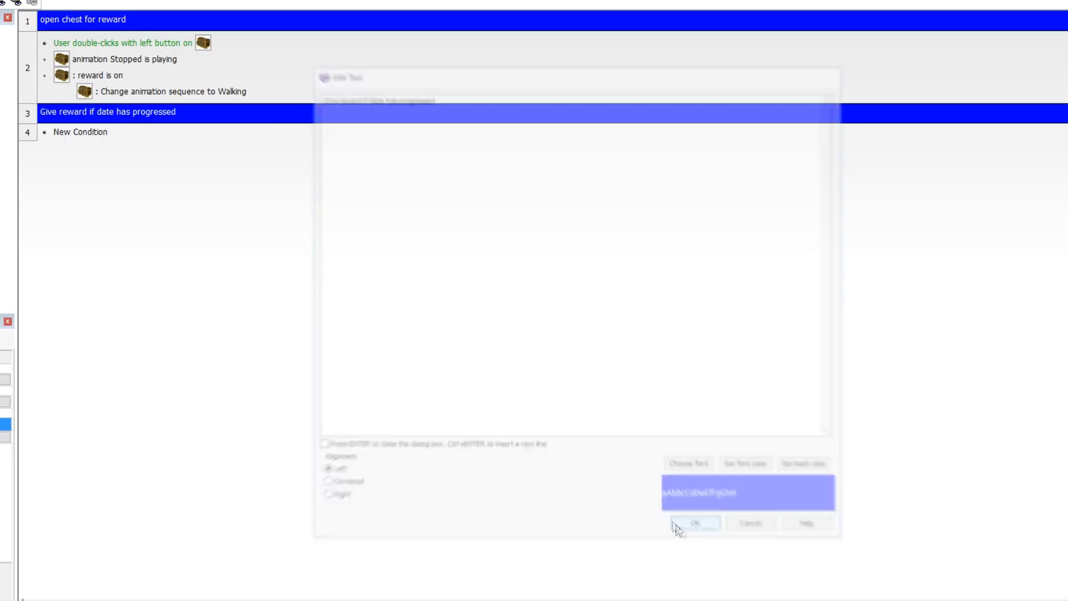
In the Frame Editor, place an Array object at the top edge with Y dimension 1
left_click(694, 522)
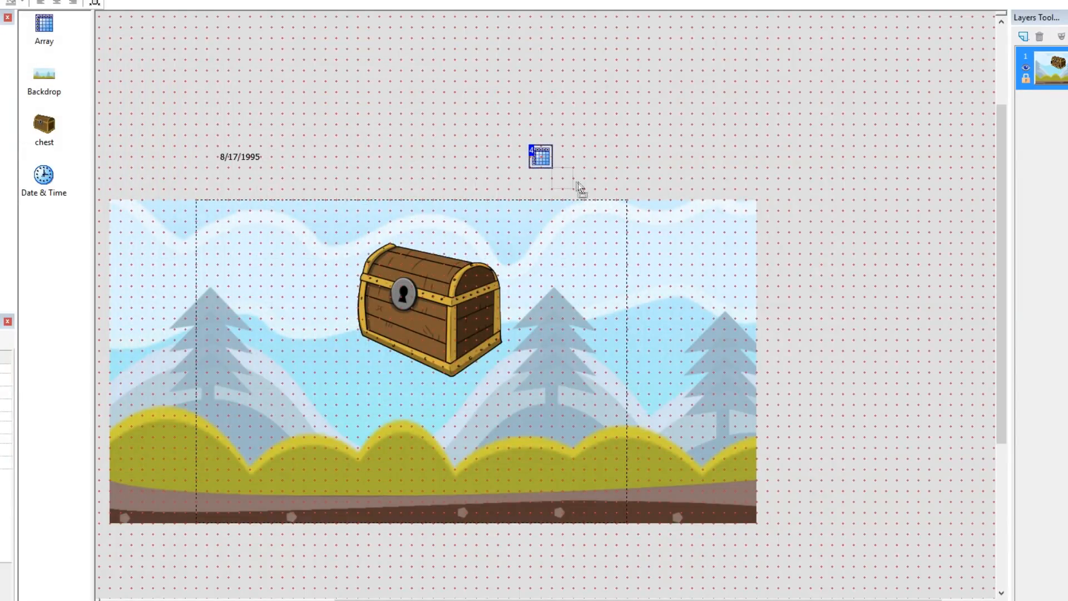
left_click_drag(540, 157, 615, 187)
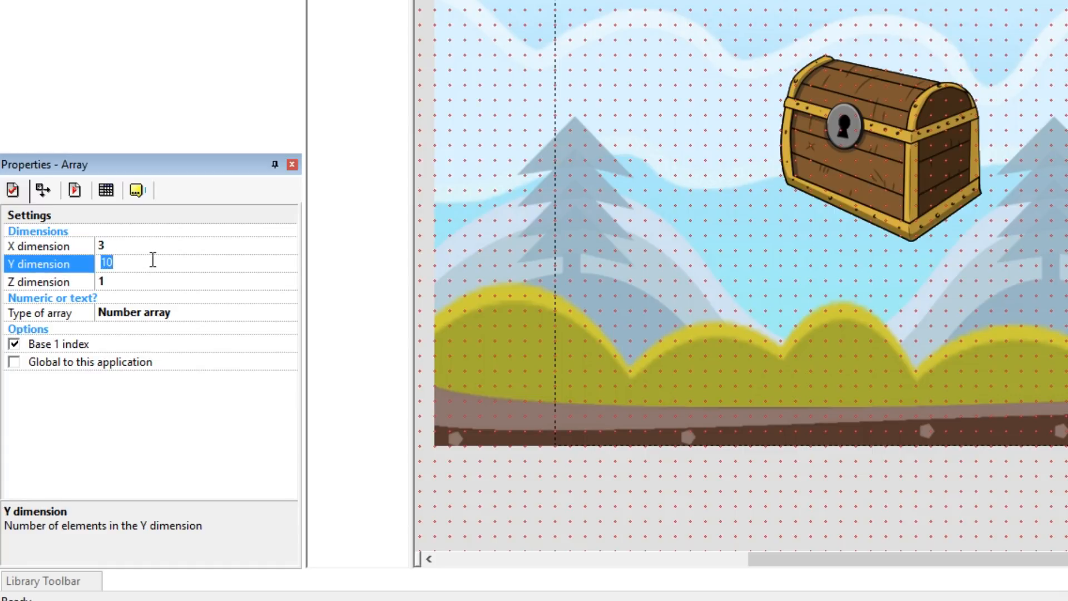
type("1")
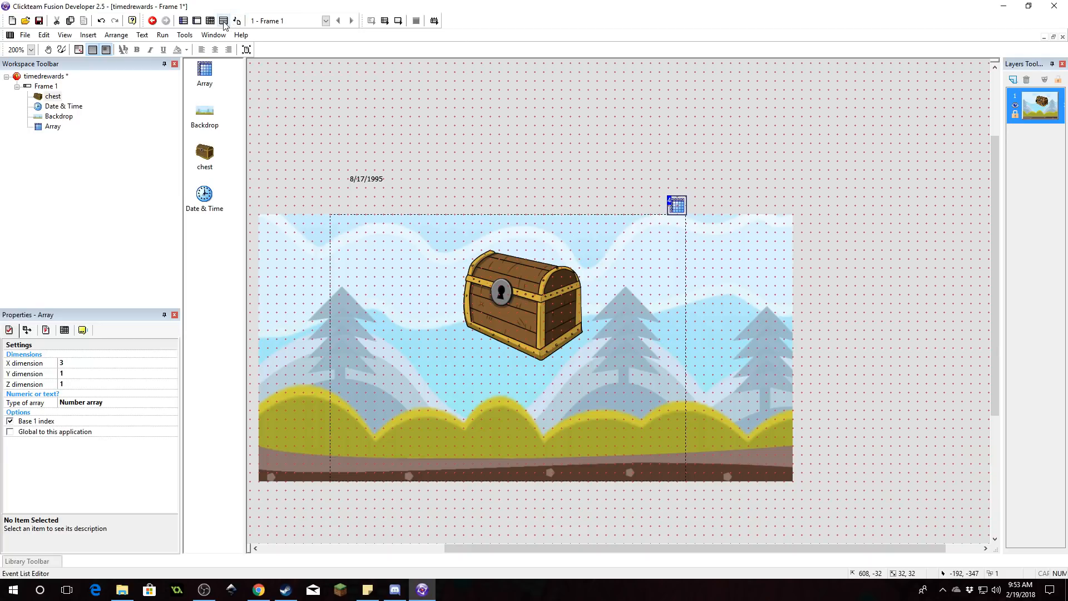
left_click(210, 21)
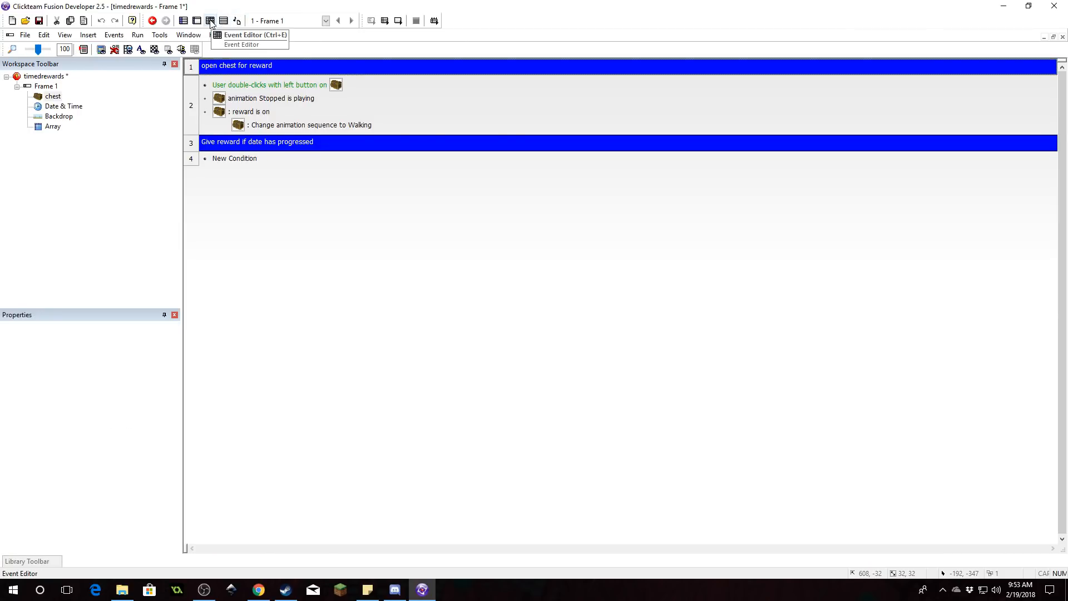
left_click(197, 21)
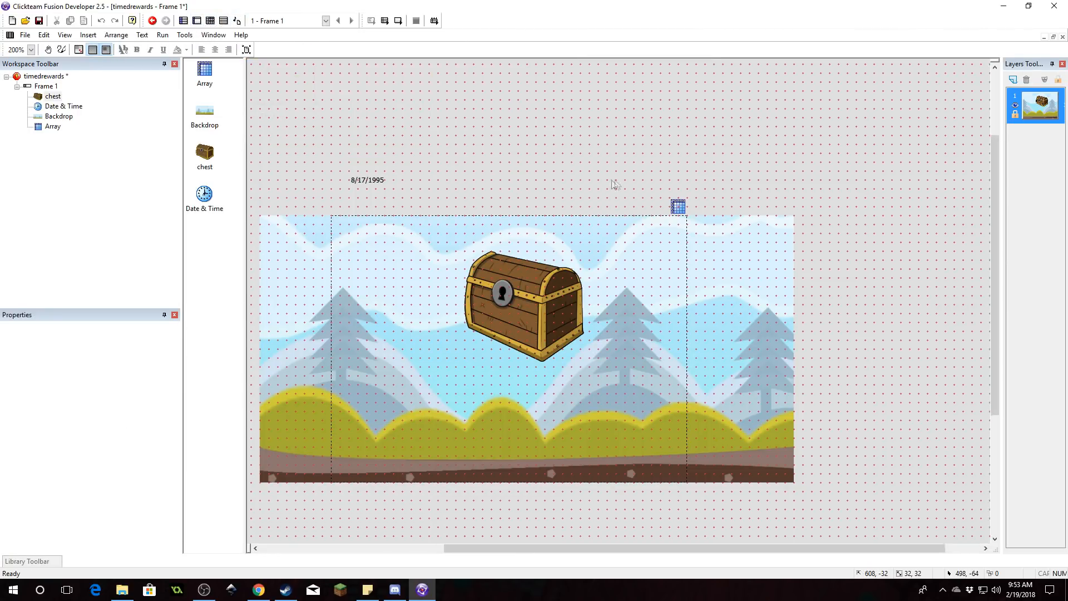
scroll("down", 3)
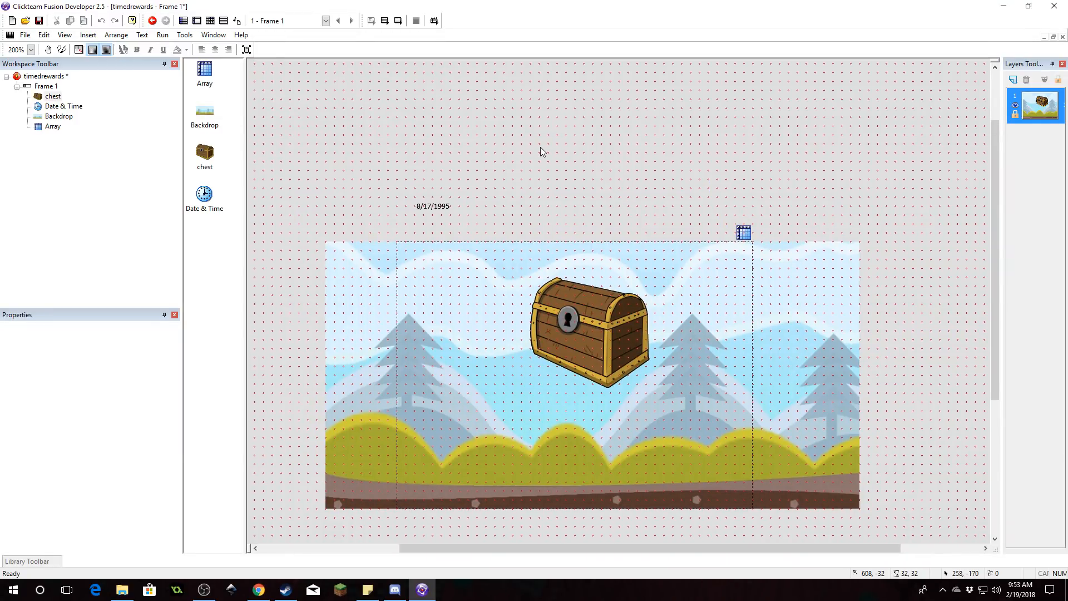
left_click(432, 206)
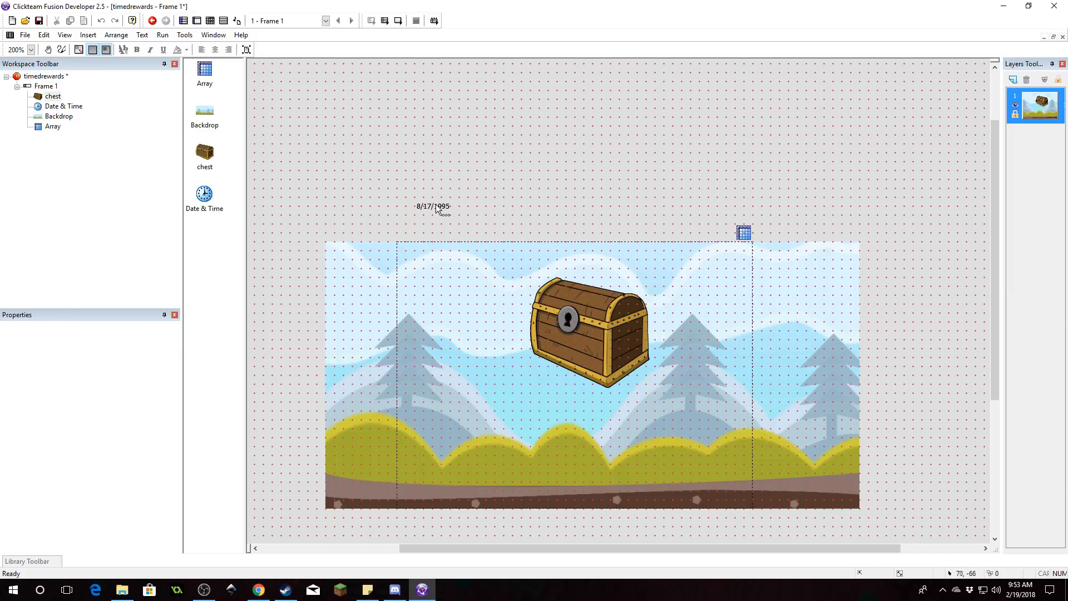
left_click(431, 206)
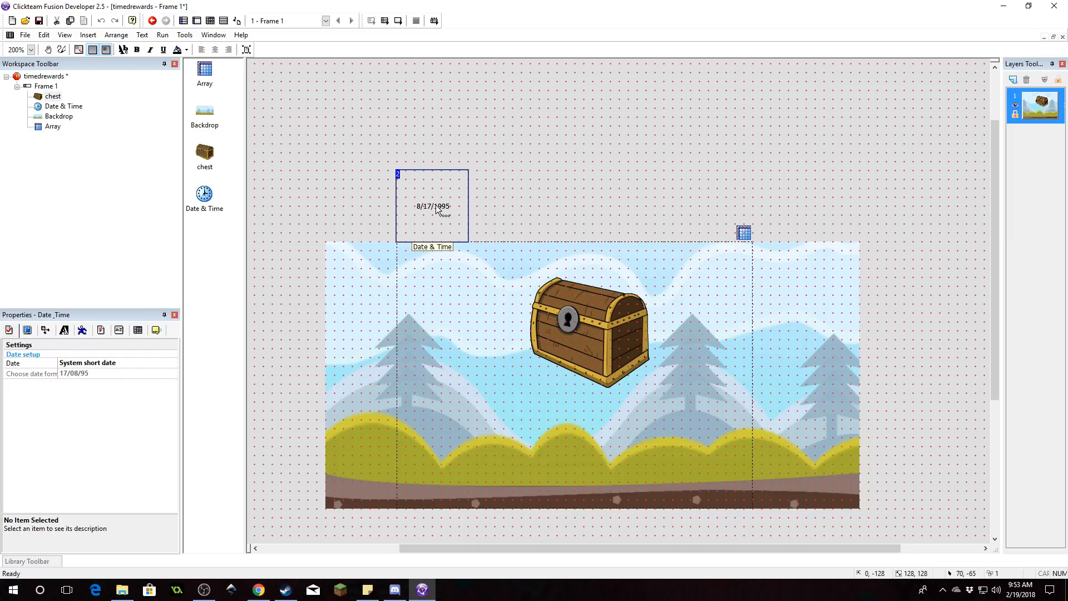
mouse_move(640, 156)
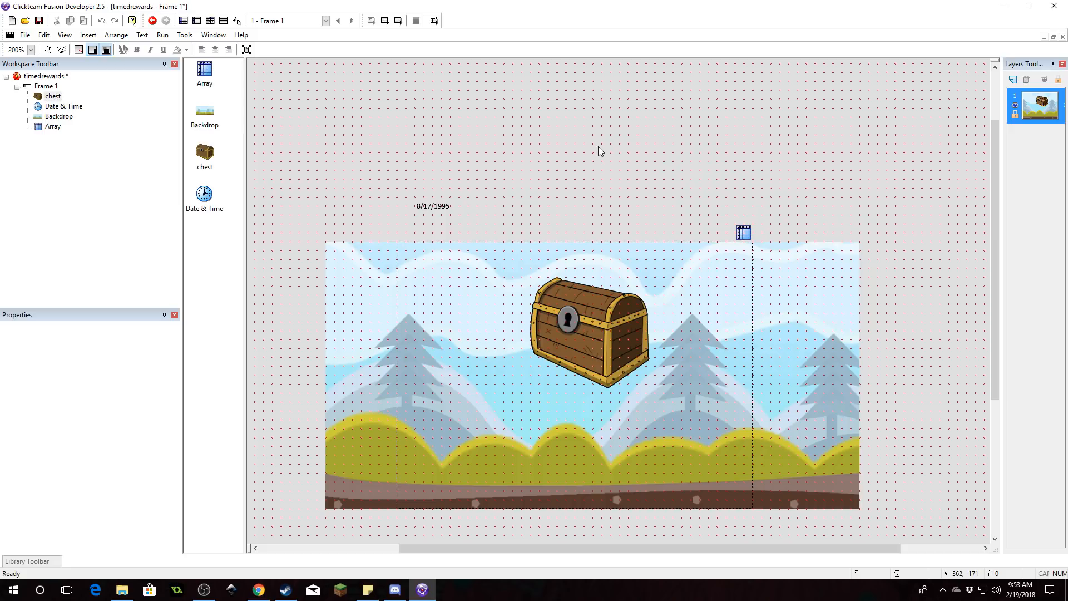
mouse_move(289, 6)
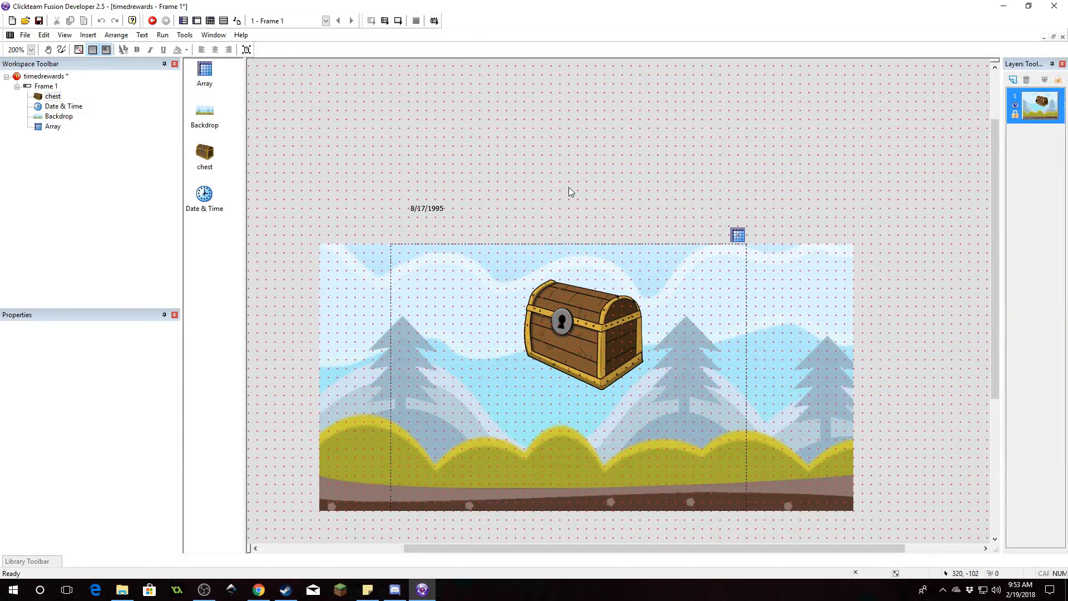
In timedrewards' global values, rename Global Value A onward to cur_day, cur_month, cur_year, saved_day, saved_month
left_click(43, 76)
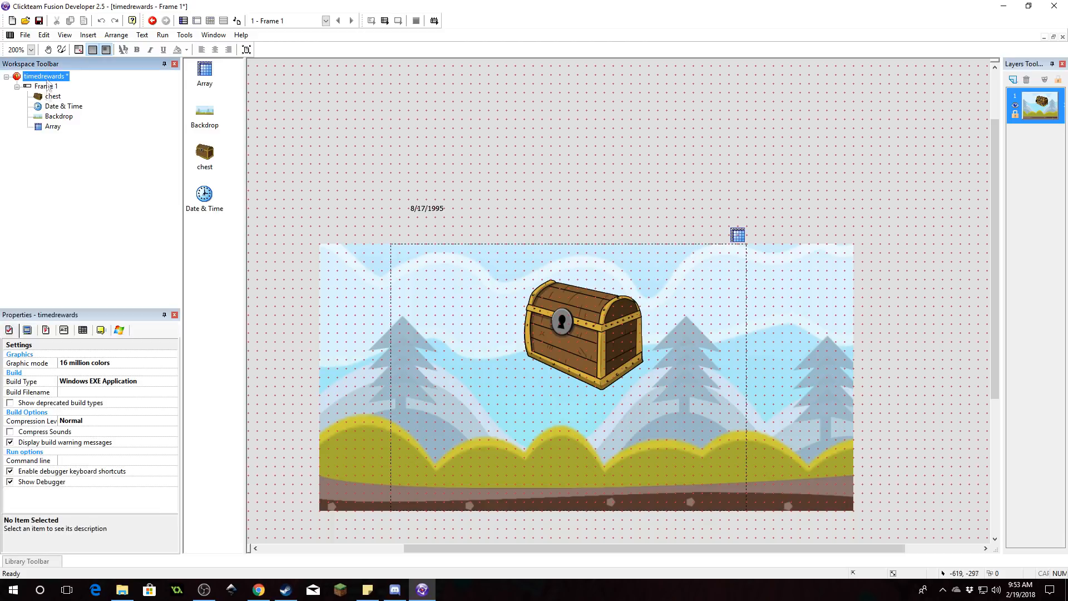
left_click(45, 76)
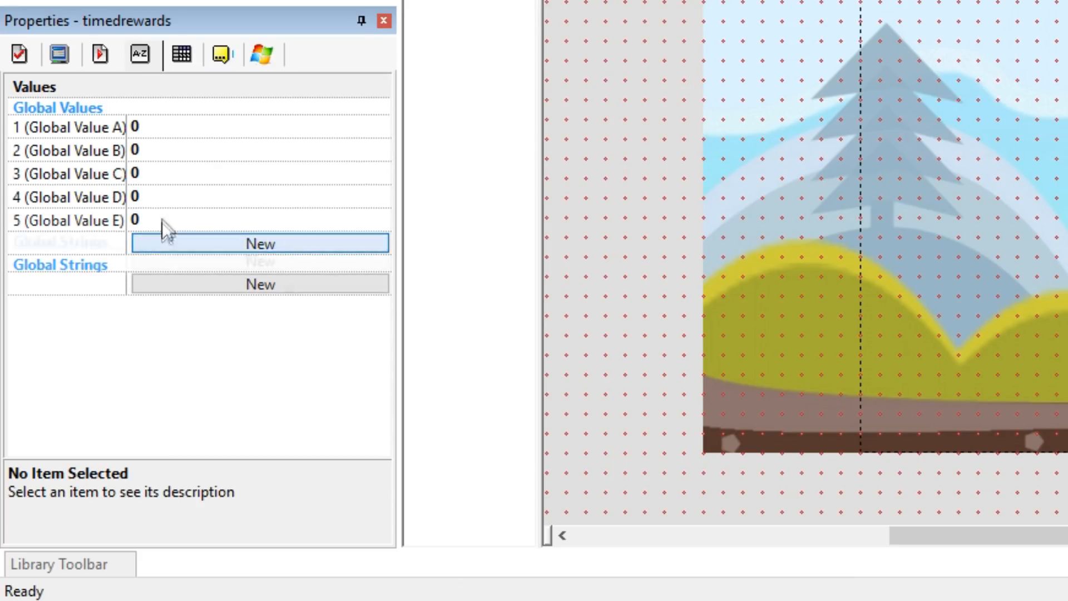
left_click(260, 243)
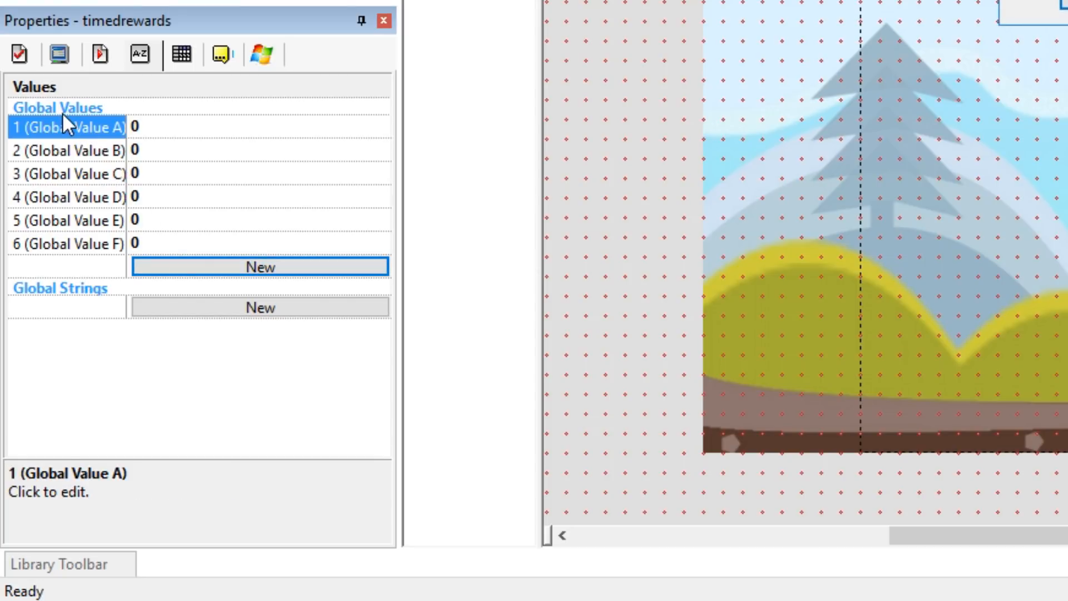
type("cur_day)")
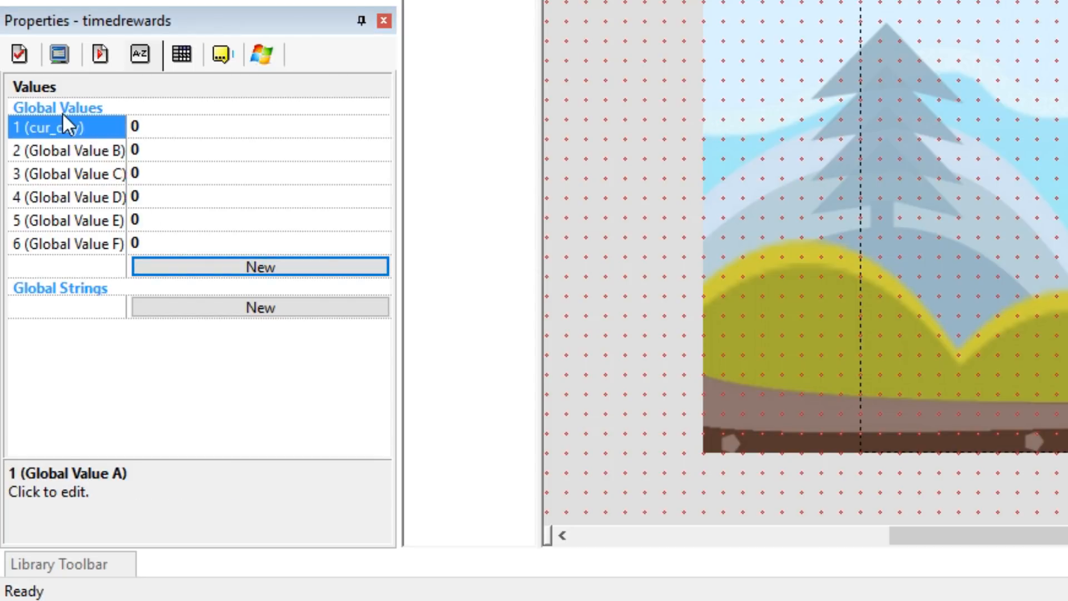
left_click(68, 150)
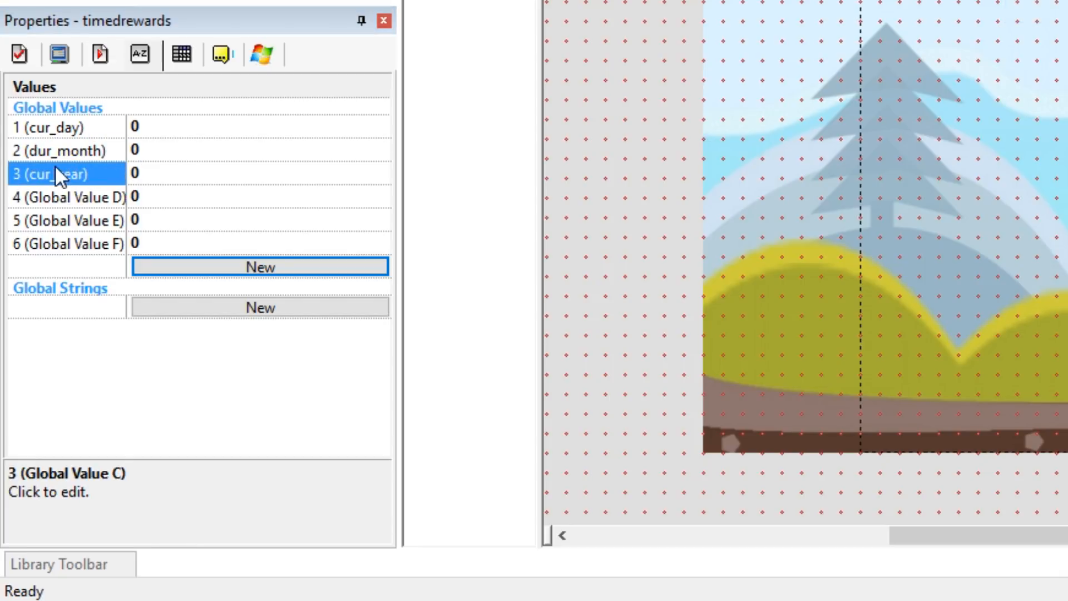
left_click(61, 150)
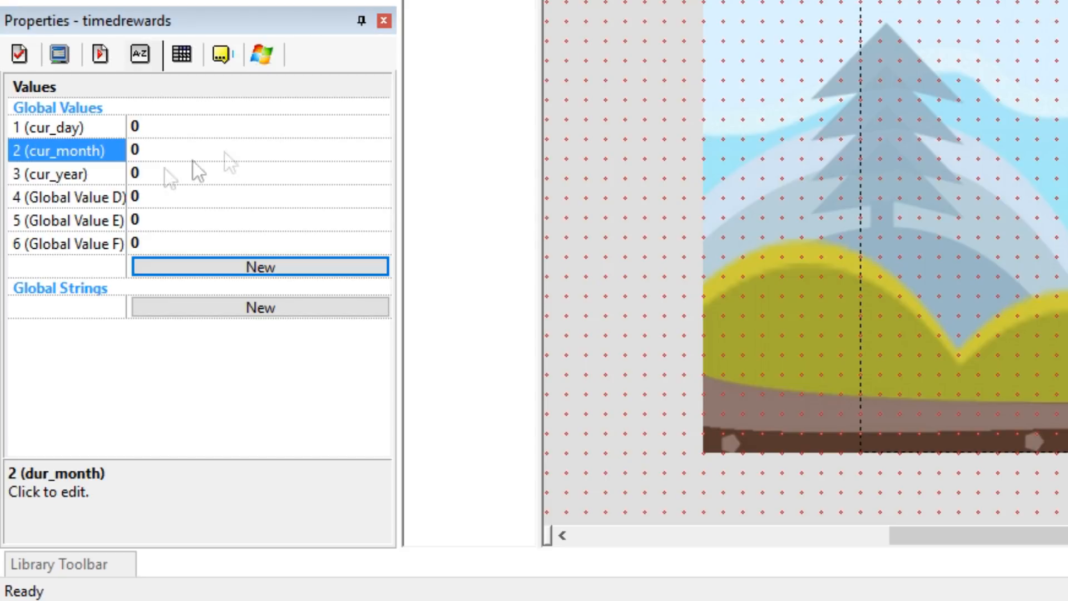
left_click(68, 196)
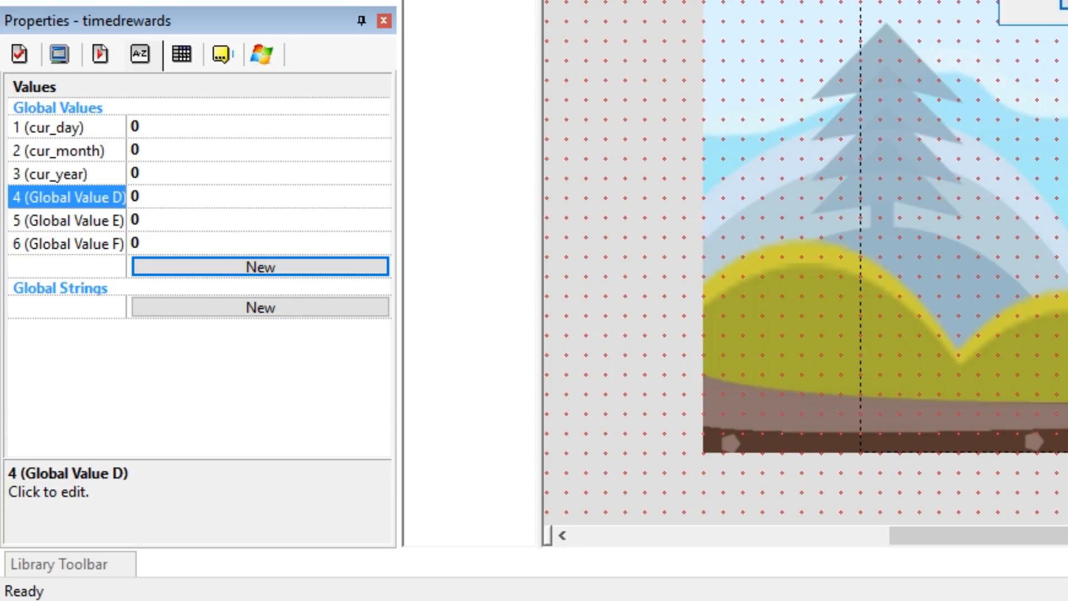
left_click(68, 219)
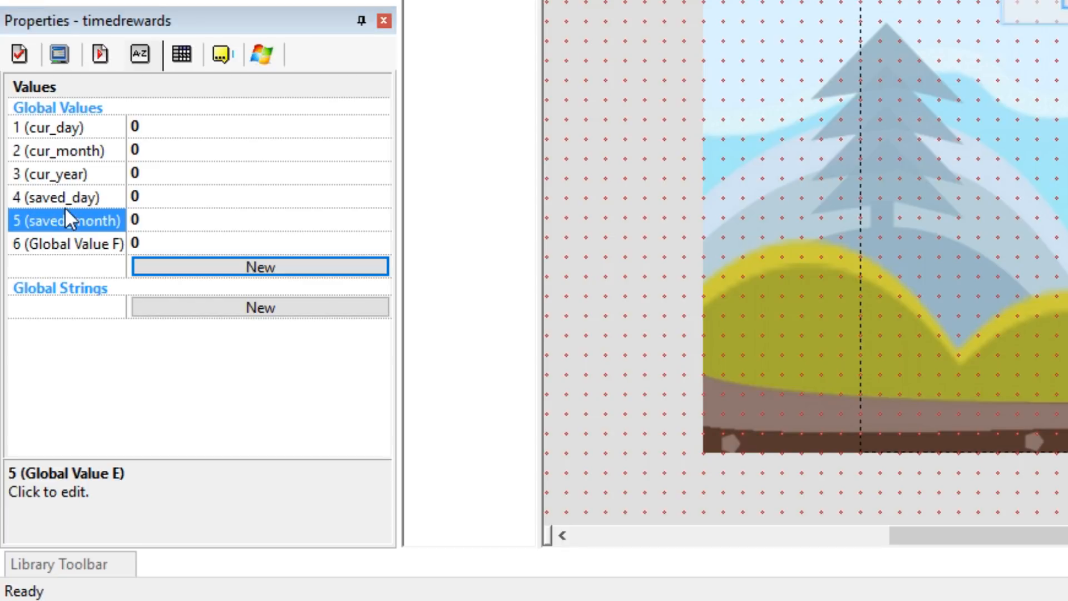
left_click(66, 242)
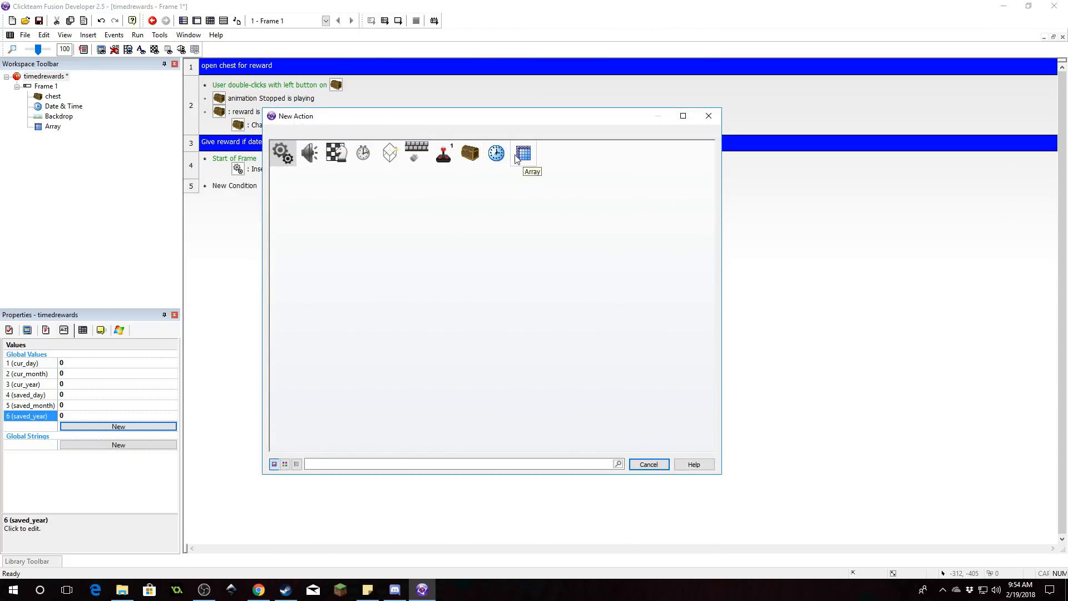
Choose the Array object's Load array from file action for the Start of Frame event
left_click(522, 153)
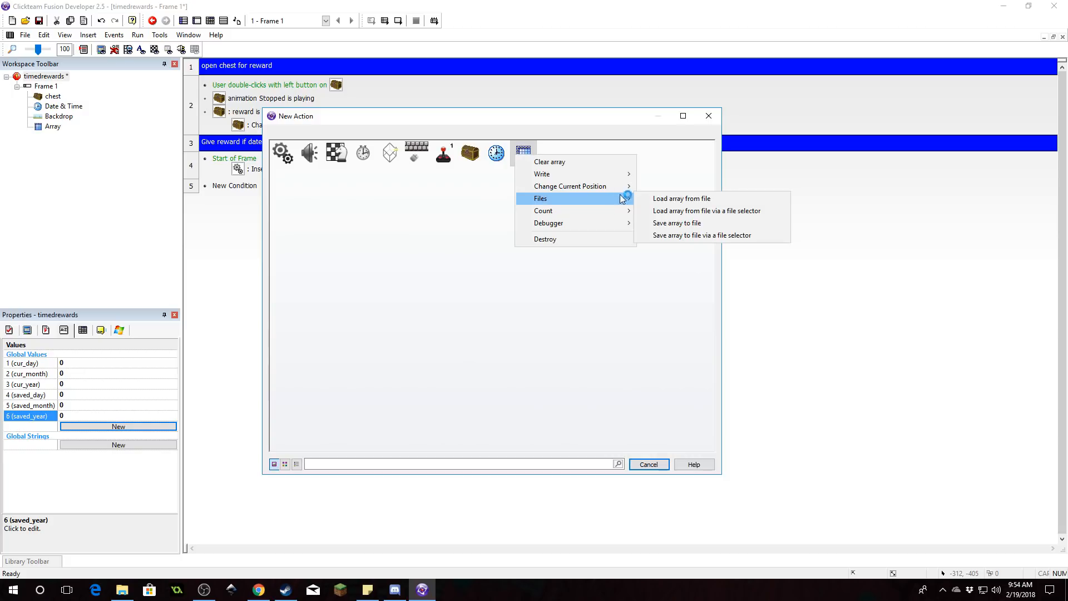
left_click(707, 210)
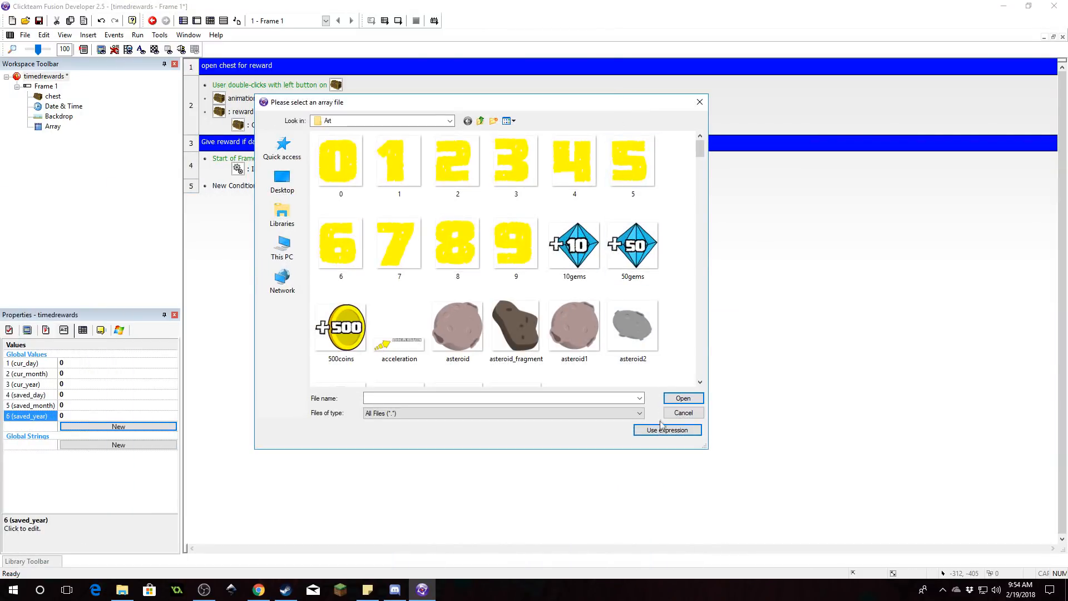
Load the array from the expression file name apppath$+"save"
left_click(666, 430)
type("apppath")
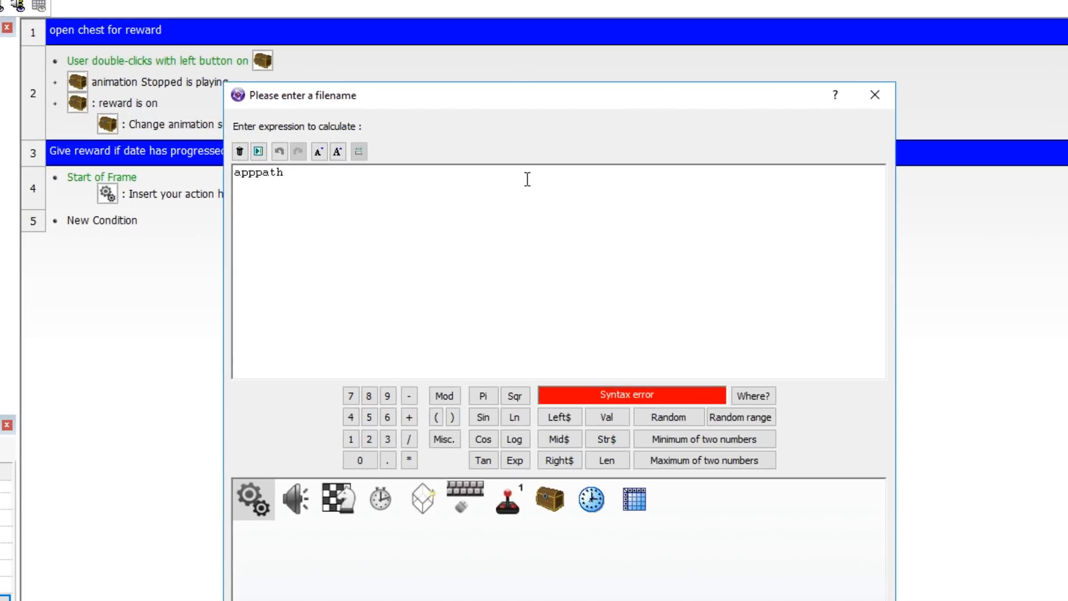
type("$")
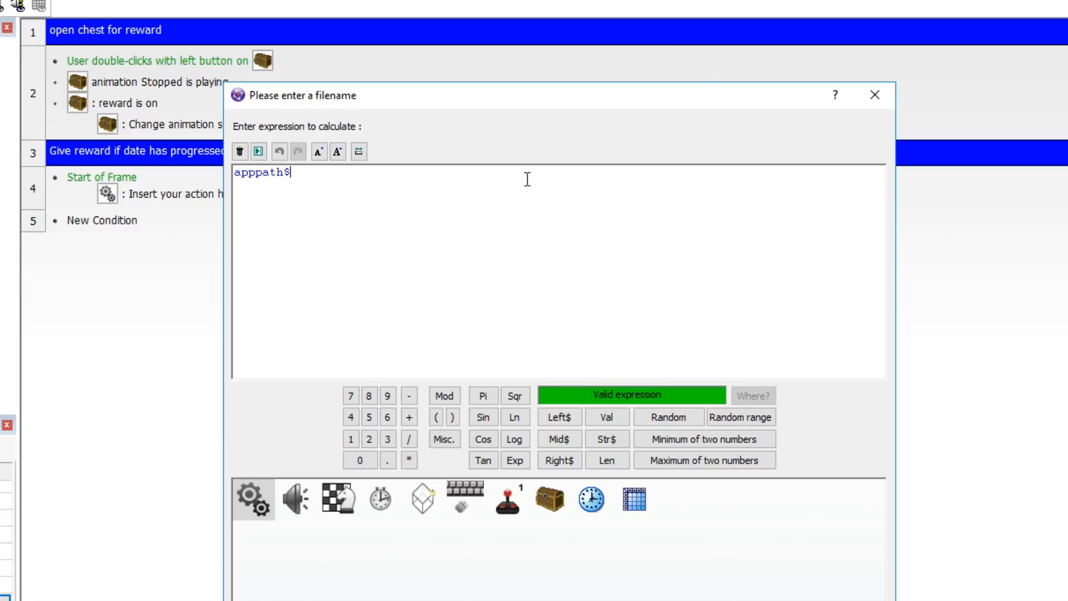
type("+\"")
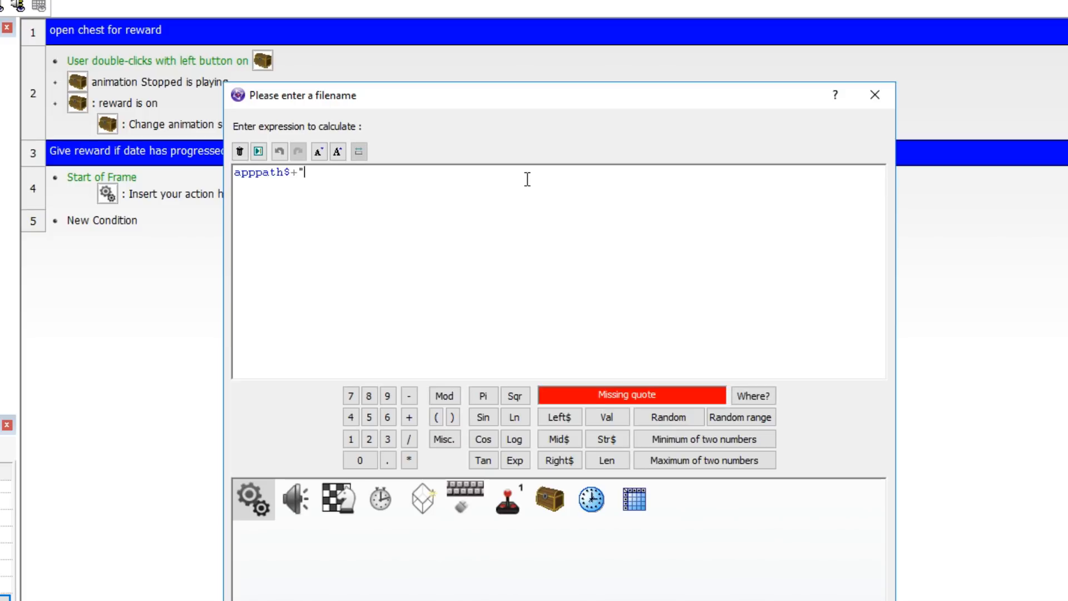
type("save\"")
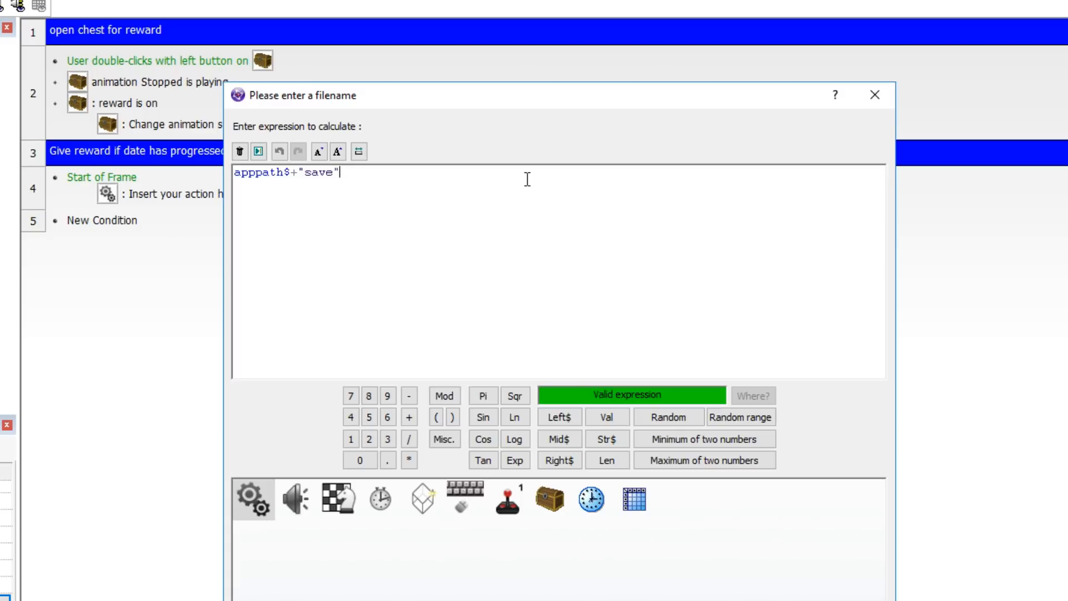
mouse_move(487, 154)
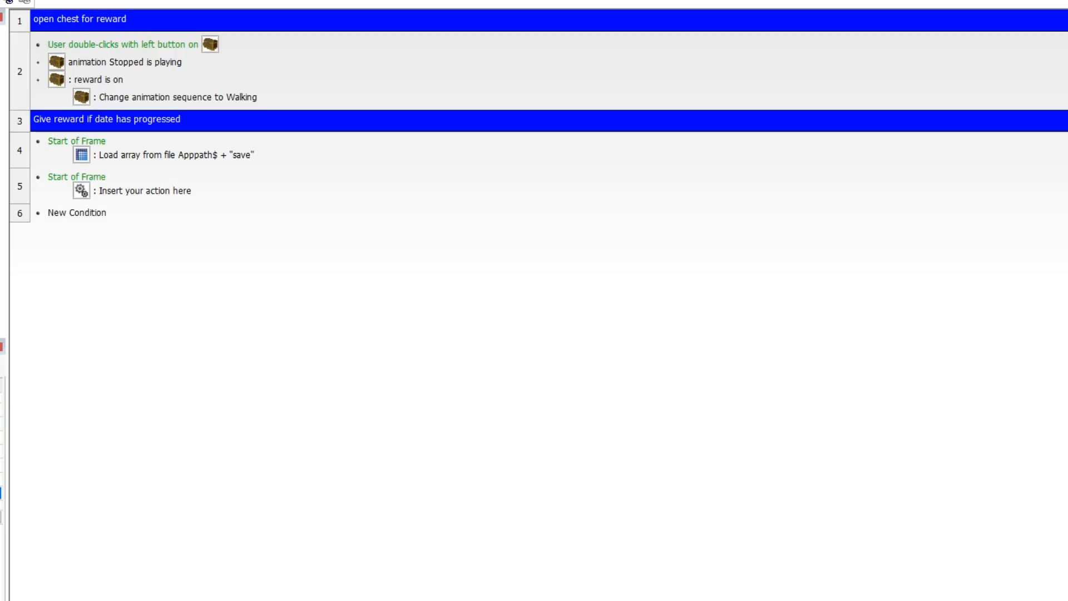
In the second Start of Frame event, set saved_day to the array's ValueAtXYZ at 1,1,1
double_click(143, 190)
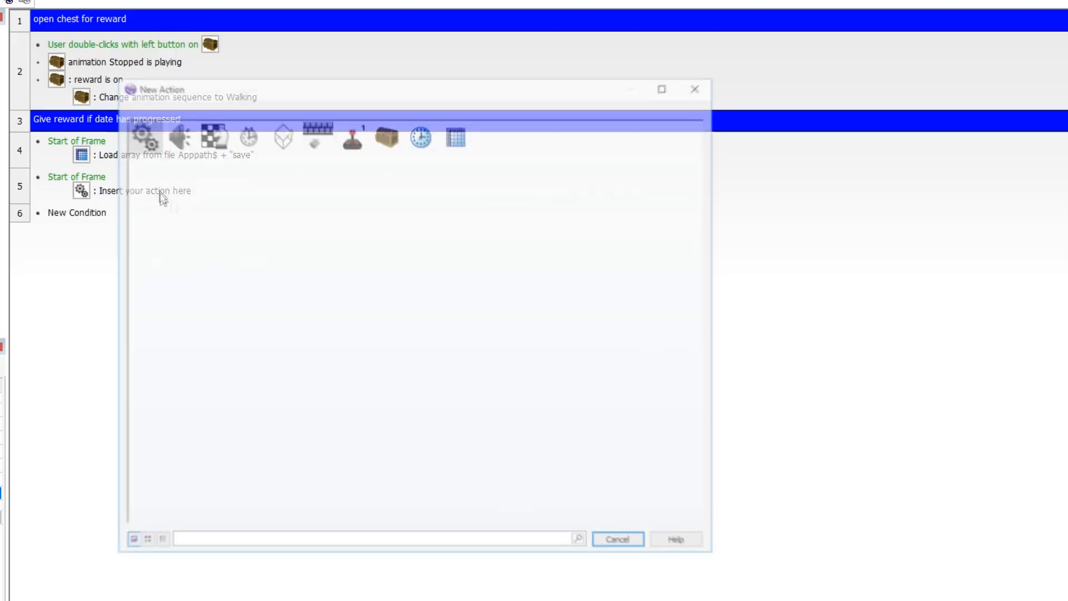
mouse_move(174, 133)
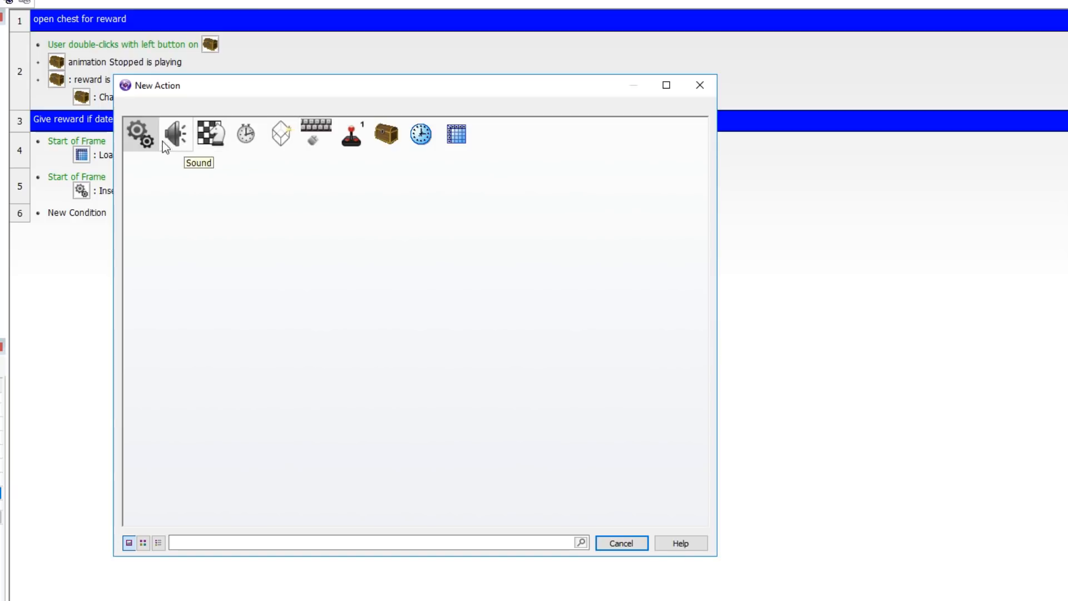
left_click(140, 133)
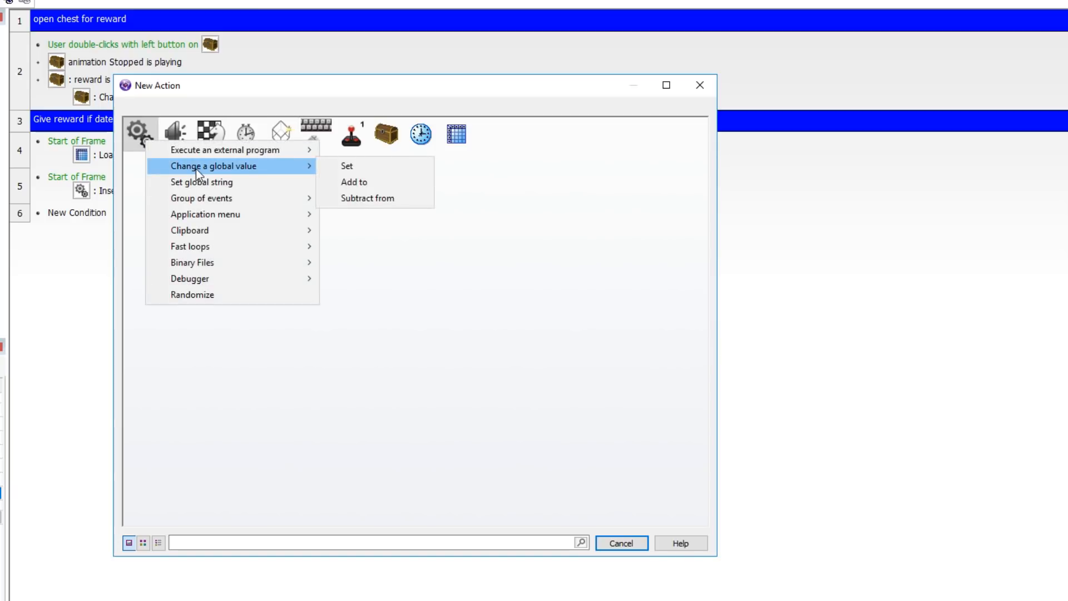
left_click(346, 166)
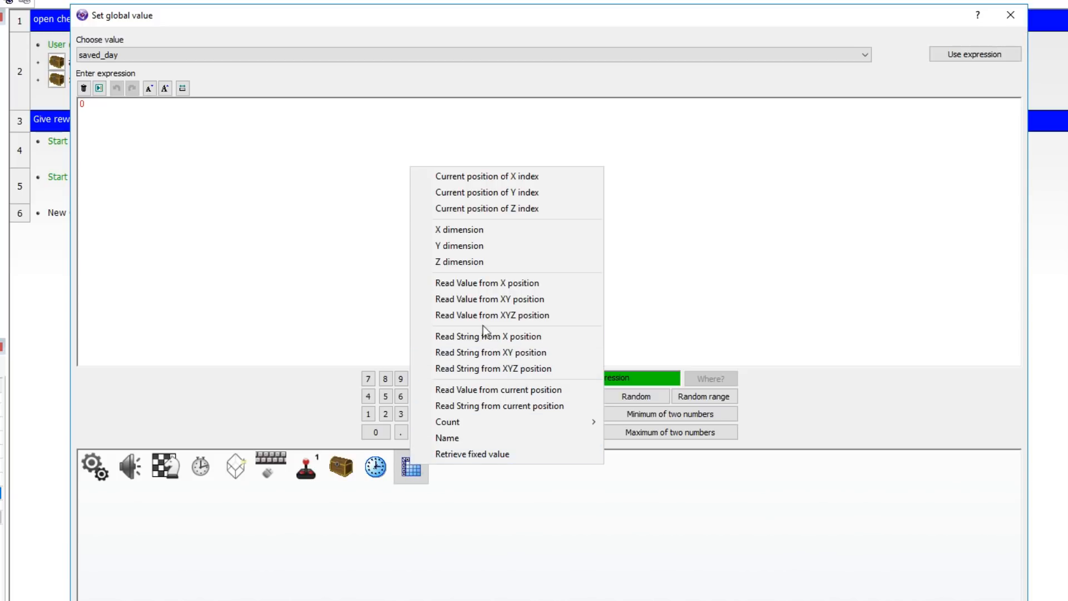
mouse_move(485, 315)
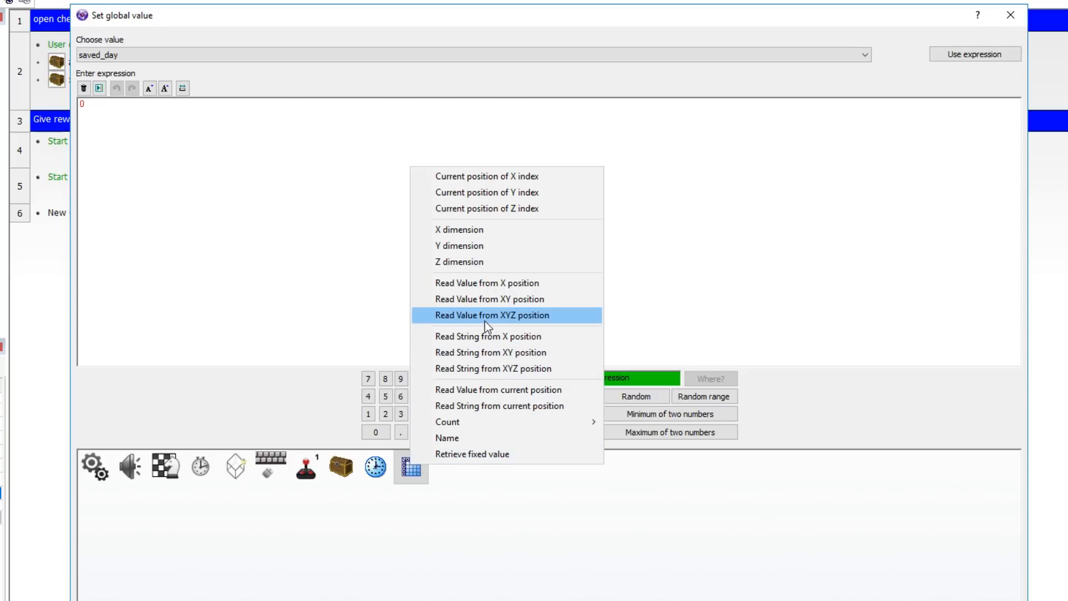
left_click(491, 315)
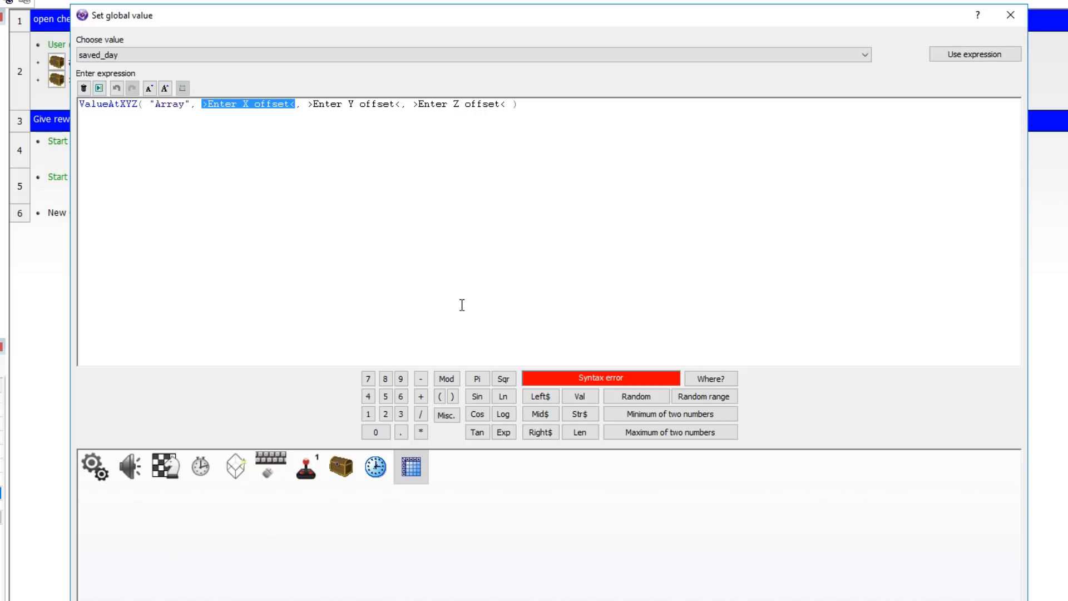
type("1")
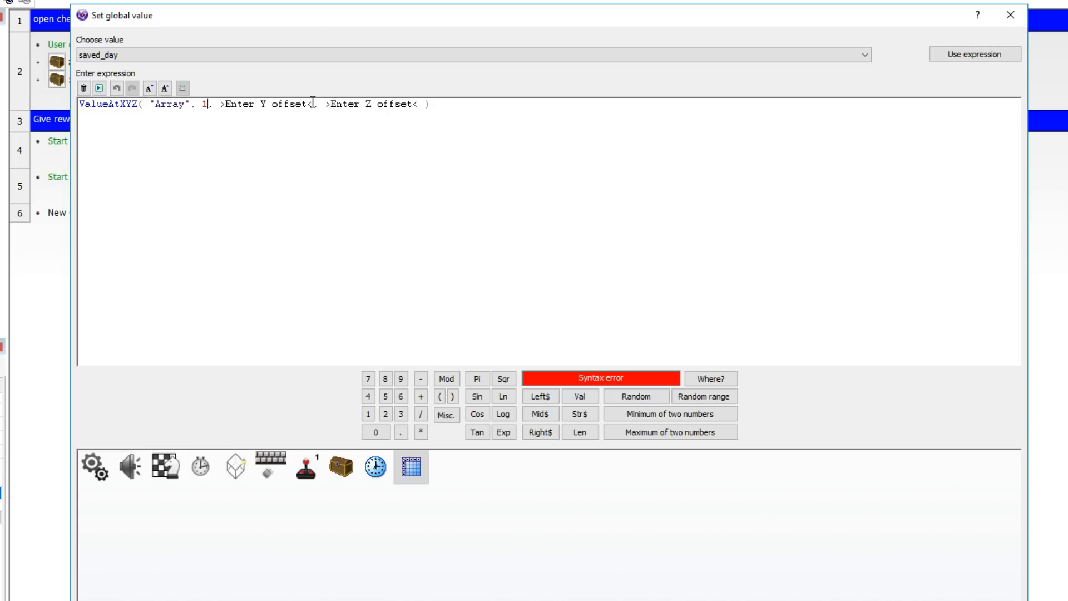
type("-1")
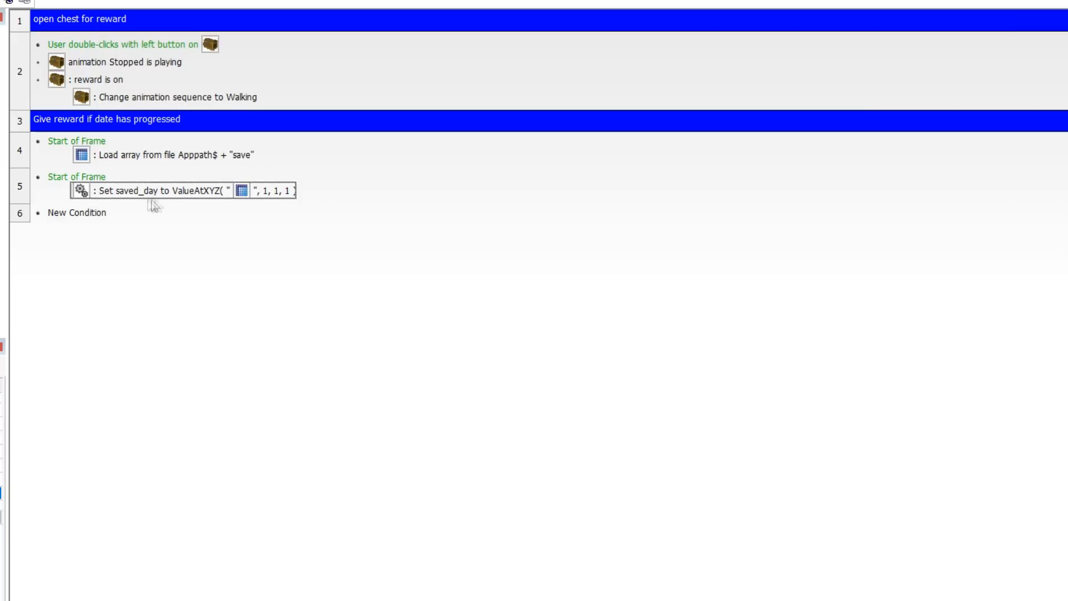
mouse_move(190, 209)
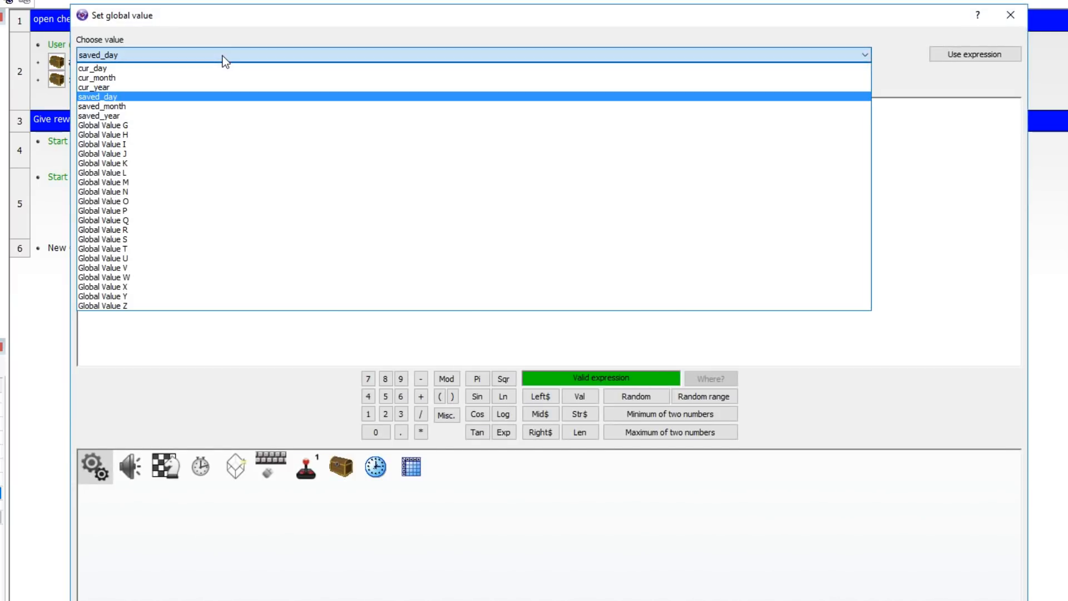
Retarget the copied array-reading actions to store saved_month and the next saved value
left_click(101, 106)
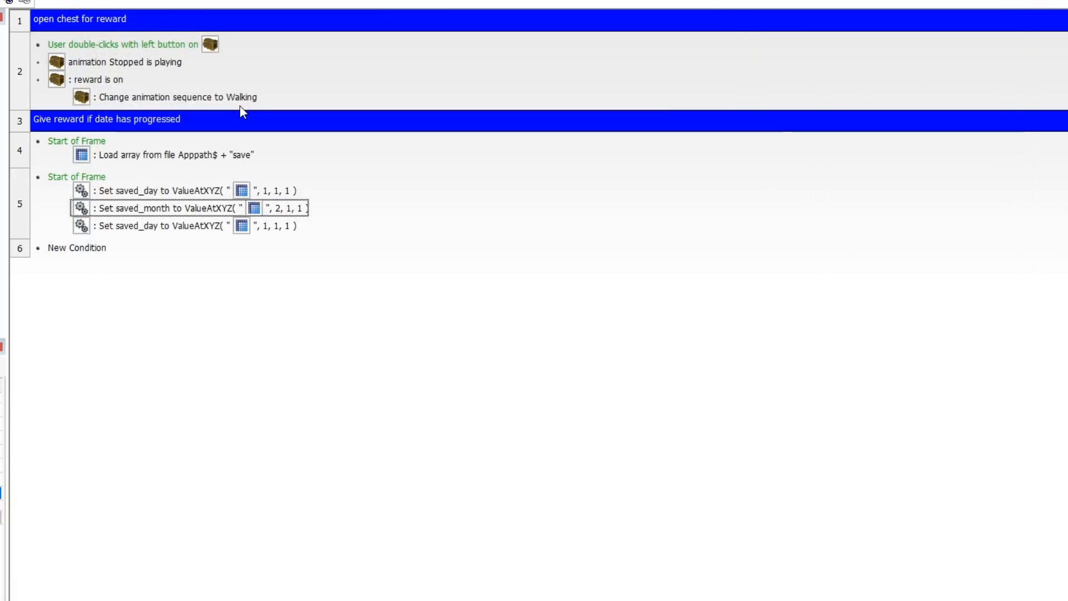
double_click(164, 190)
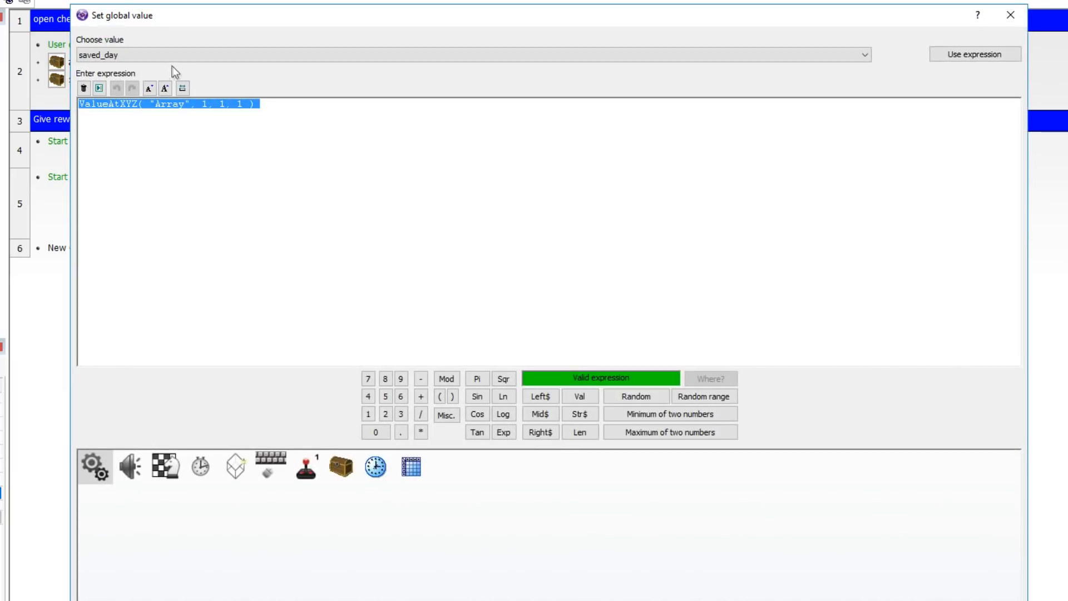
left_click(863, 54)
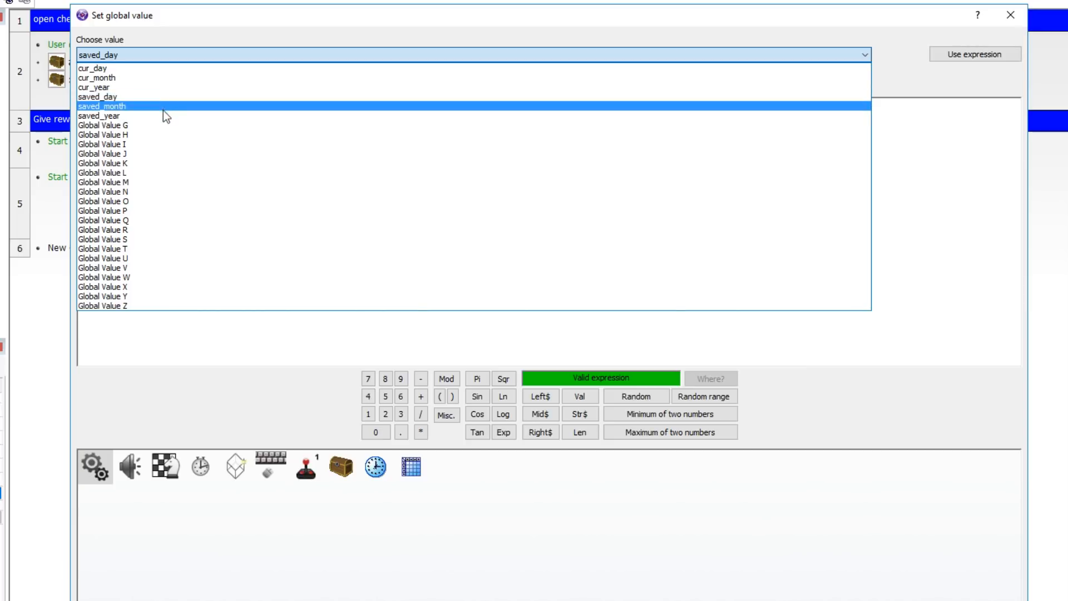
left_click(98, 115)
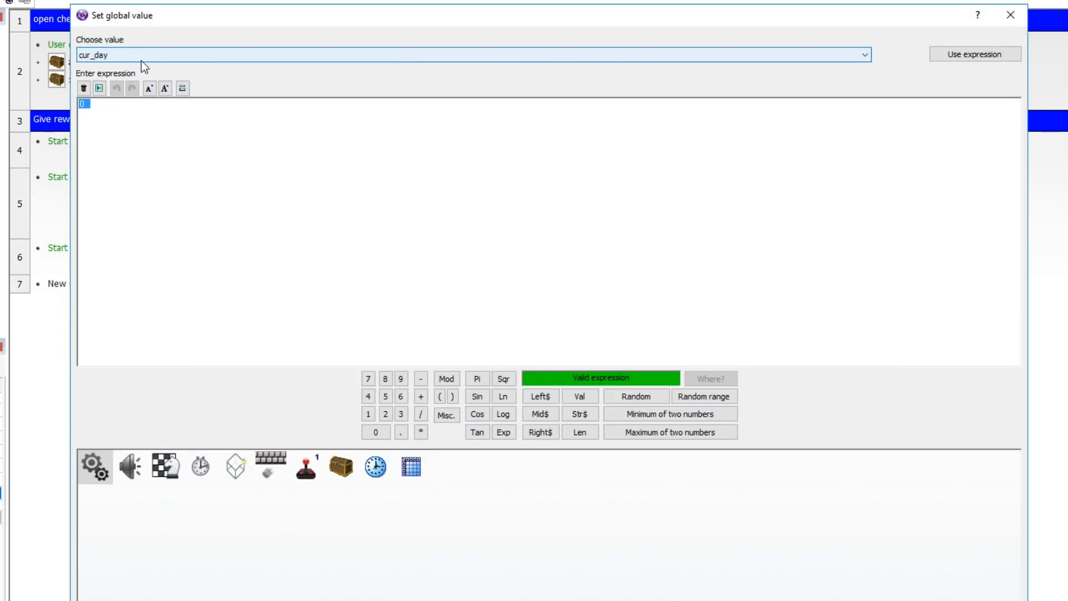
Set cur_day to the Date & Time object's current day of month
left_click(375, 466)
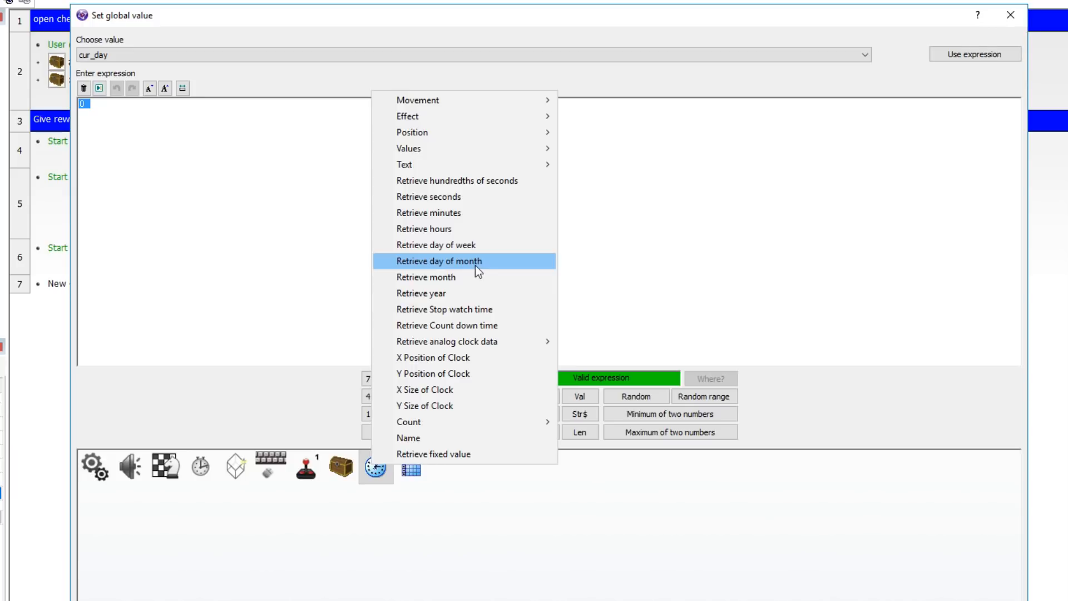
mouse_move(470, 265)
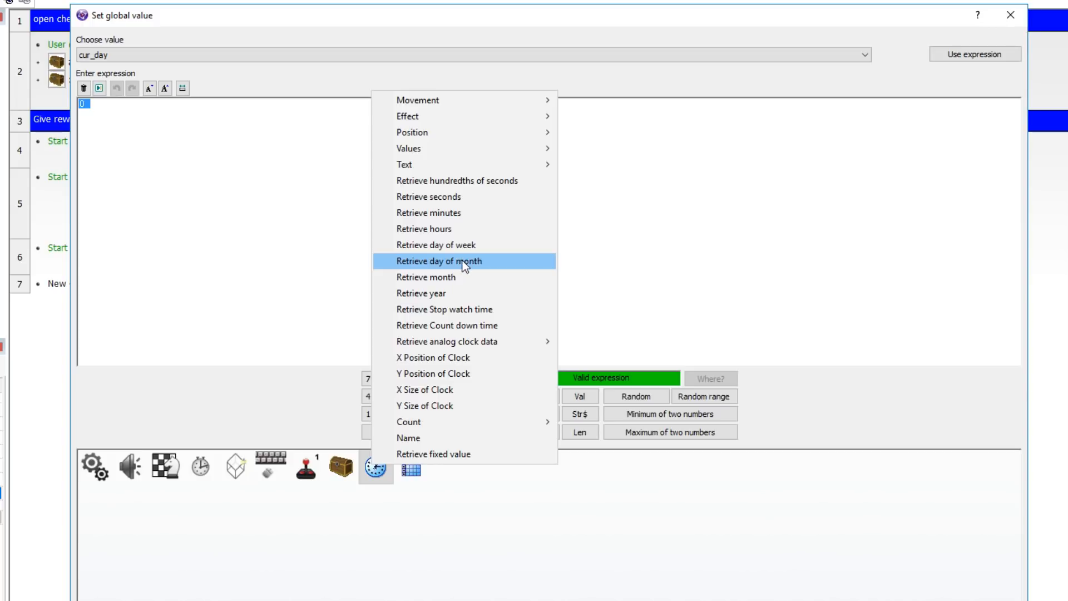
left_click(439, 260)
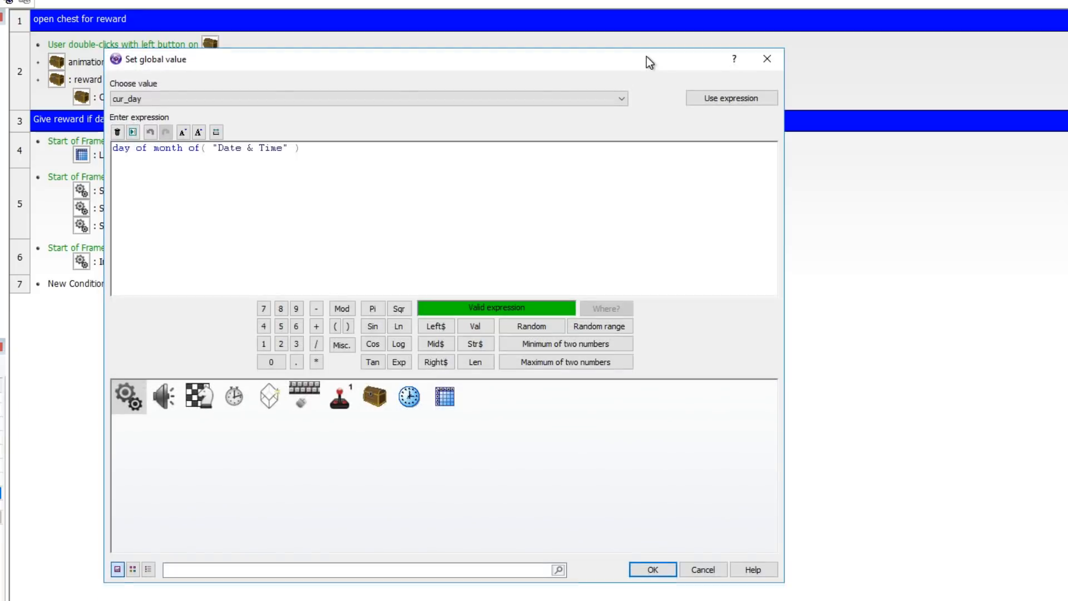
left_click(651, 568)
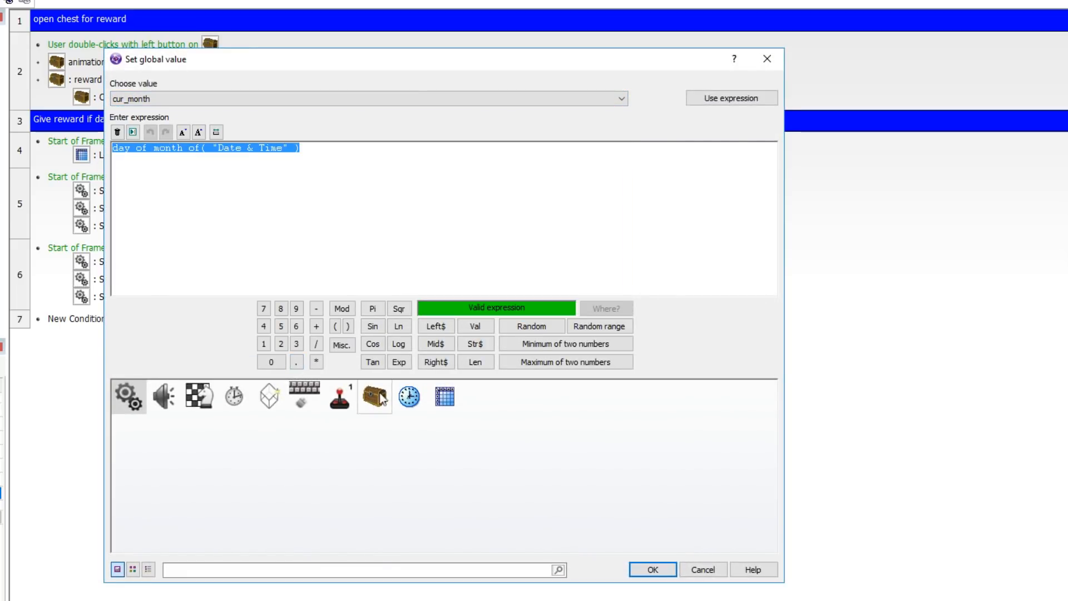
Set cur_month and cur_year from the clock's current month and year
left_click(407, 396)
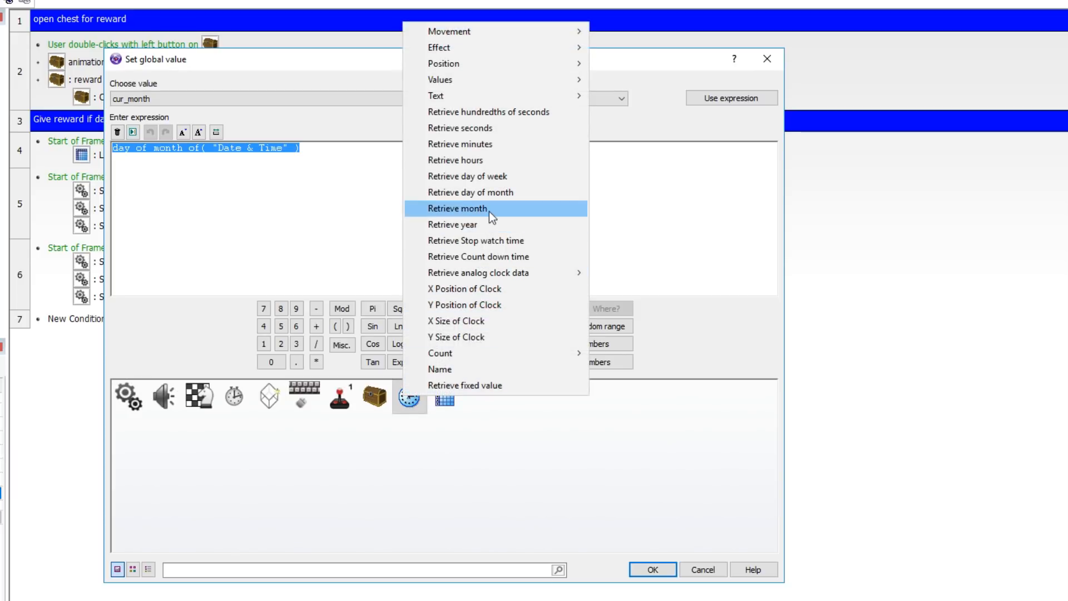
left_click(455, 209)
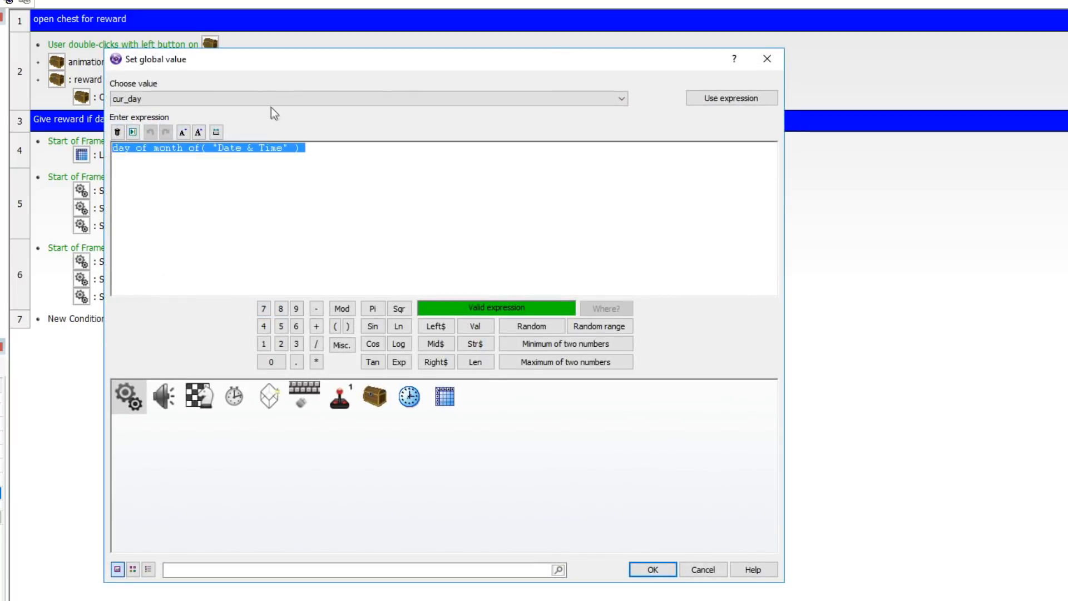
left_click(618, 97)
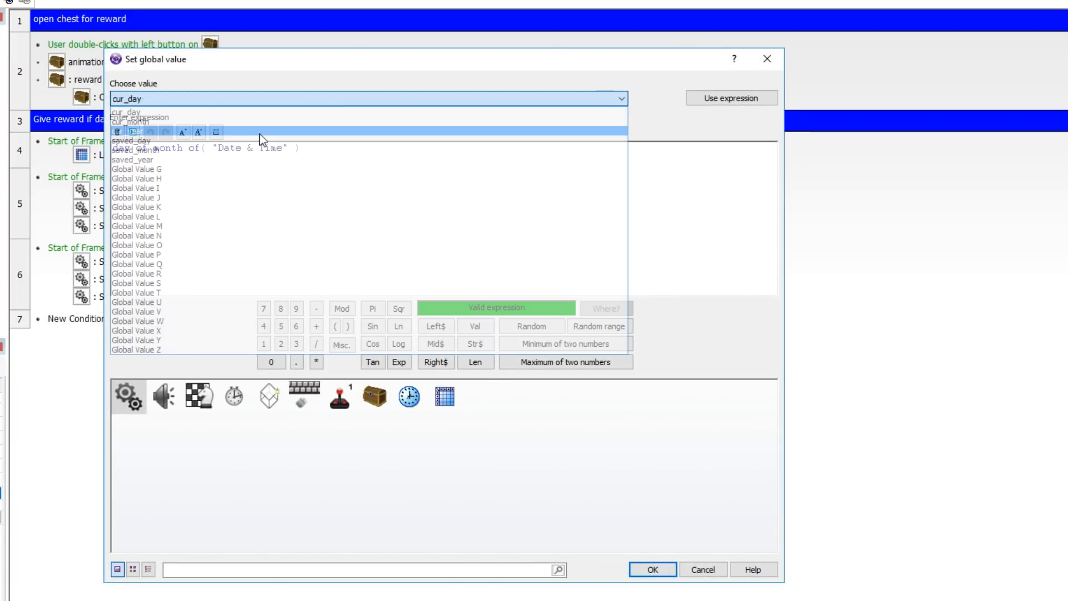
left_click(408, 396)
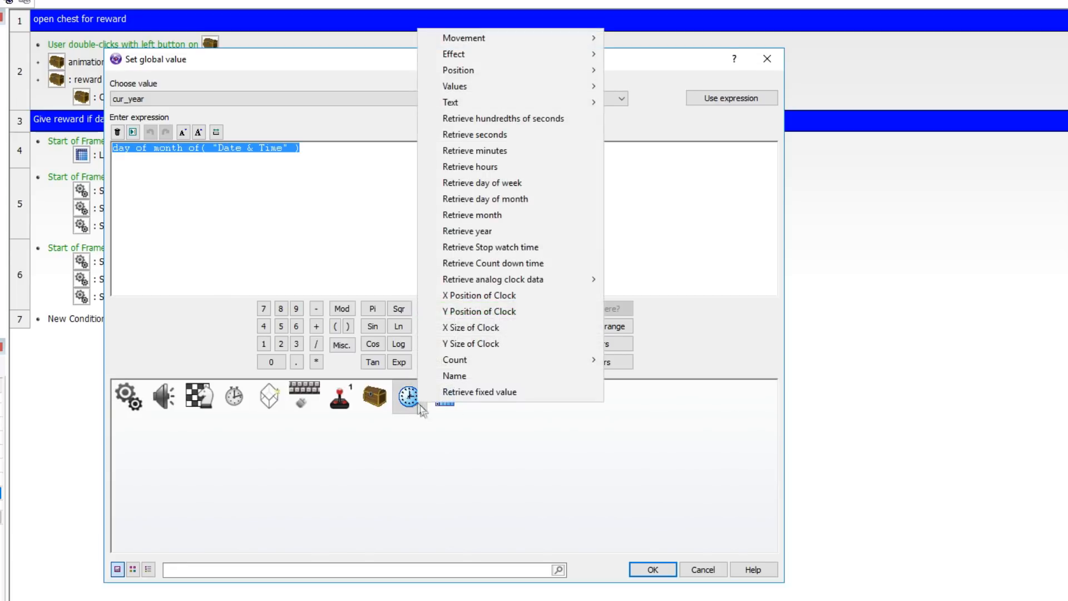
left_click(467, 230)
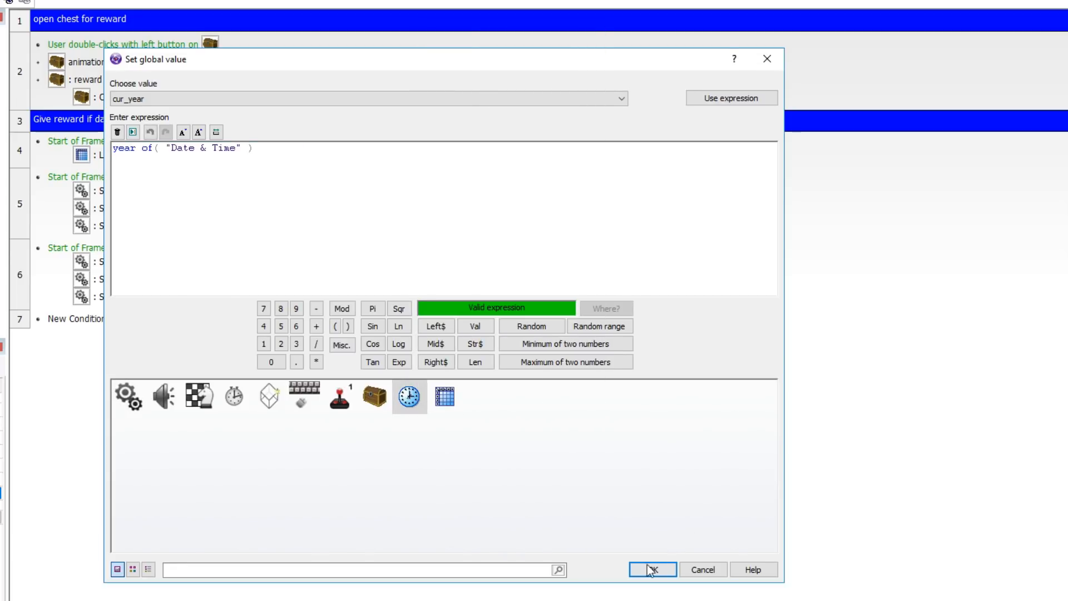
left_click(651, 570)
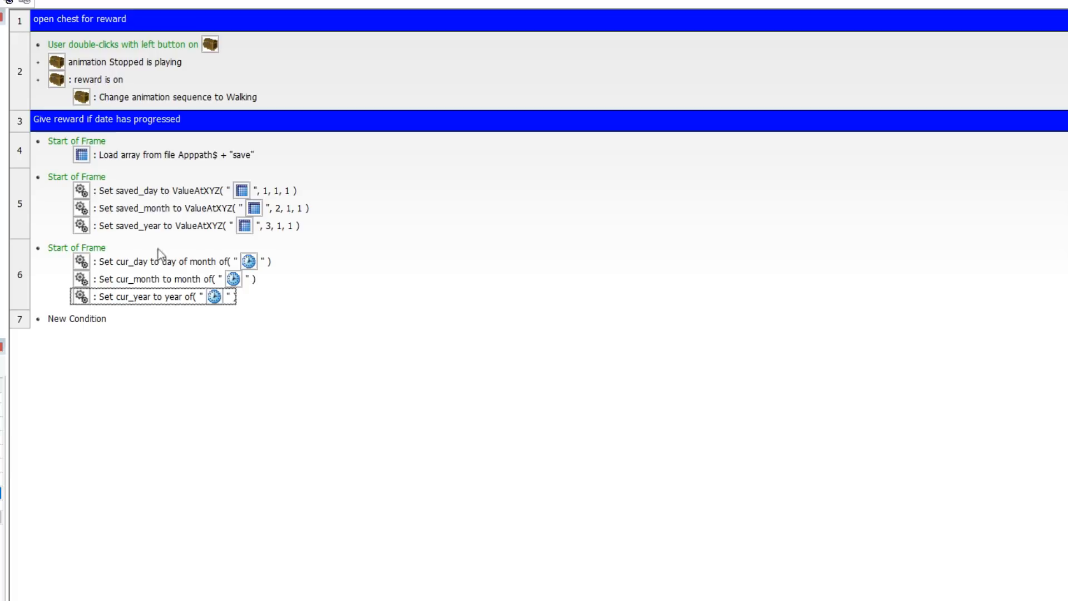
mouse_move(270, 250)
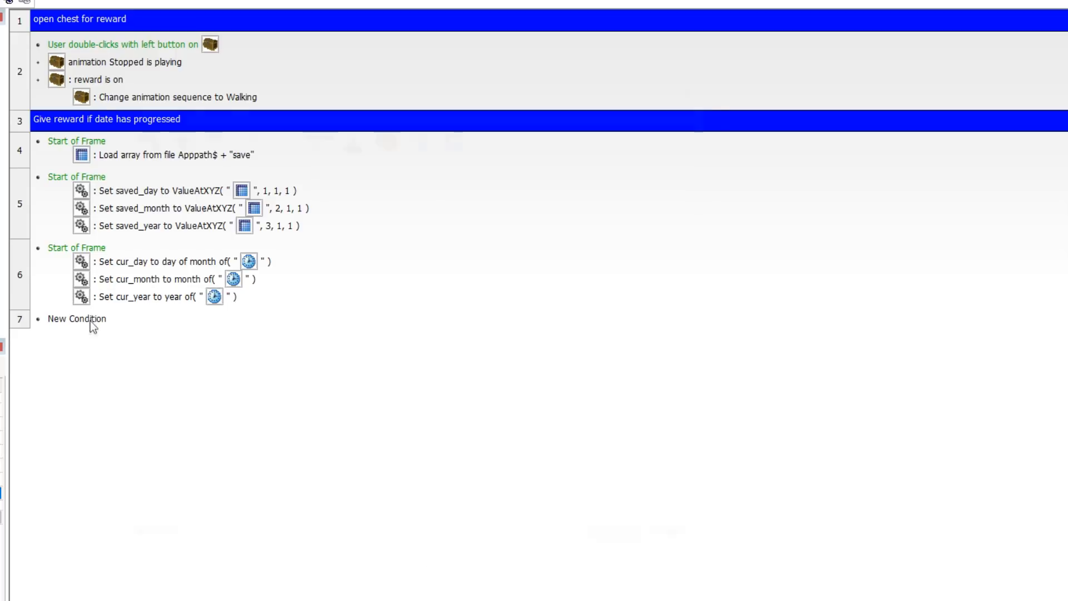
Add an array Write Value action storing global value cur_day at X index 1
left_click(76, 318)
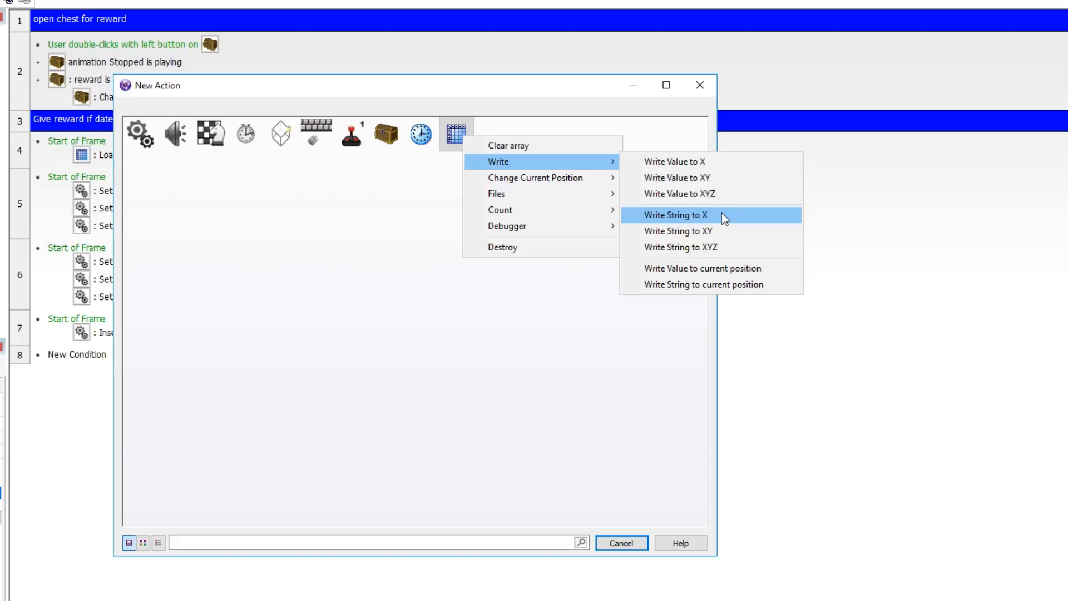
mouse_move(717, 225)
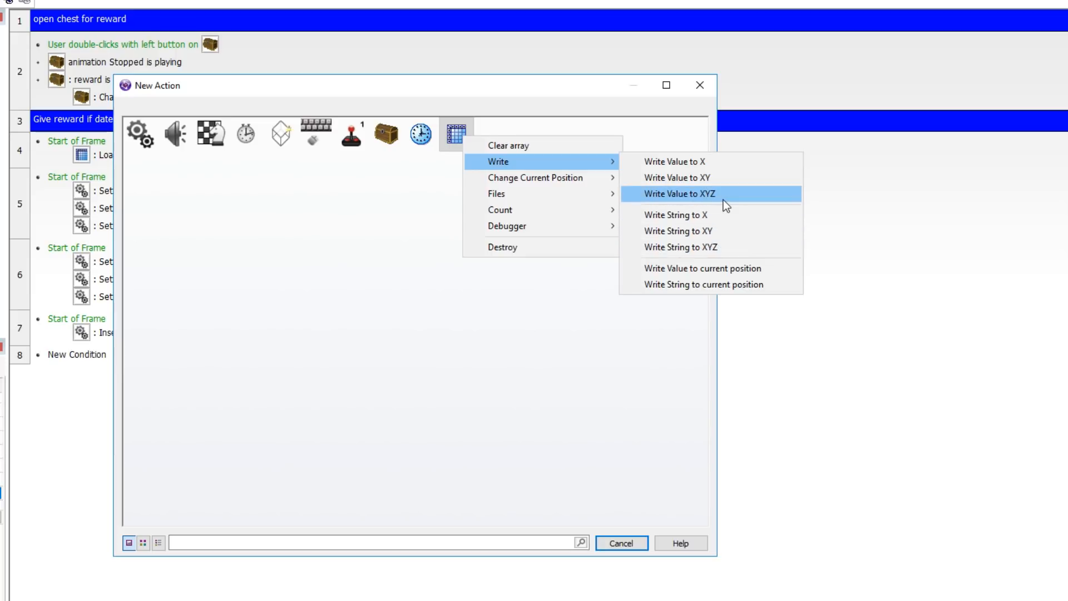
left_click(677, 194)
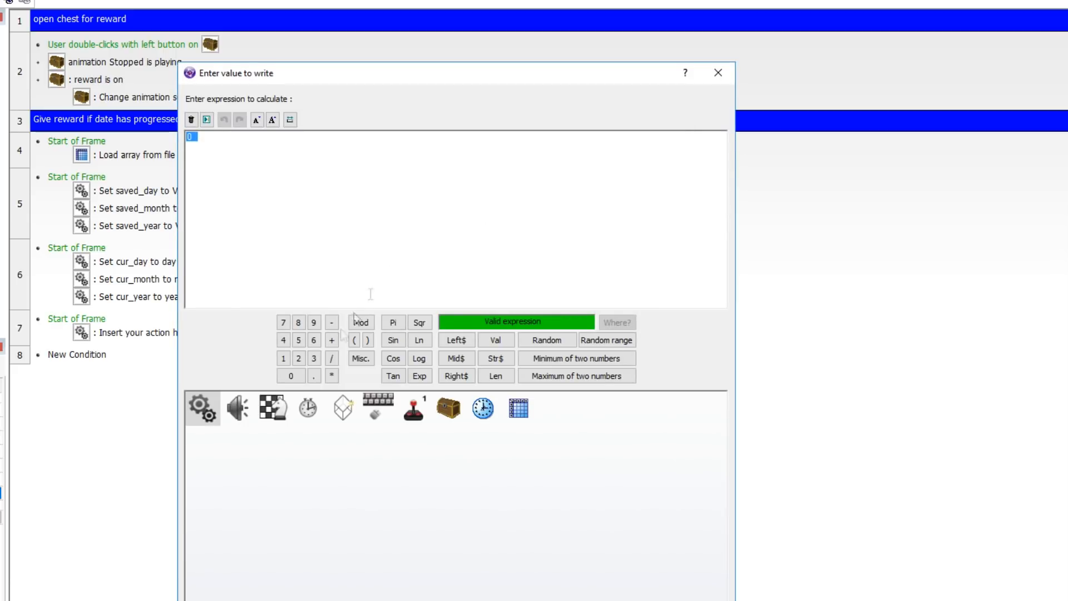
mouse_move(286, 245)
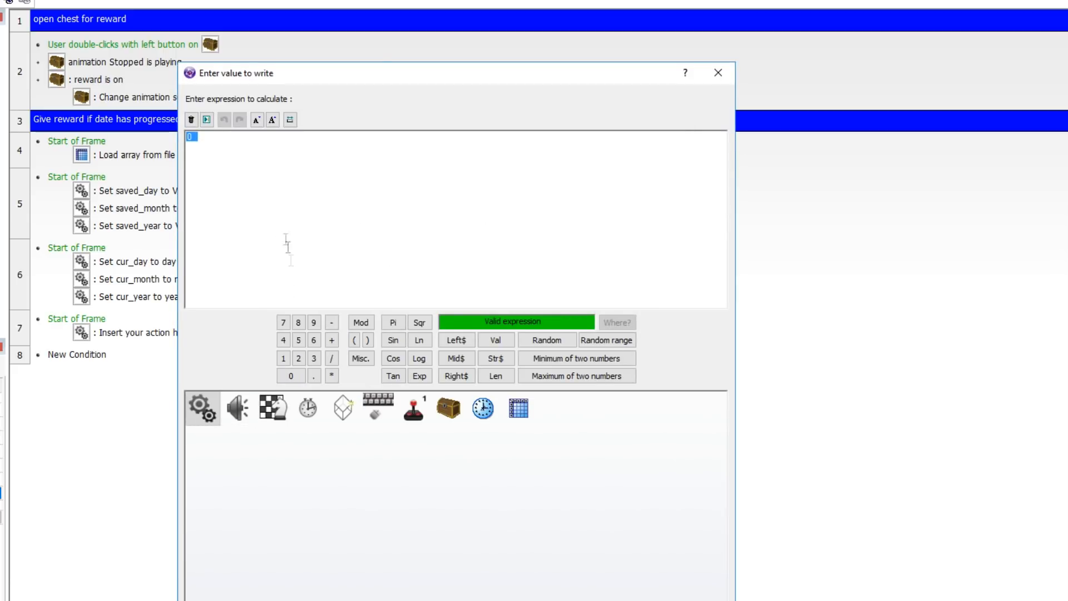
left_click(201, 407)
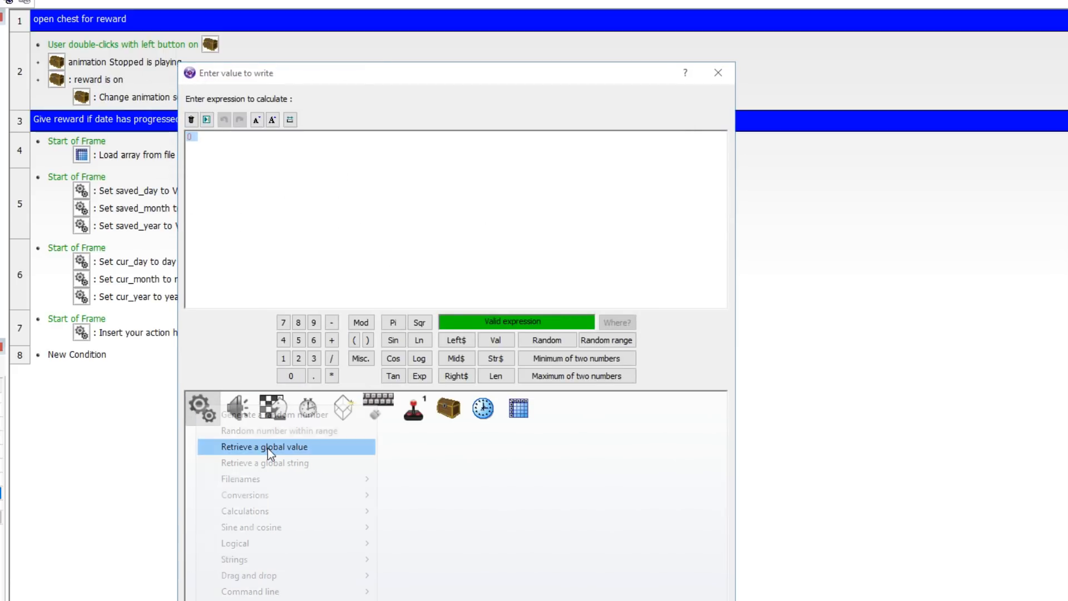
left_click(264, 446)
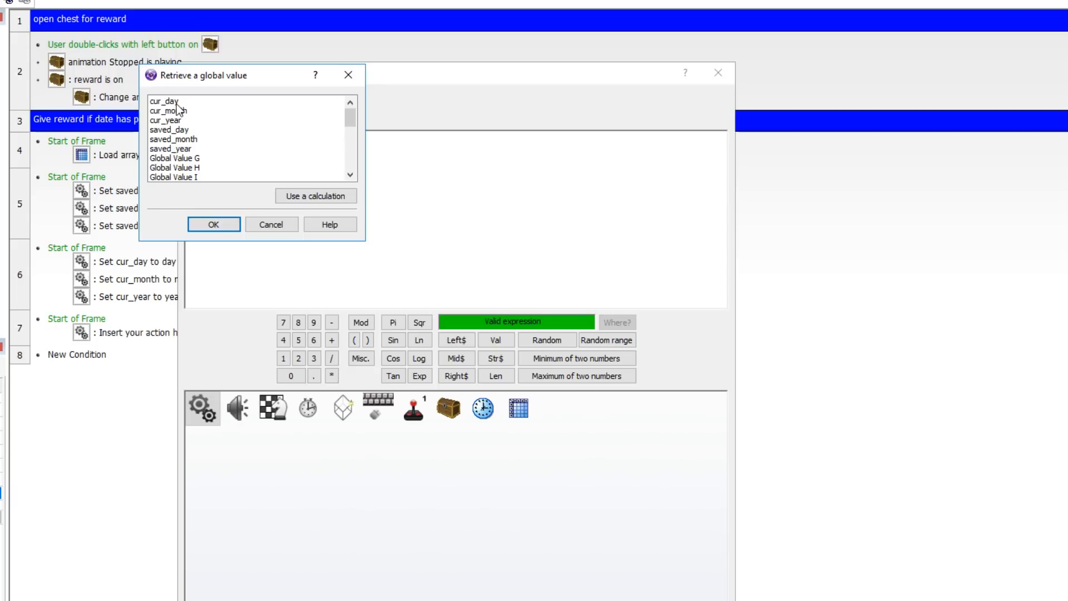
mouse_move(178, 107)
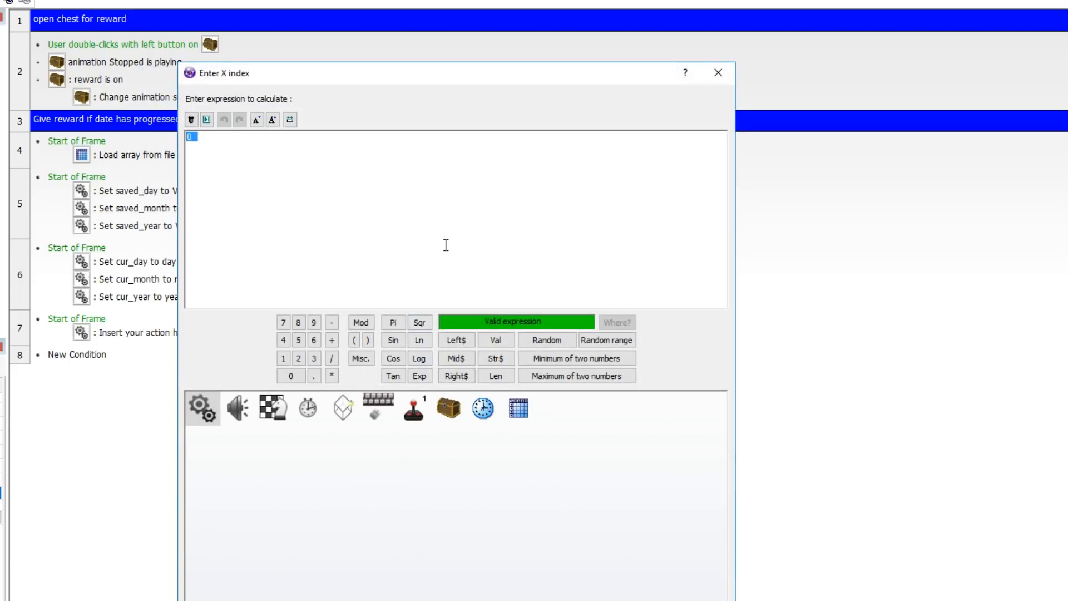
type("1")
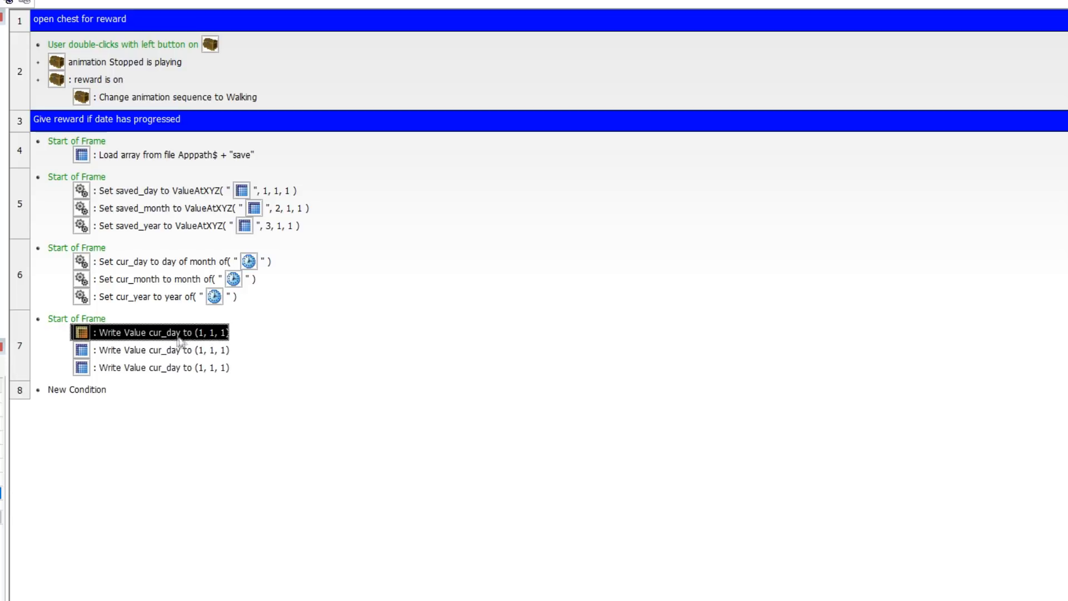
Edit the copied write actions to store cur_month at (2,1,1) and cur_year at (3,1,1)
right_click(154, 349)
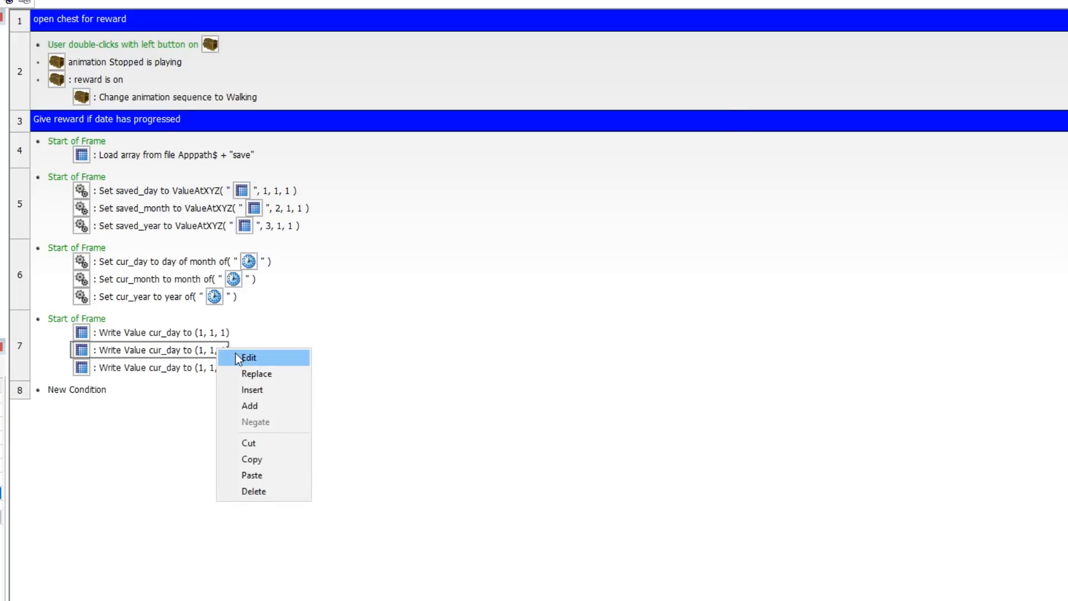
left_click(248, 357)
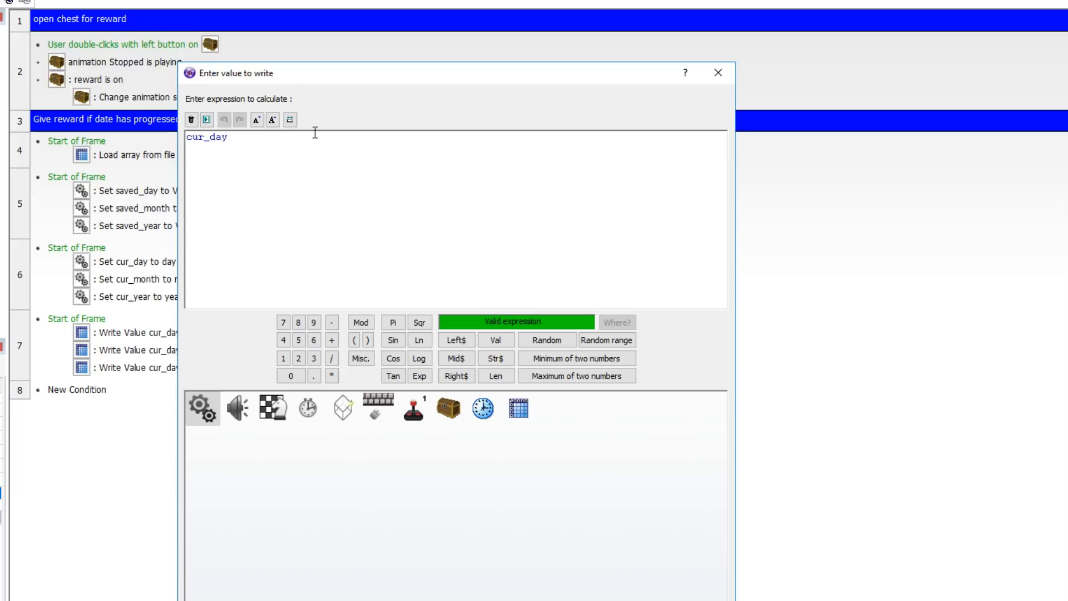
key("BackSpace")
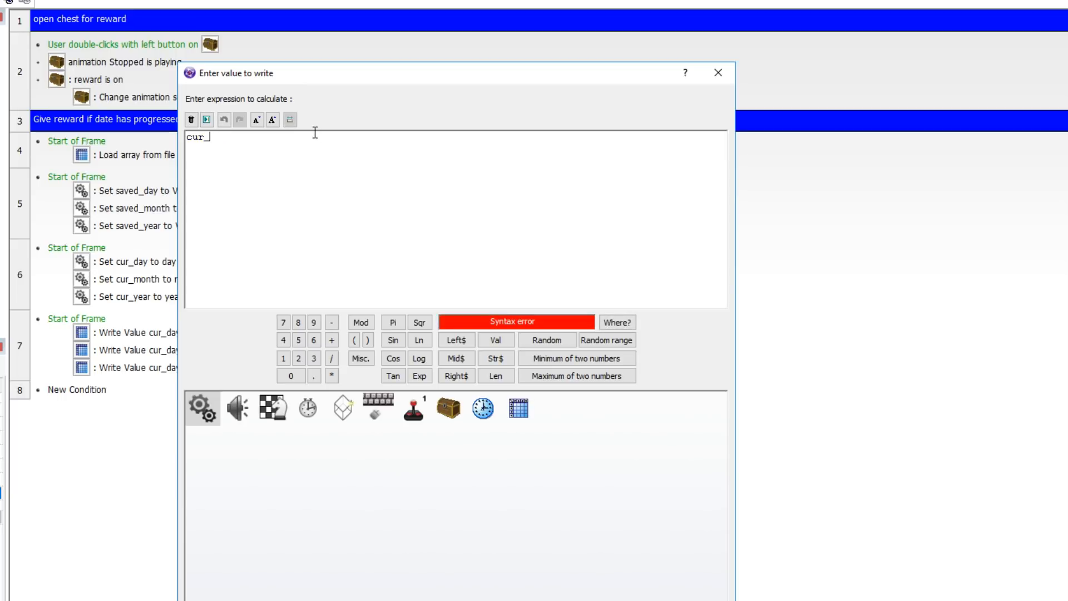
left_click(201, 407)
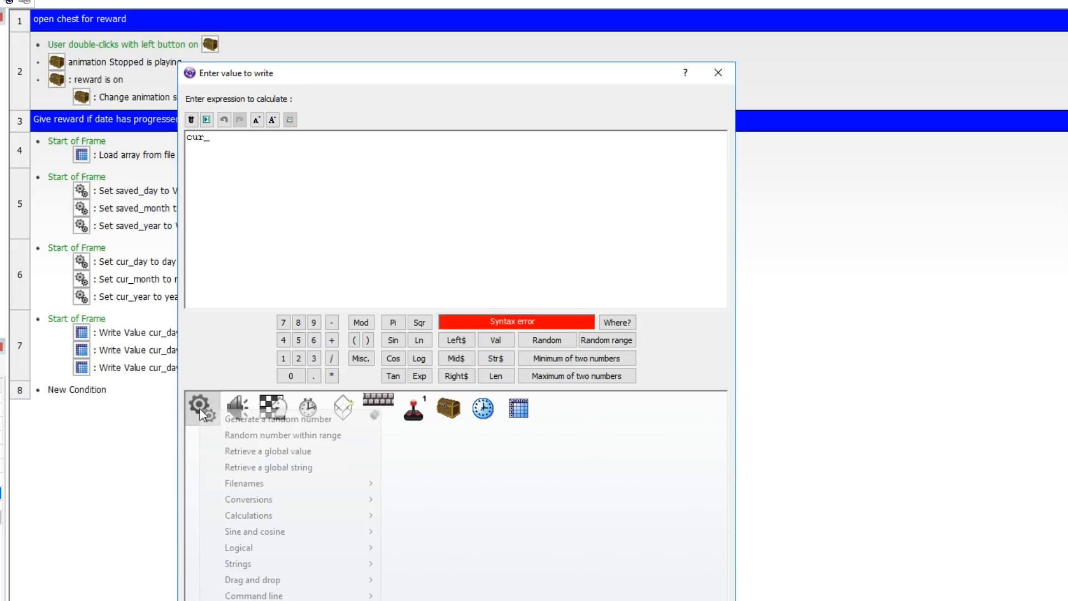
mouse_move(267, 451)
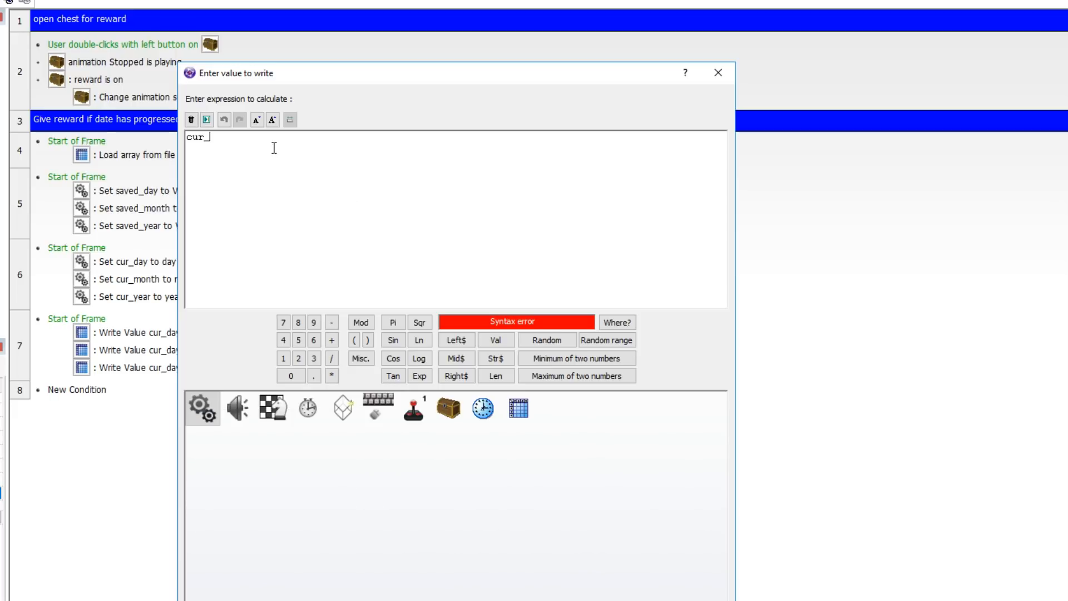
type("mon")
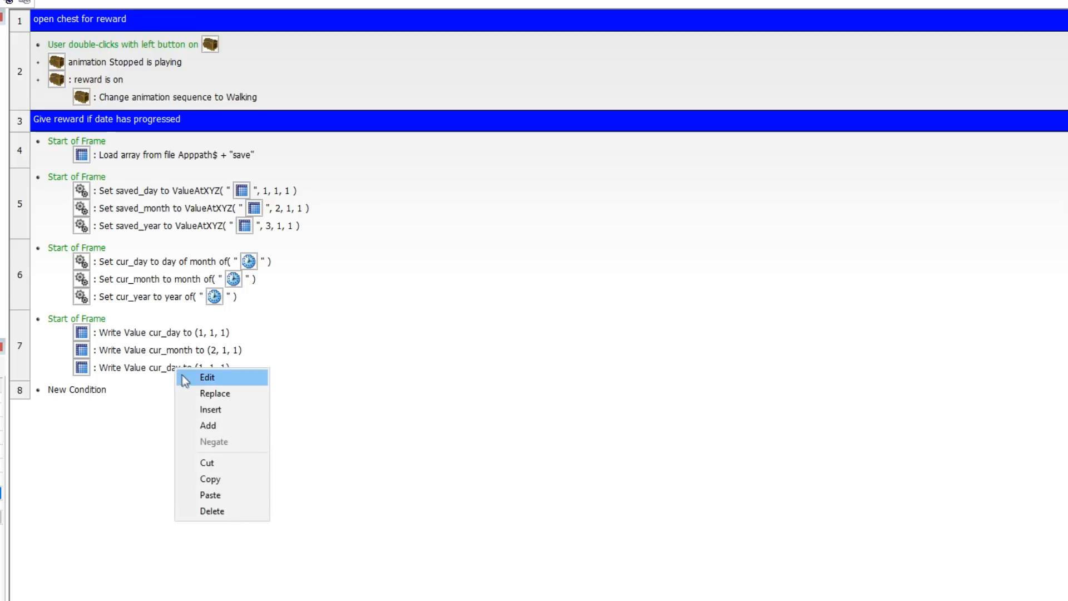
left_click(206, 377)
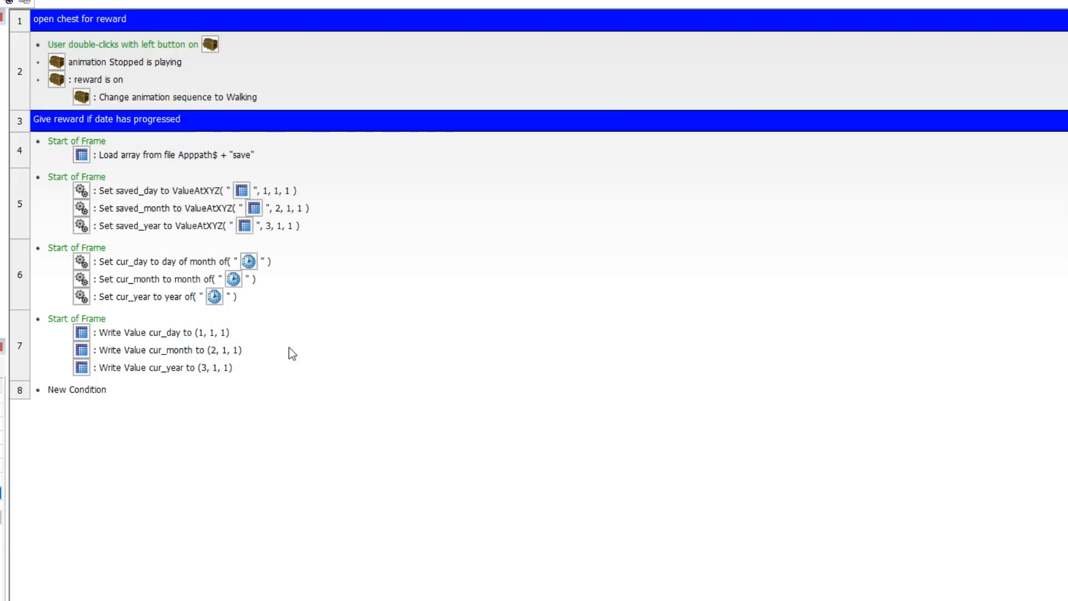
scroll("down", 3)
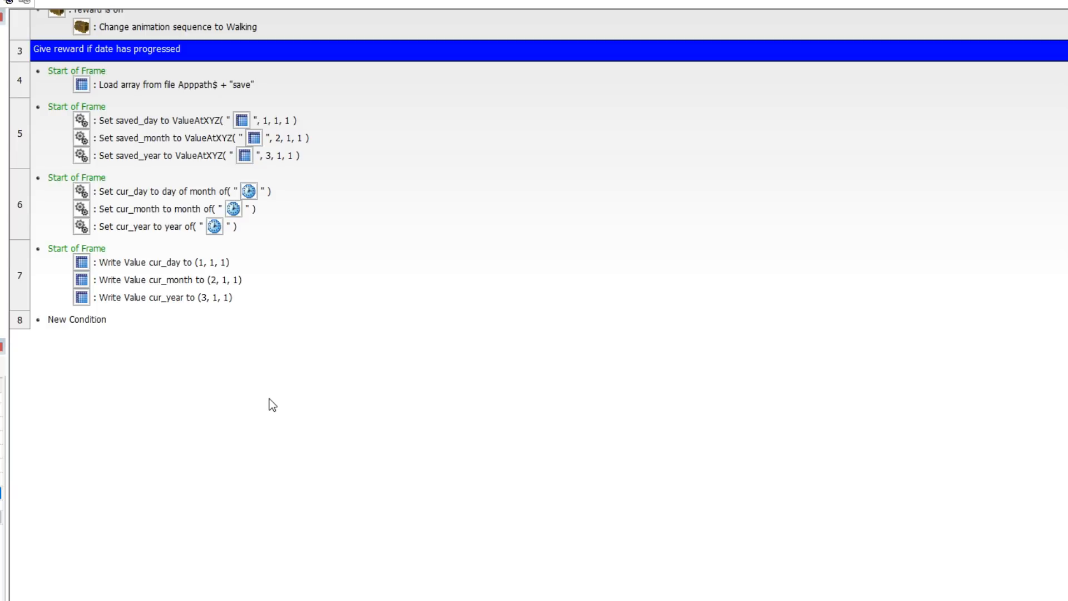
mouse_move(424, 267)
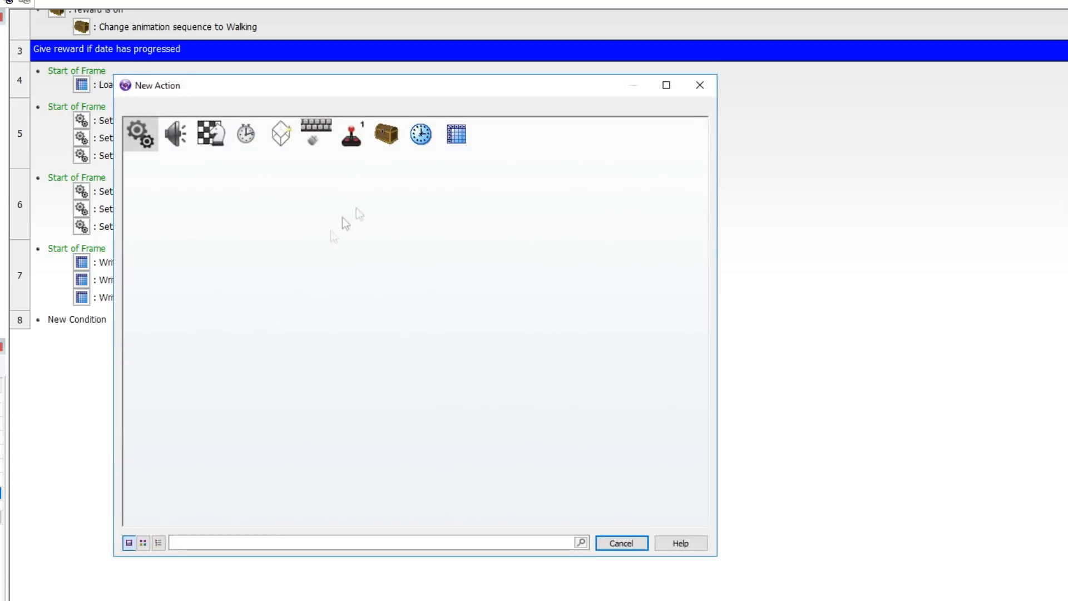
Add an array action saving the array to file apppath$+"save"
left_click(456, 133)
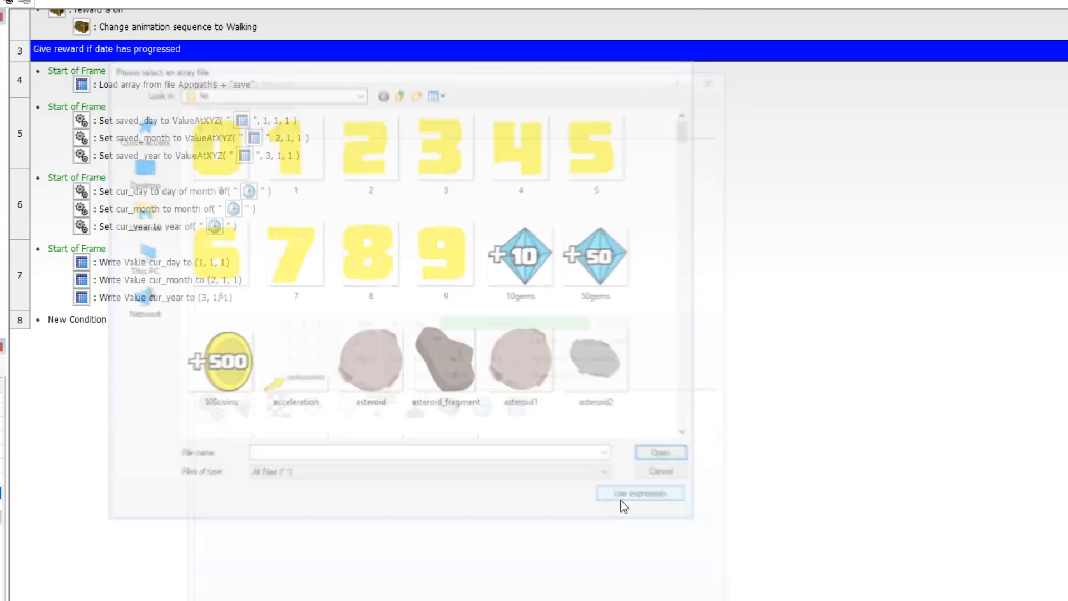
left_click(639, 492)
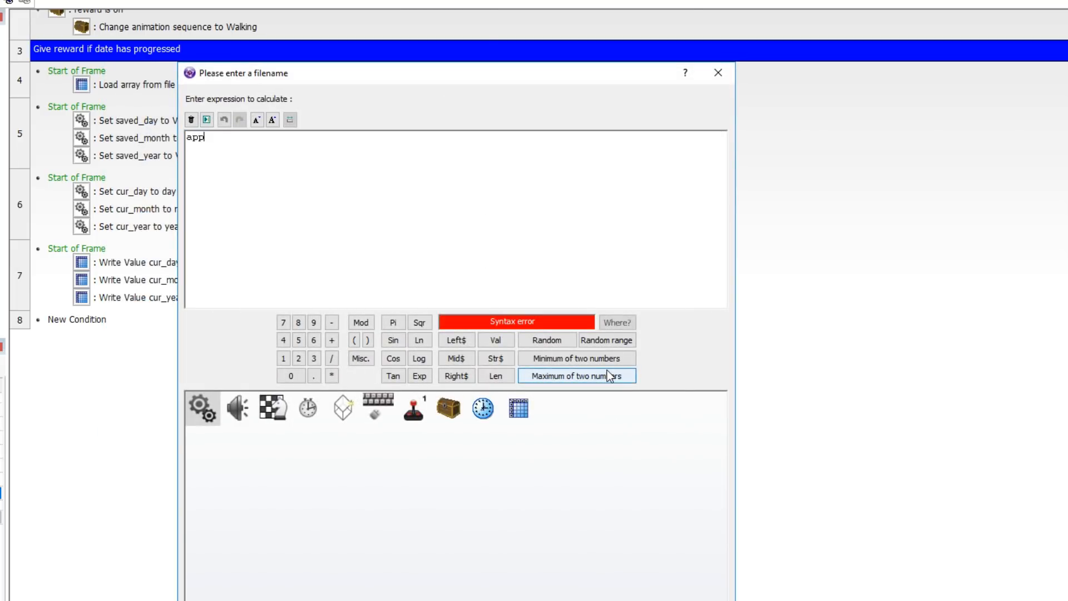
type("path$+")
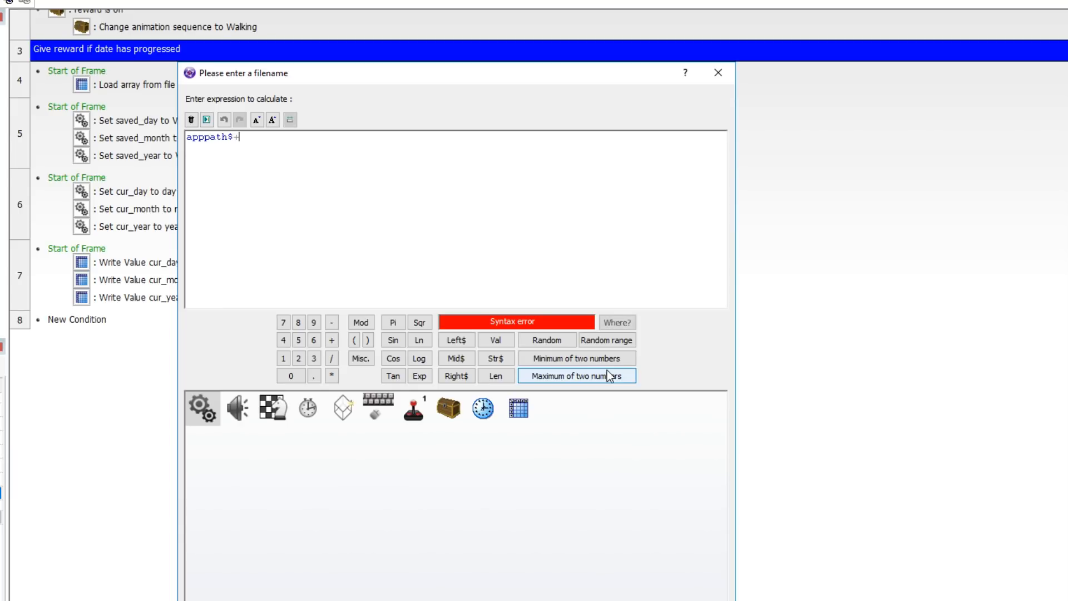
type("\"sav")
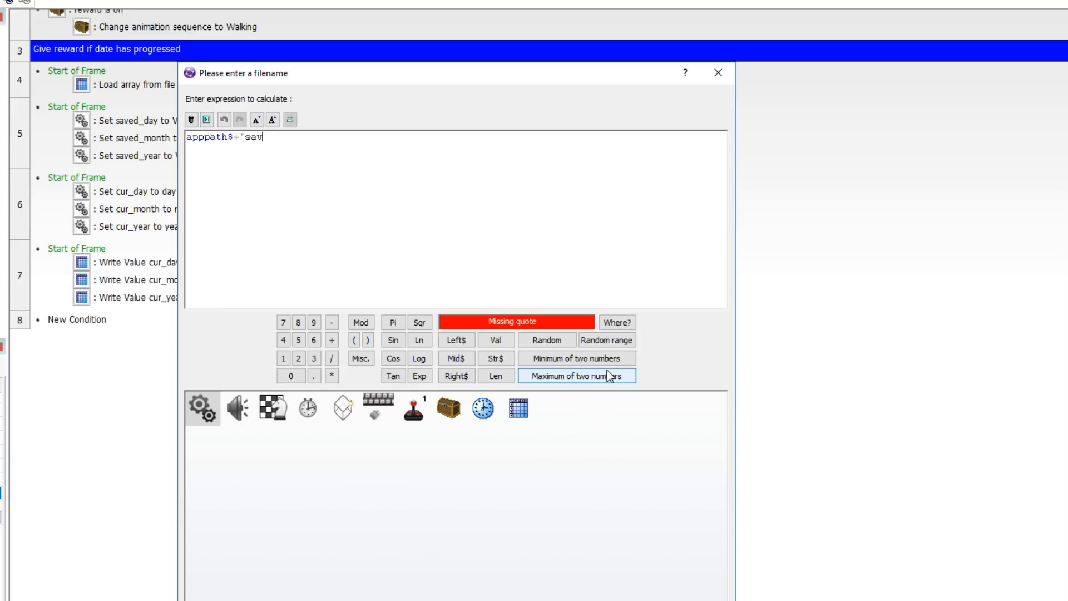
type("e\"")
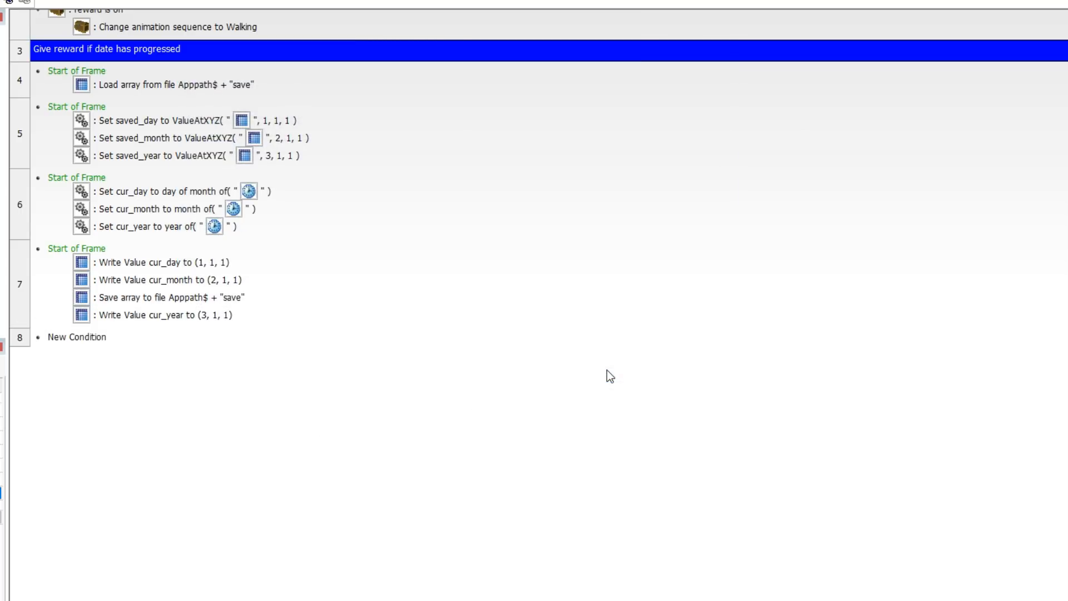
left_click(157, 297)
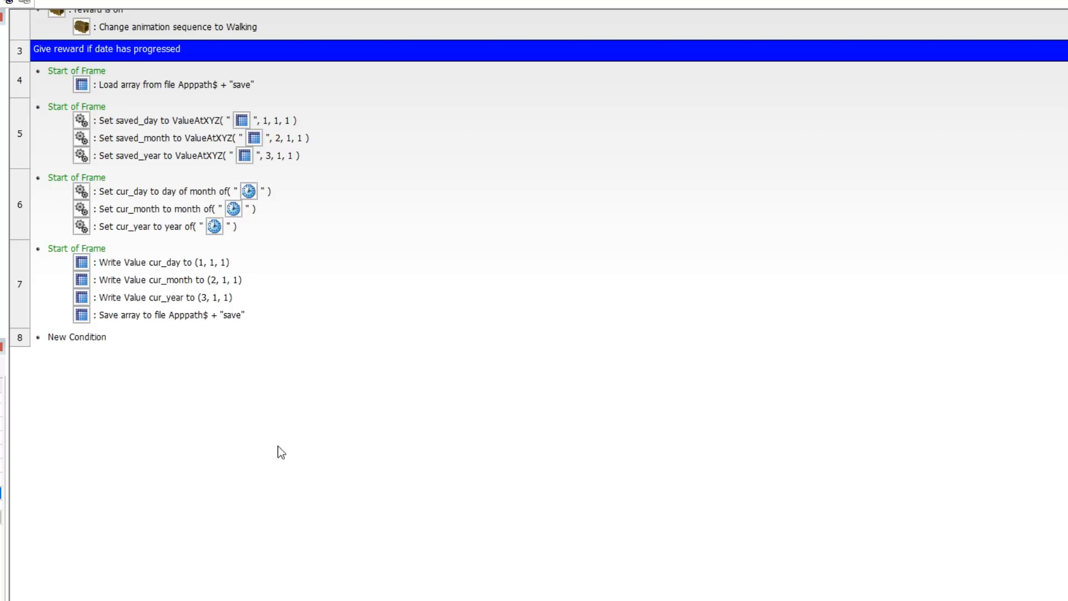
mouse_move(263, 394)
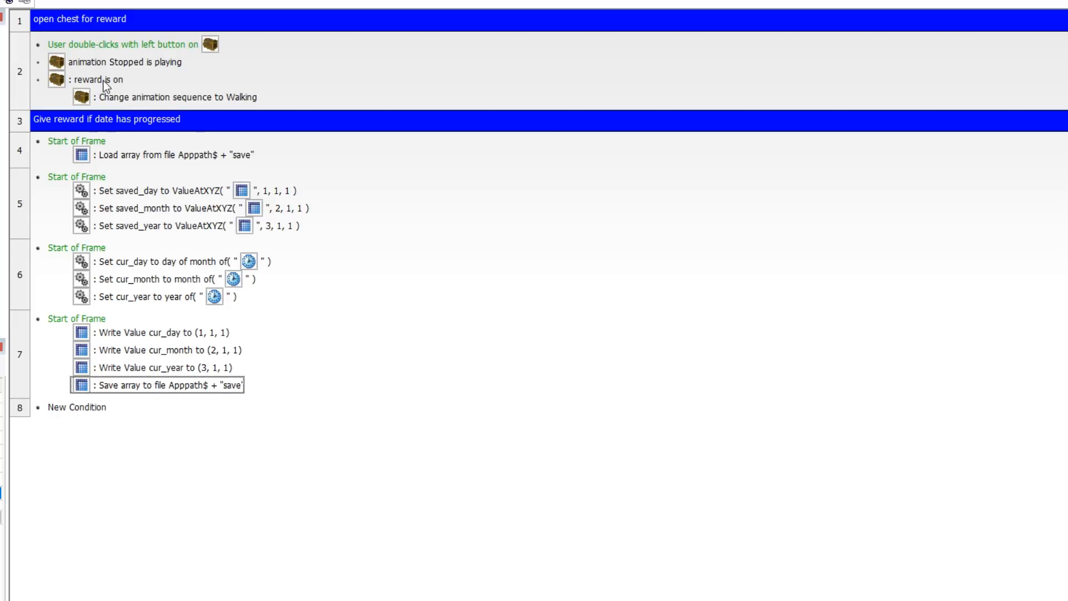
mouse_move(93, 422)
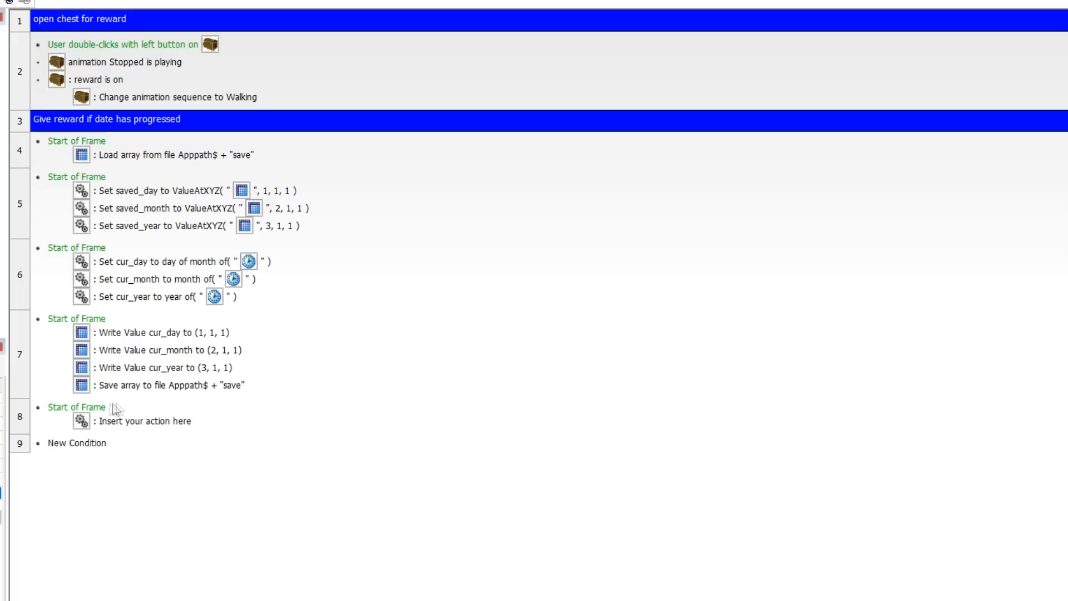
Add a Compare to a global value condition: cur_day greater than saved_day
left_click(76, 442)
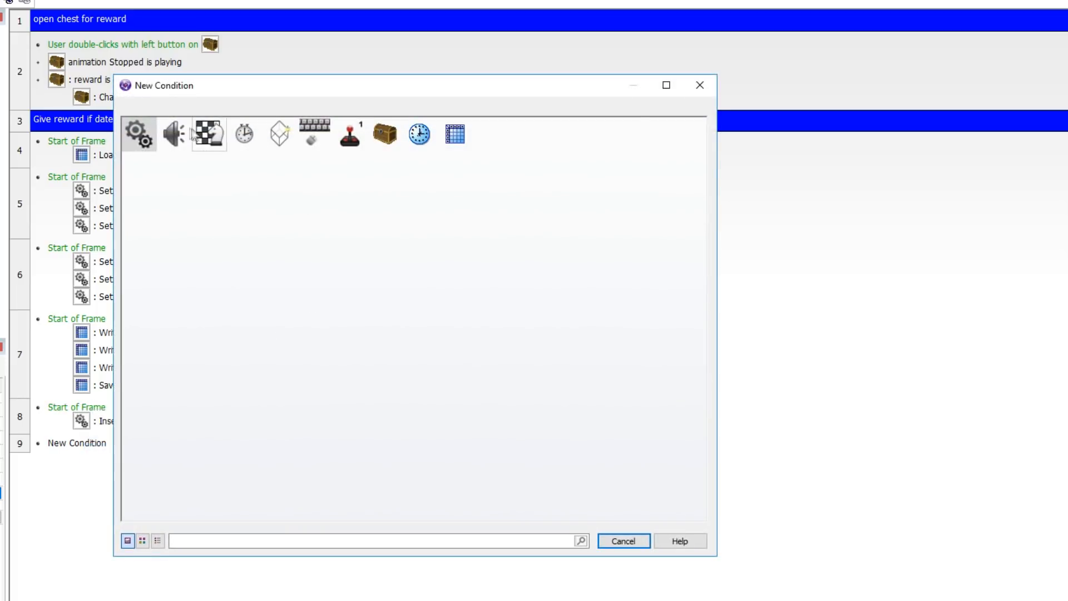
left_click(137, 133)
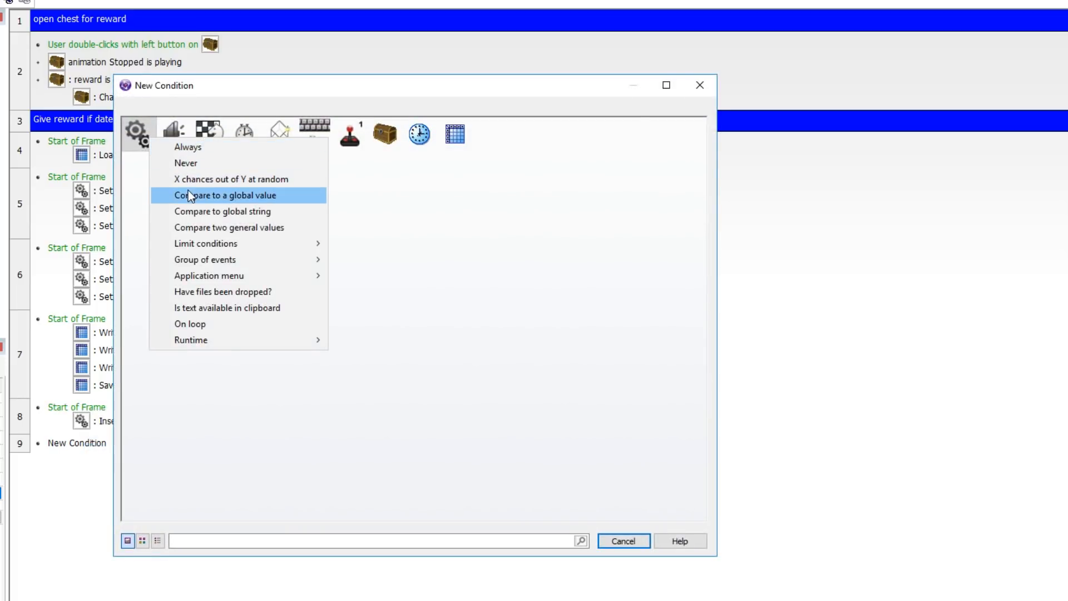
left_click(227, 195)
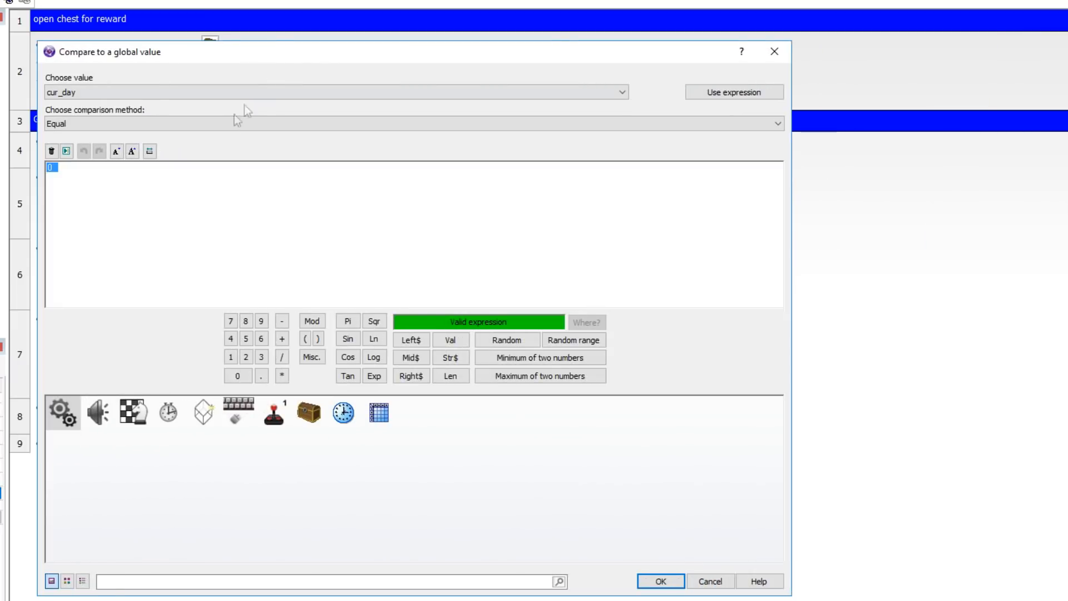
left_click(413, 123)
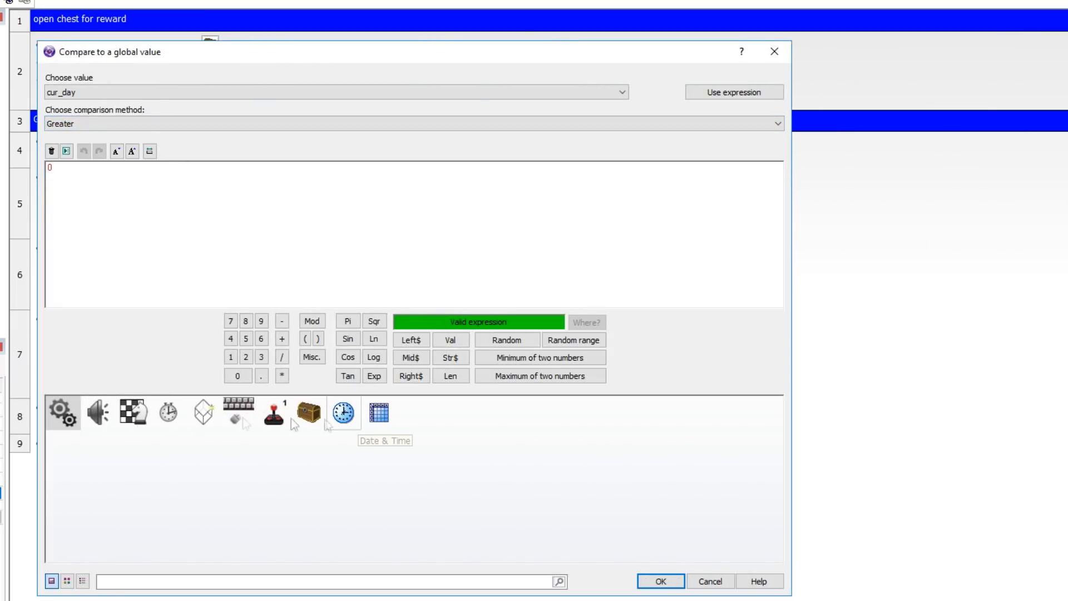
left_click(63, 412)
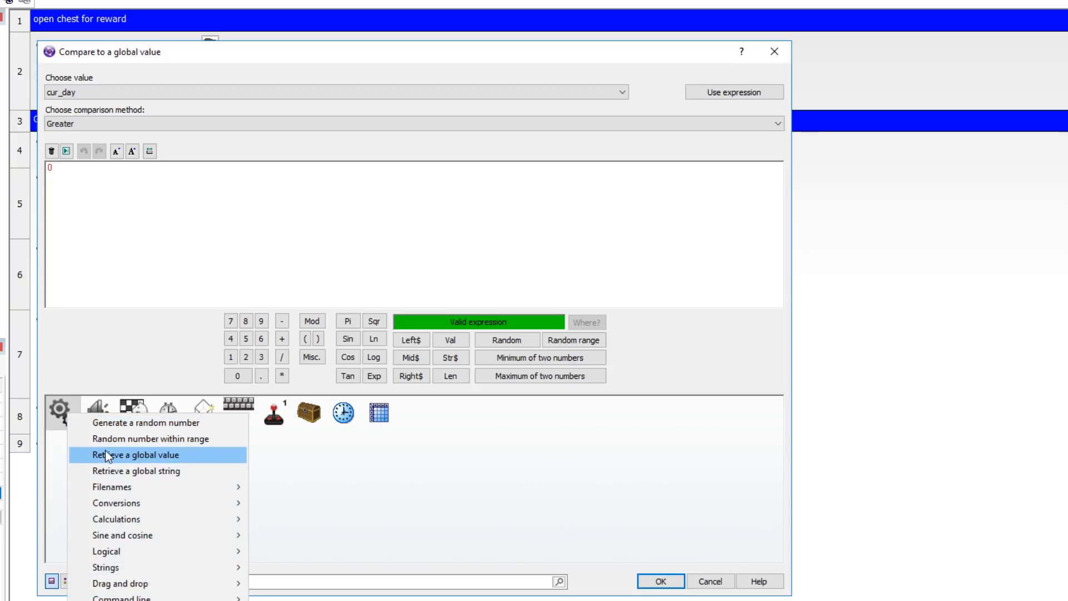
left_click(134, 455)
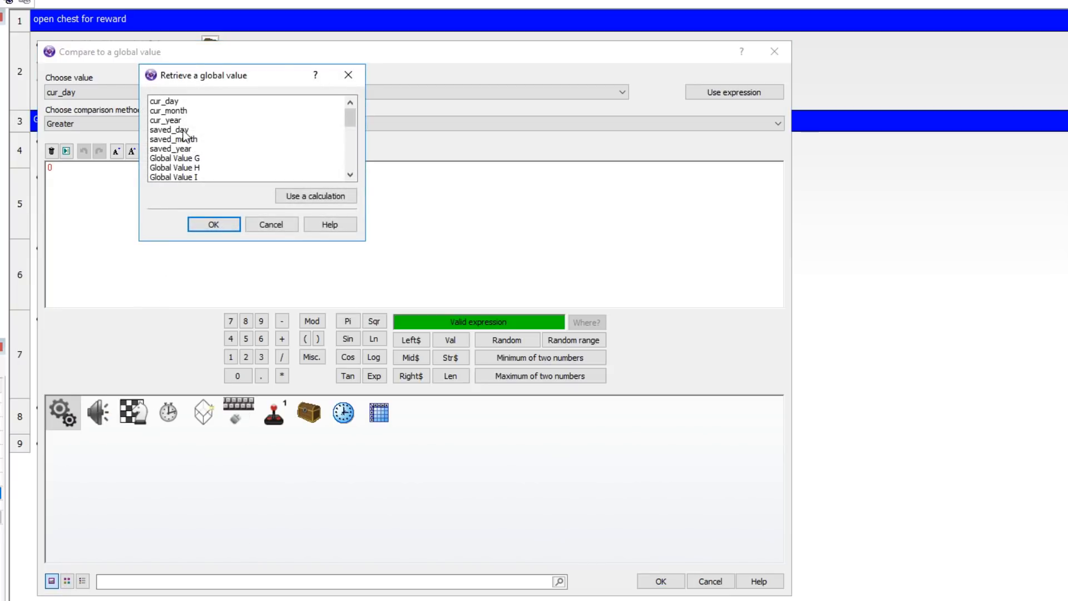
left_click(212, 224)
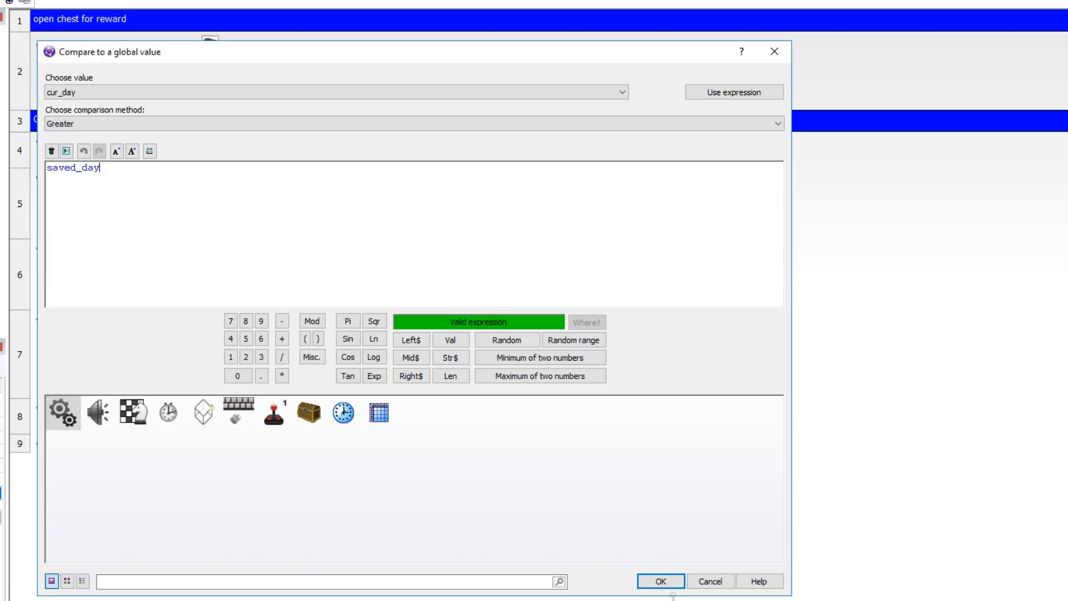
left_click(657, 581)
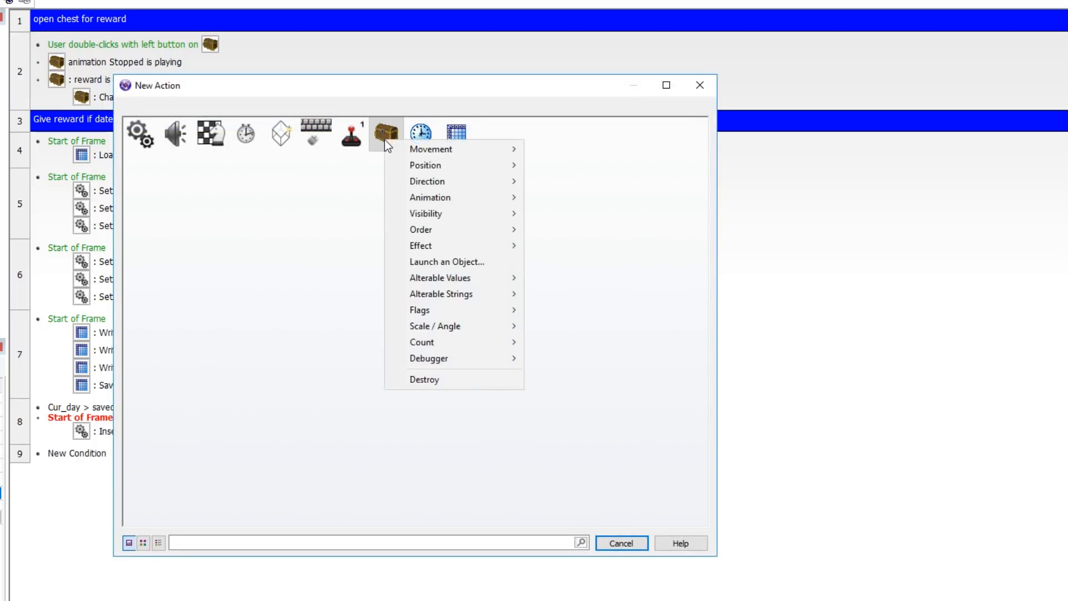
mouse_move(419, 309)
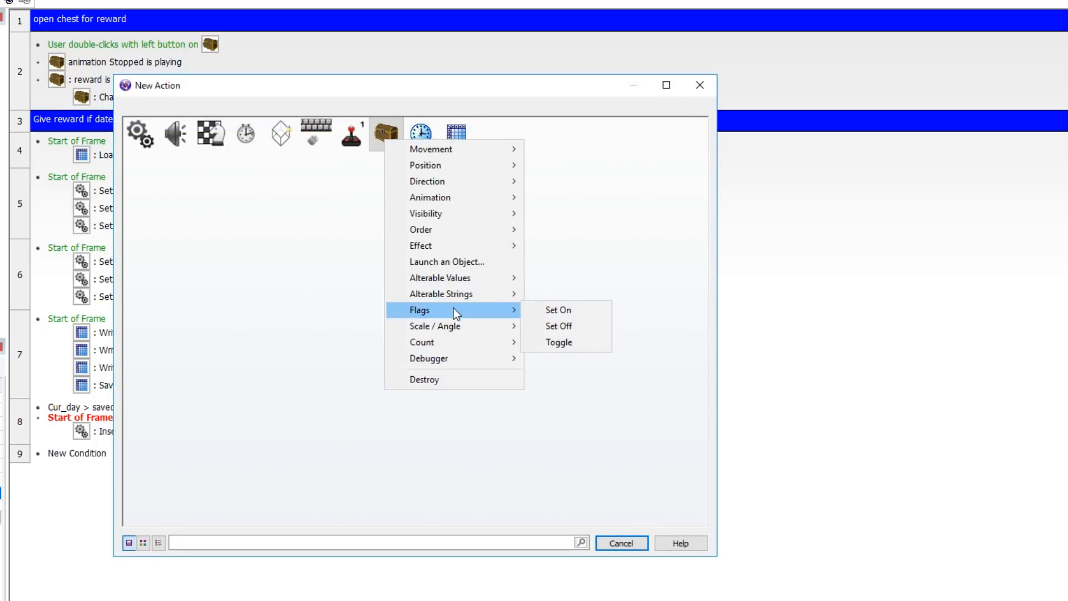
Make event 8 set the chest's reward flag on, then select the event for copying
left_click(558, 309)
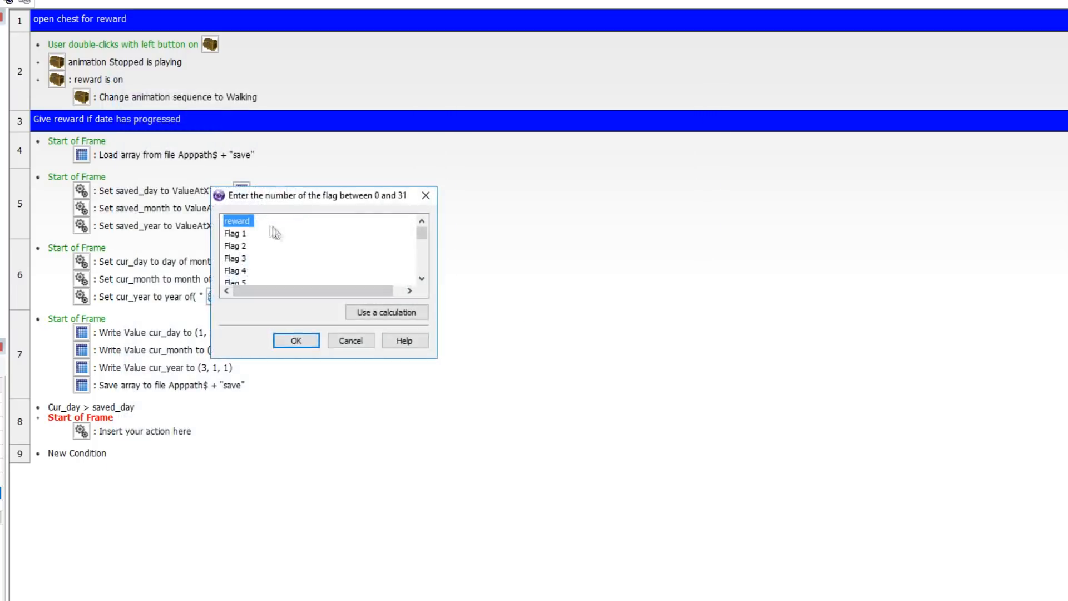
left_click(295, 340)
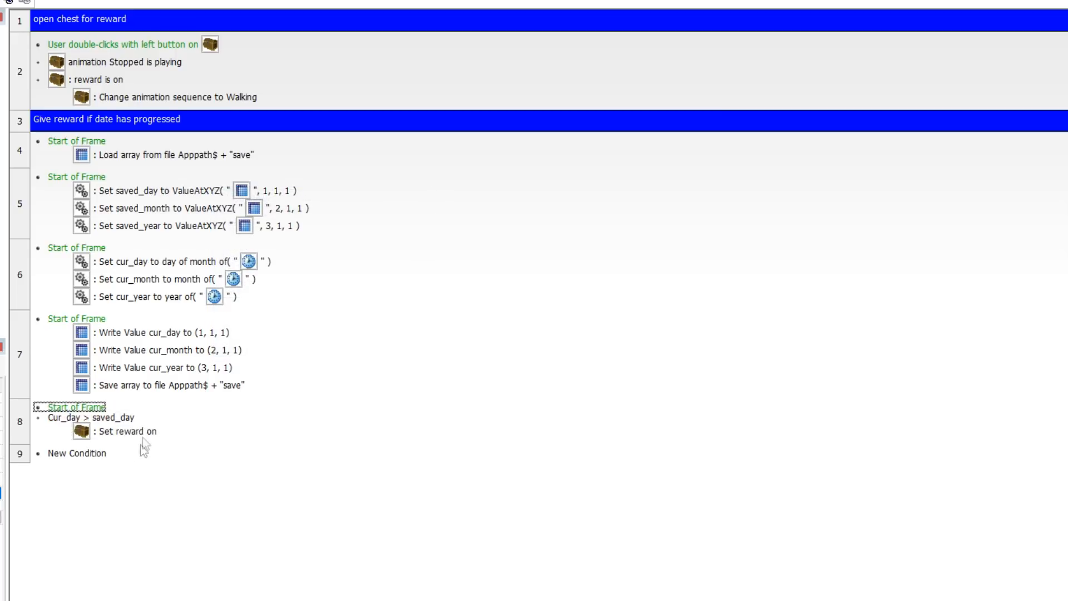
mouse_move(122, 474)
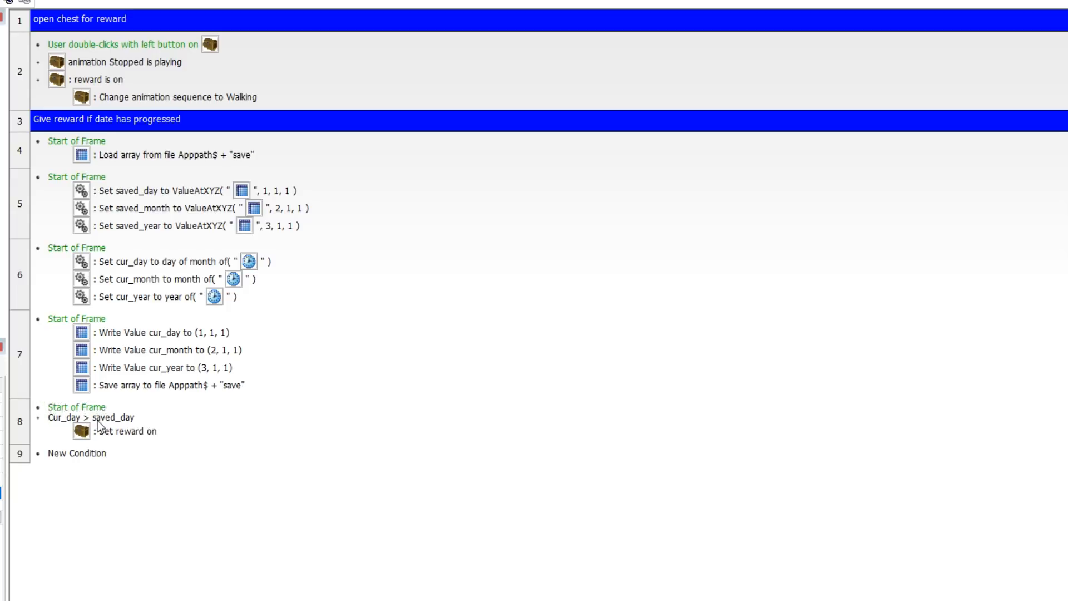
left_click(77, 406)
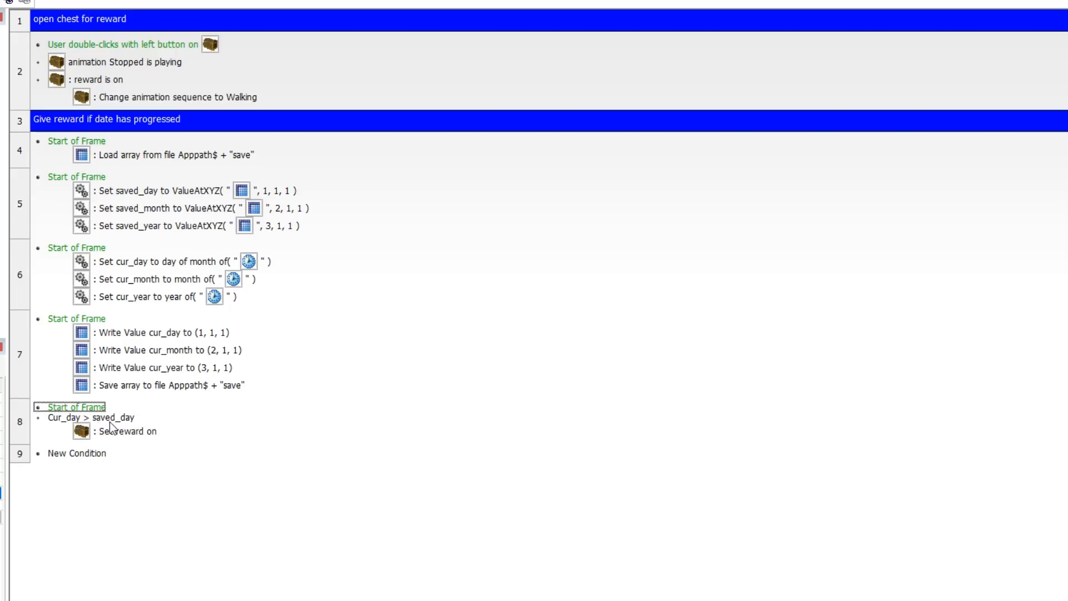
mouse_move(113, 476)
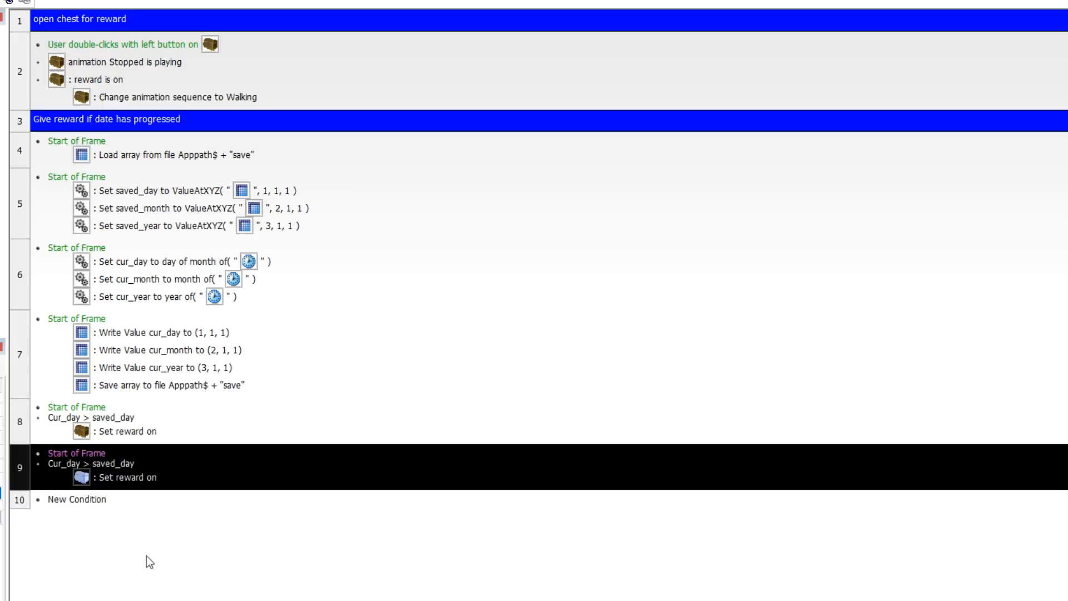
mouse_move(21, 482)
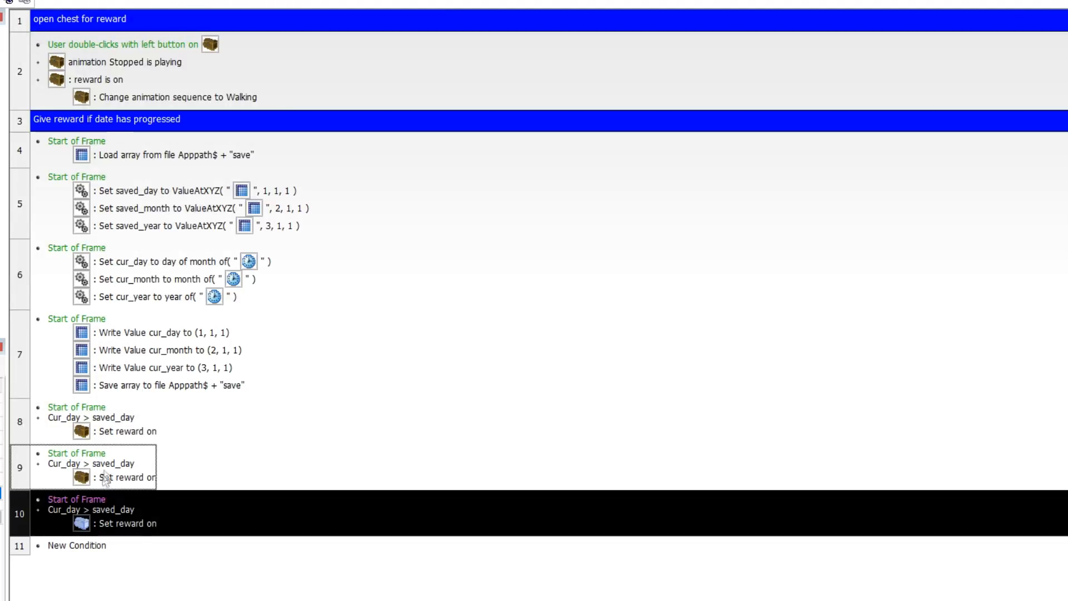
Change the copied conditions to cur_month > saved_month and cur_year > saved_year
left_click(88, 463)
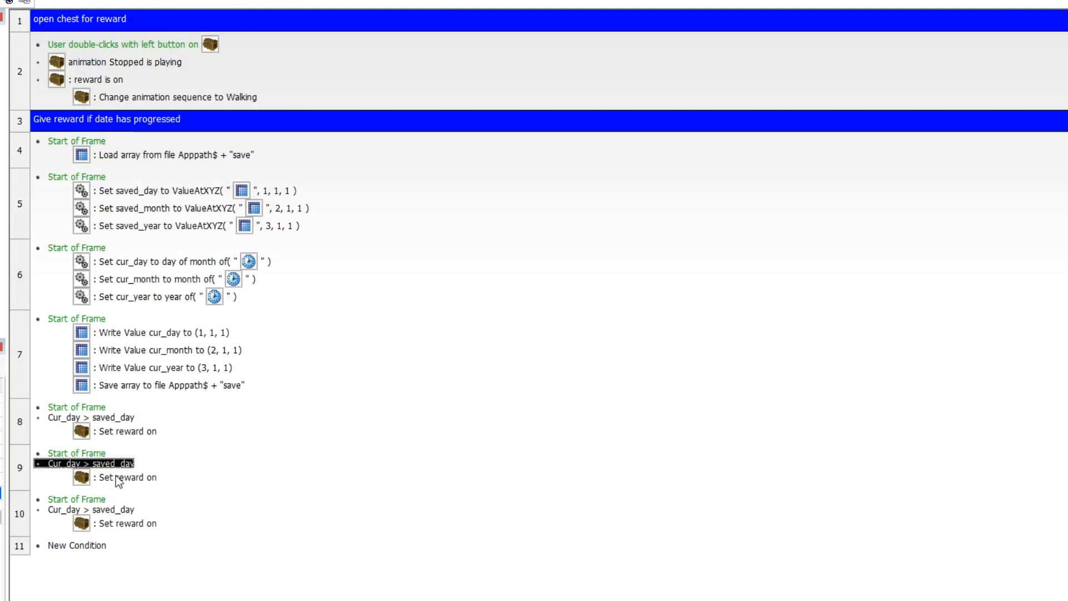
right_click(88, 464)
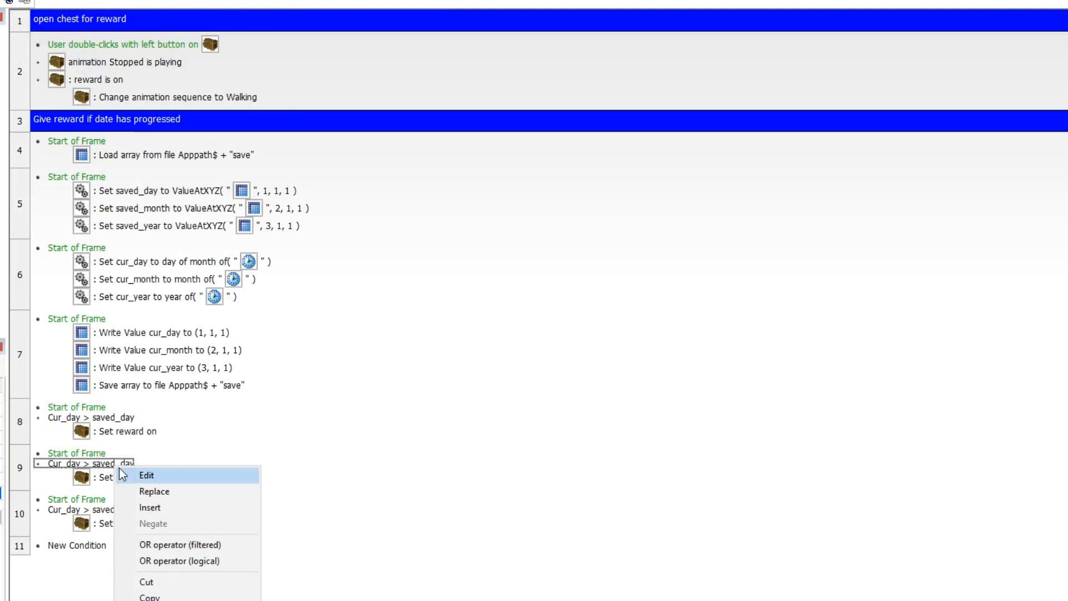
left_click(147, 474)
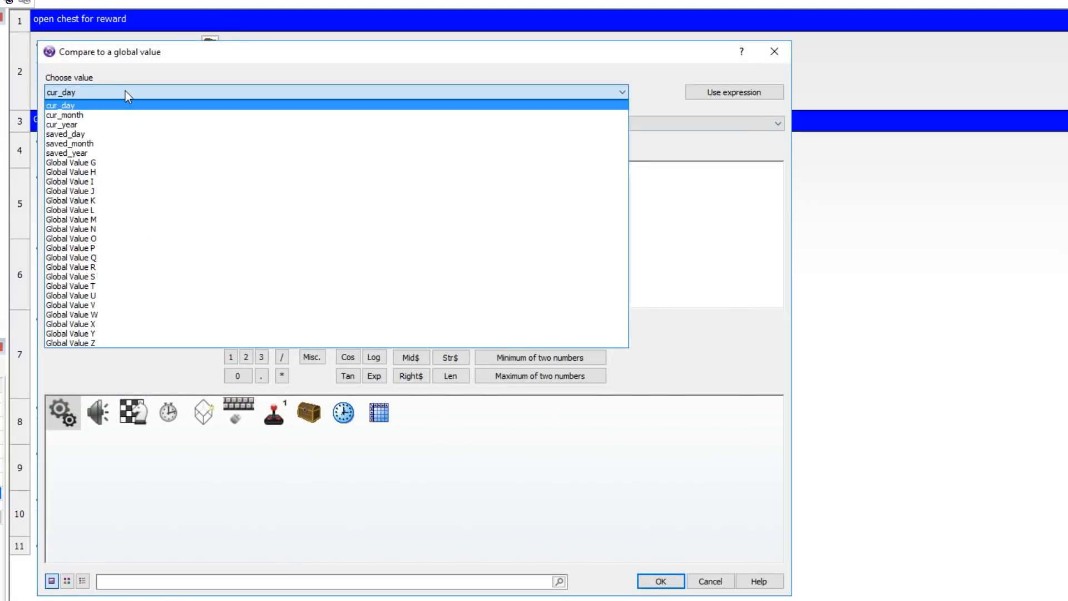
left_click(64, 115)
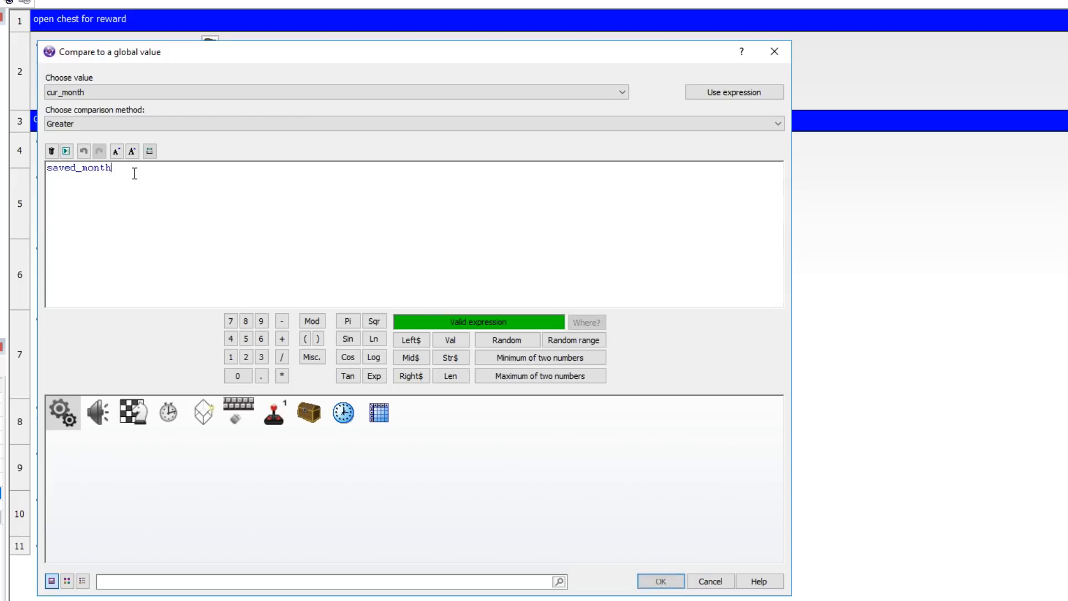
left_click(659, 581)
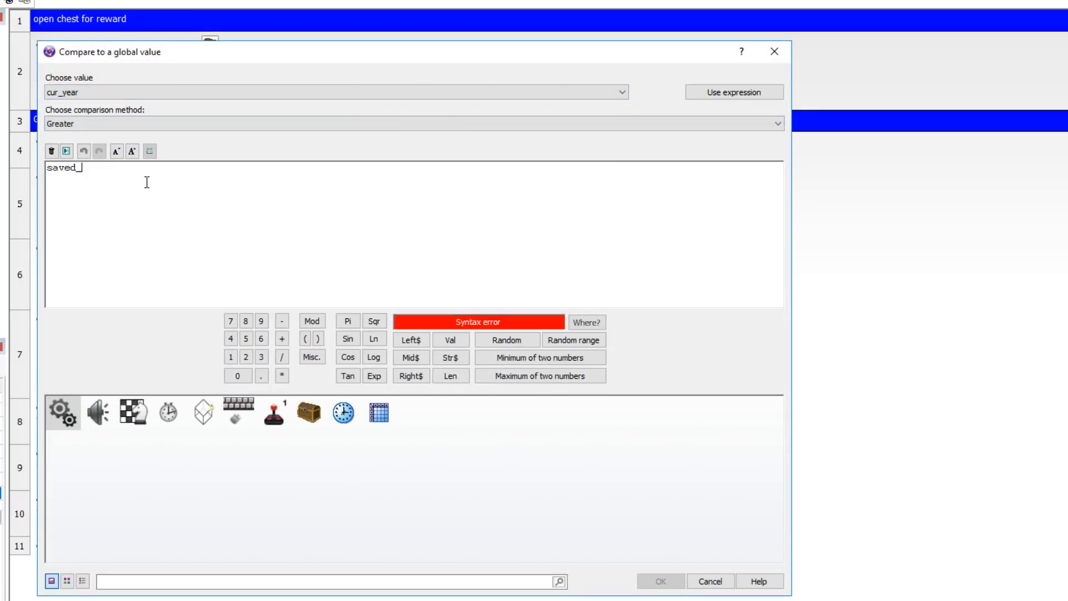
left_click(708, 581)
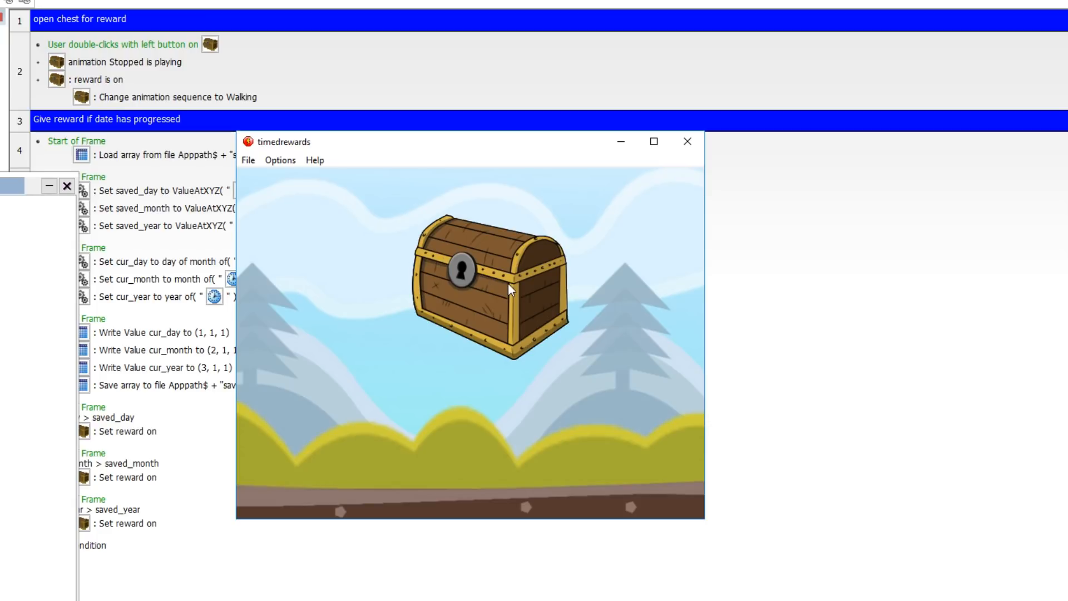
Double-click the closed chest in the running timedrewards game to see if it opens
double_click(477, 279)
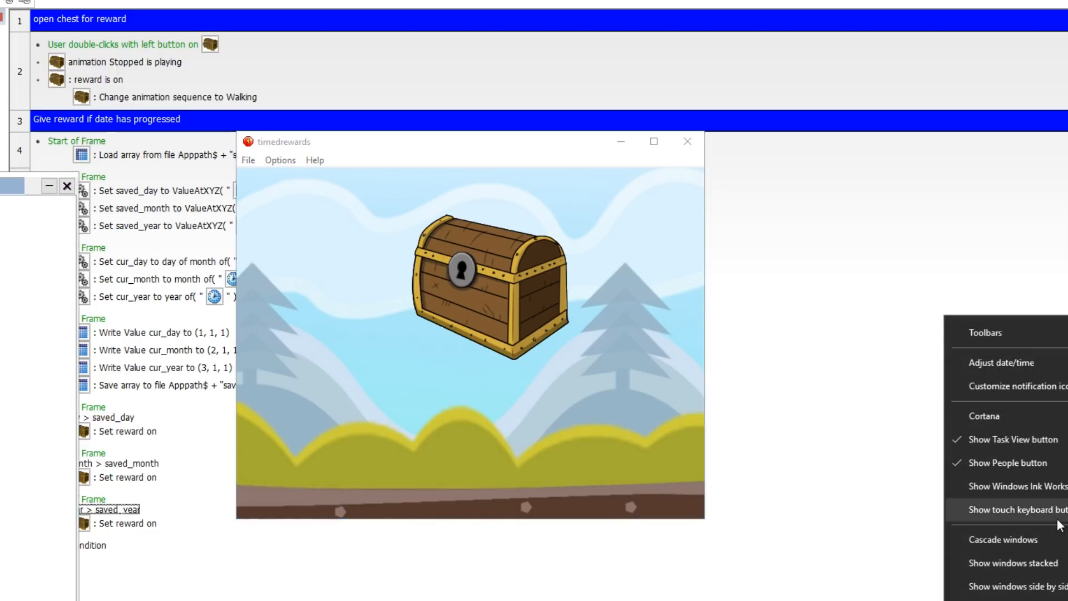
In Windows date settings, turn off automatic time and start changing the system date
left_click(1001, 362)
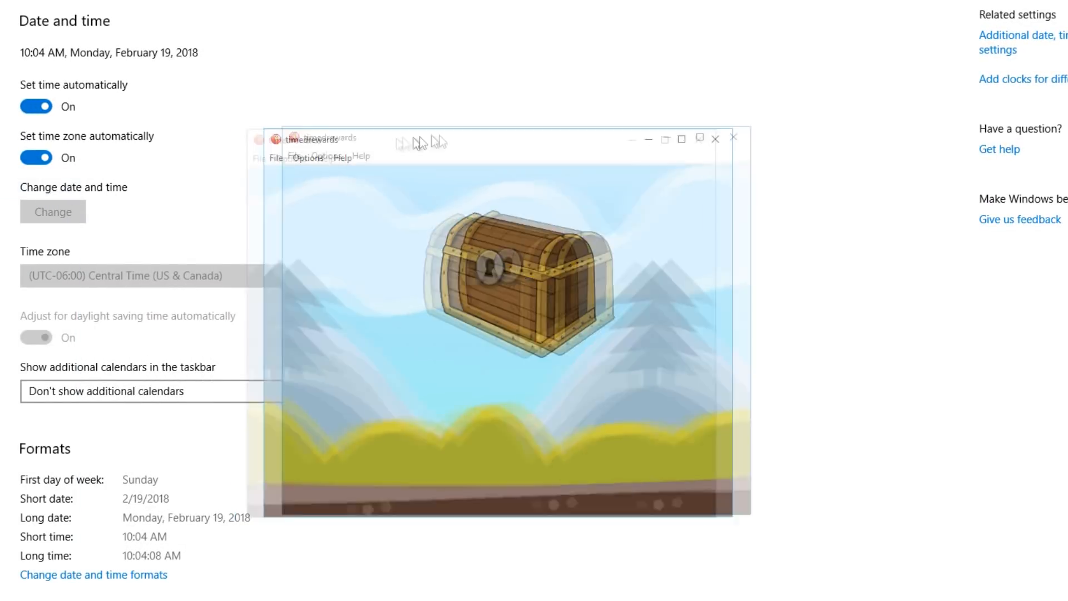
left_click(36, 107)
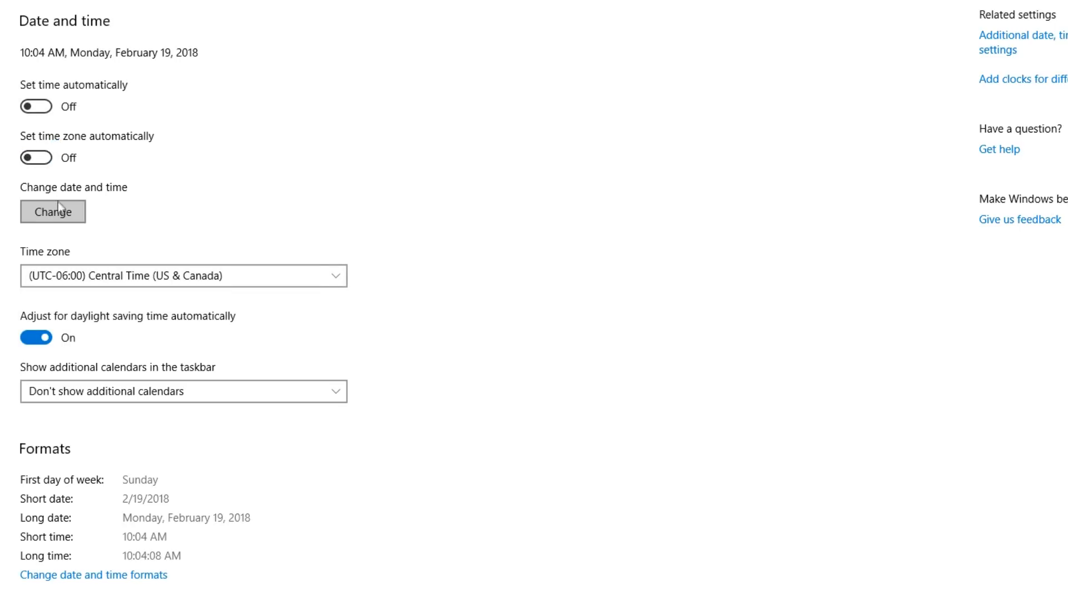
left_click(52, 212)
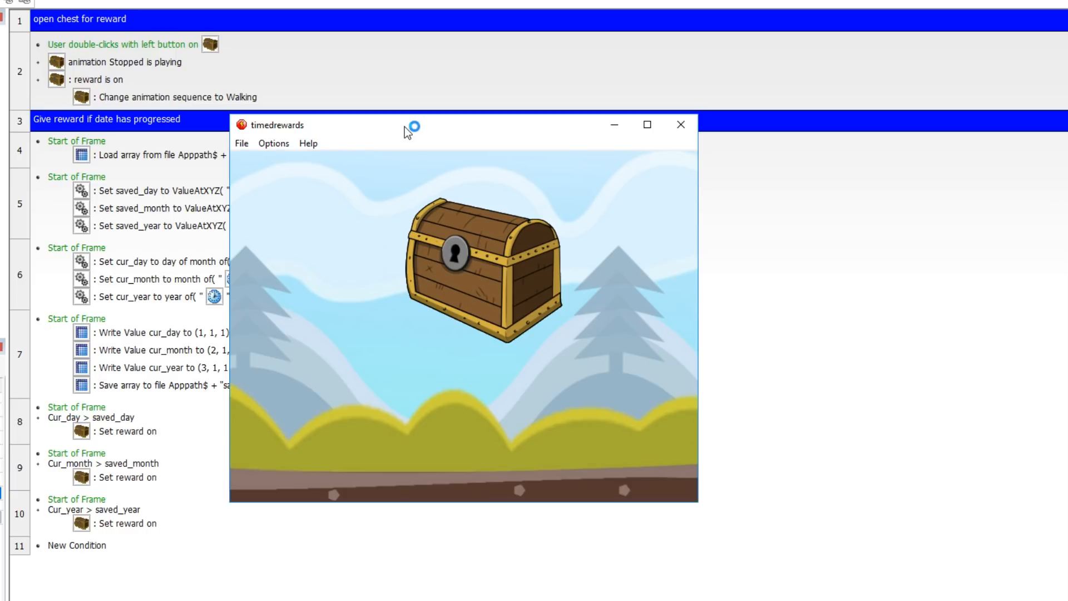
mouse_move(405, 131)
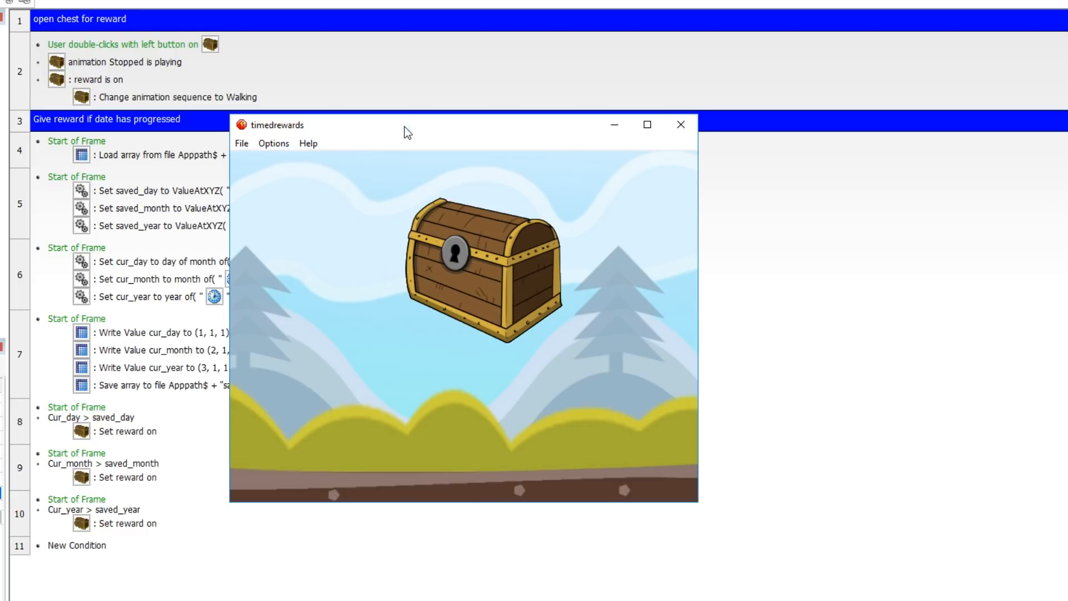